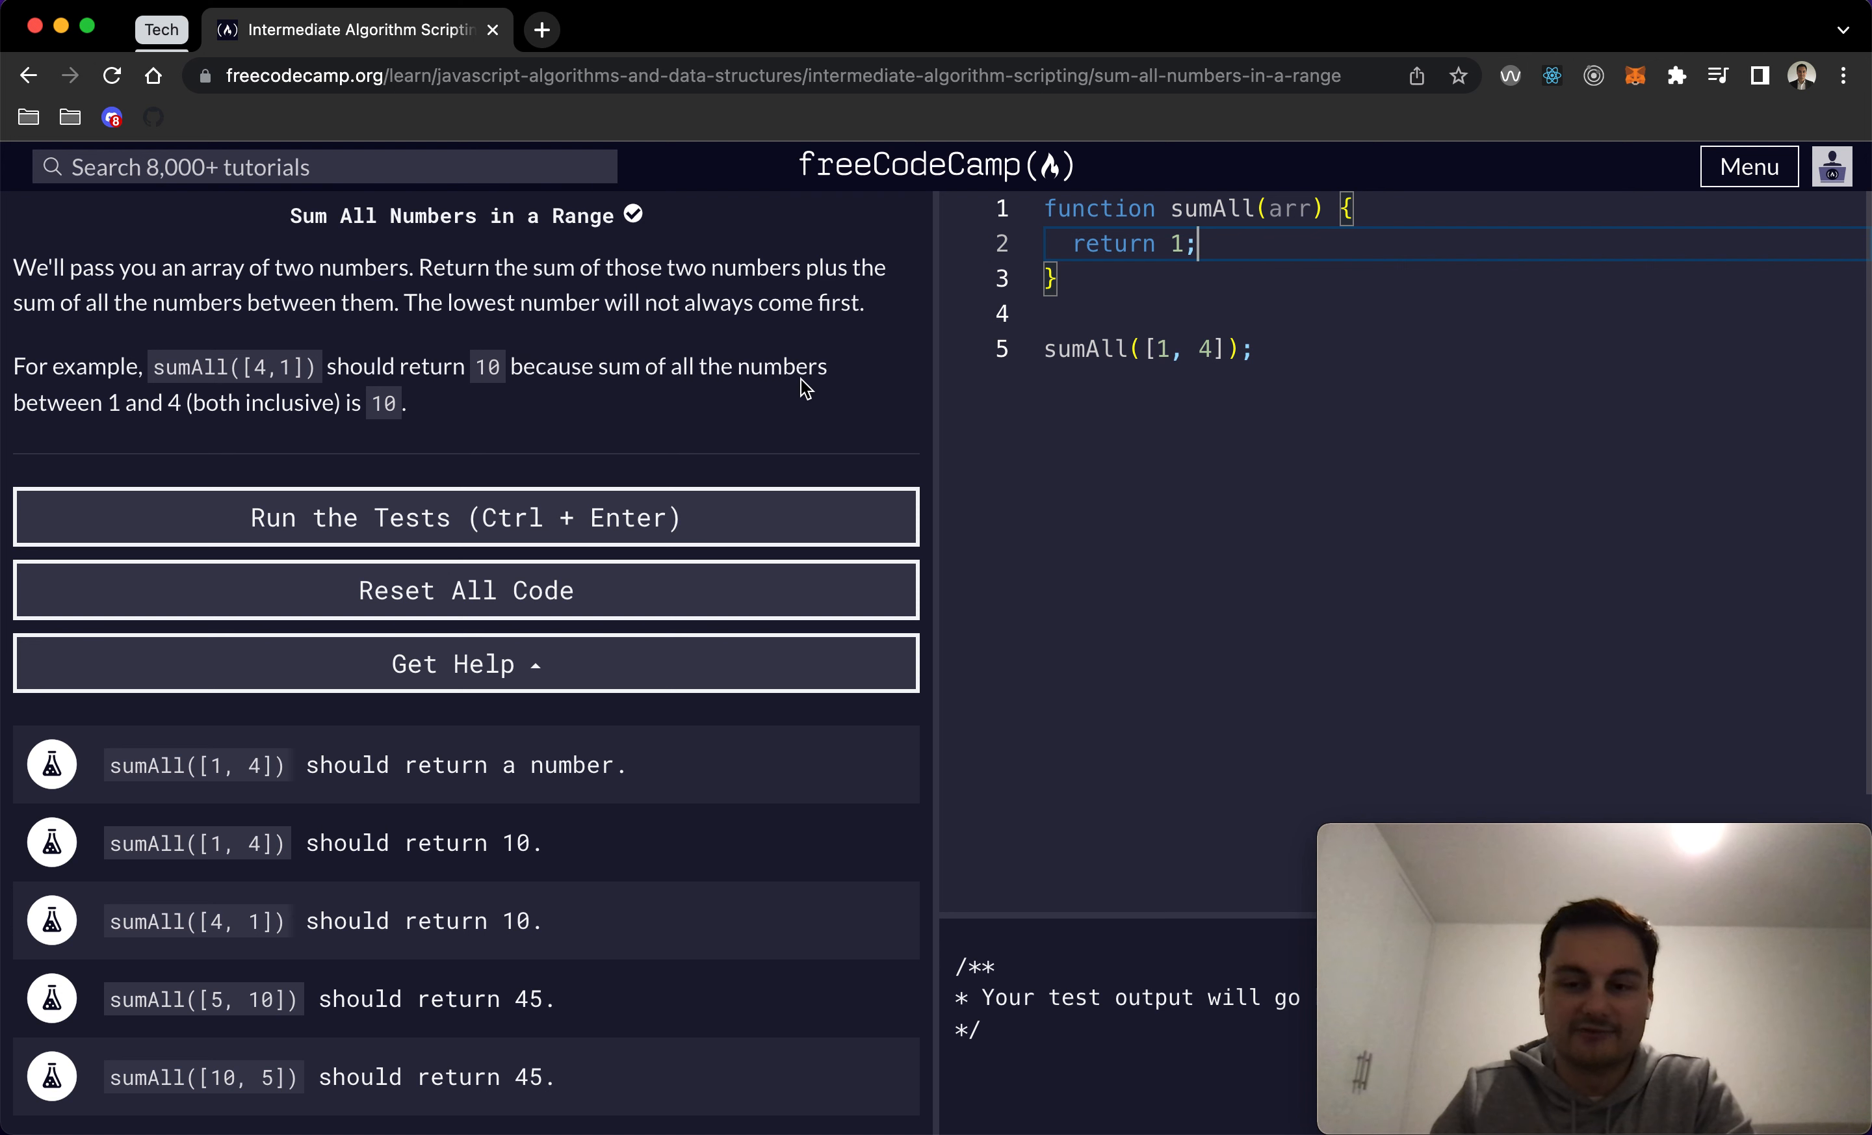
# Step: Annotate the sumAll call with a // 10 comment and begin wrapping it in console.log
pyautogui.scroll(3)
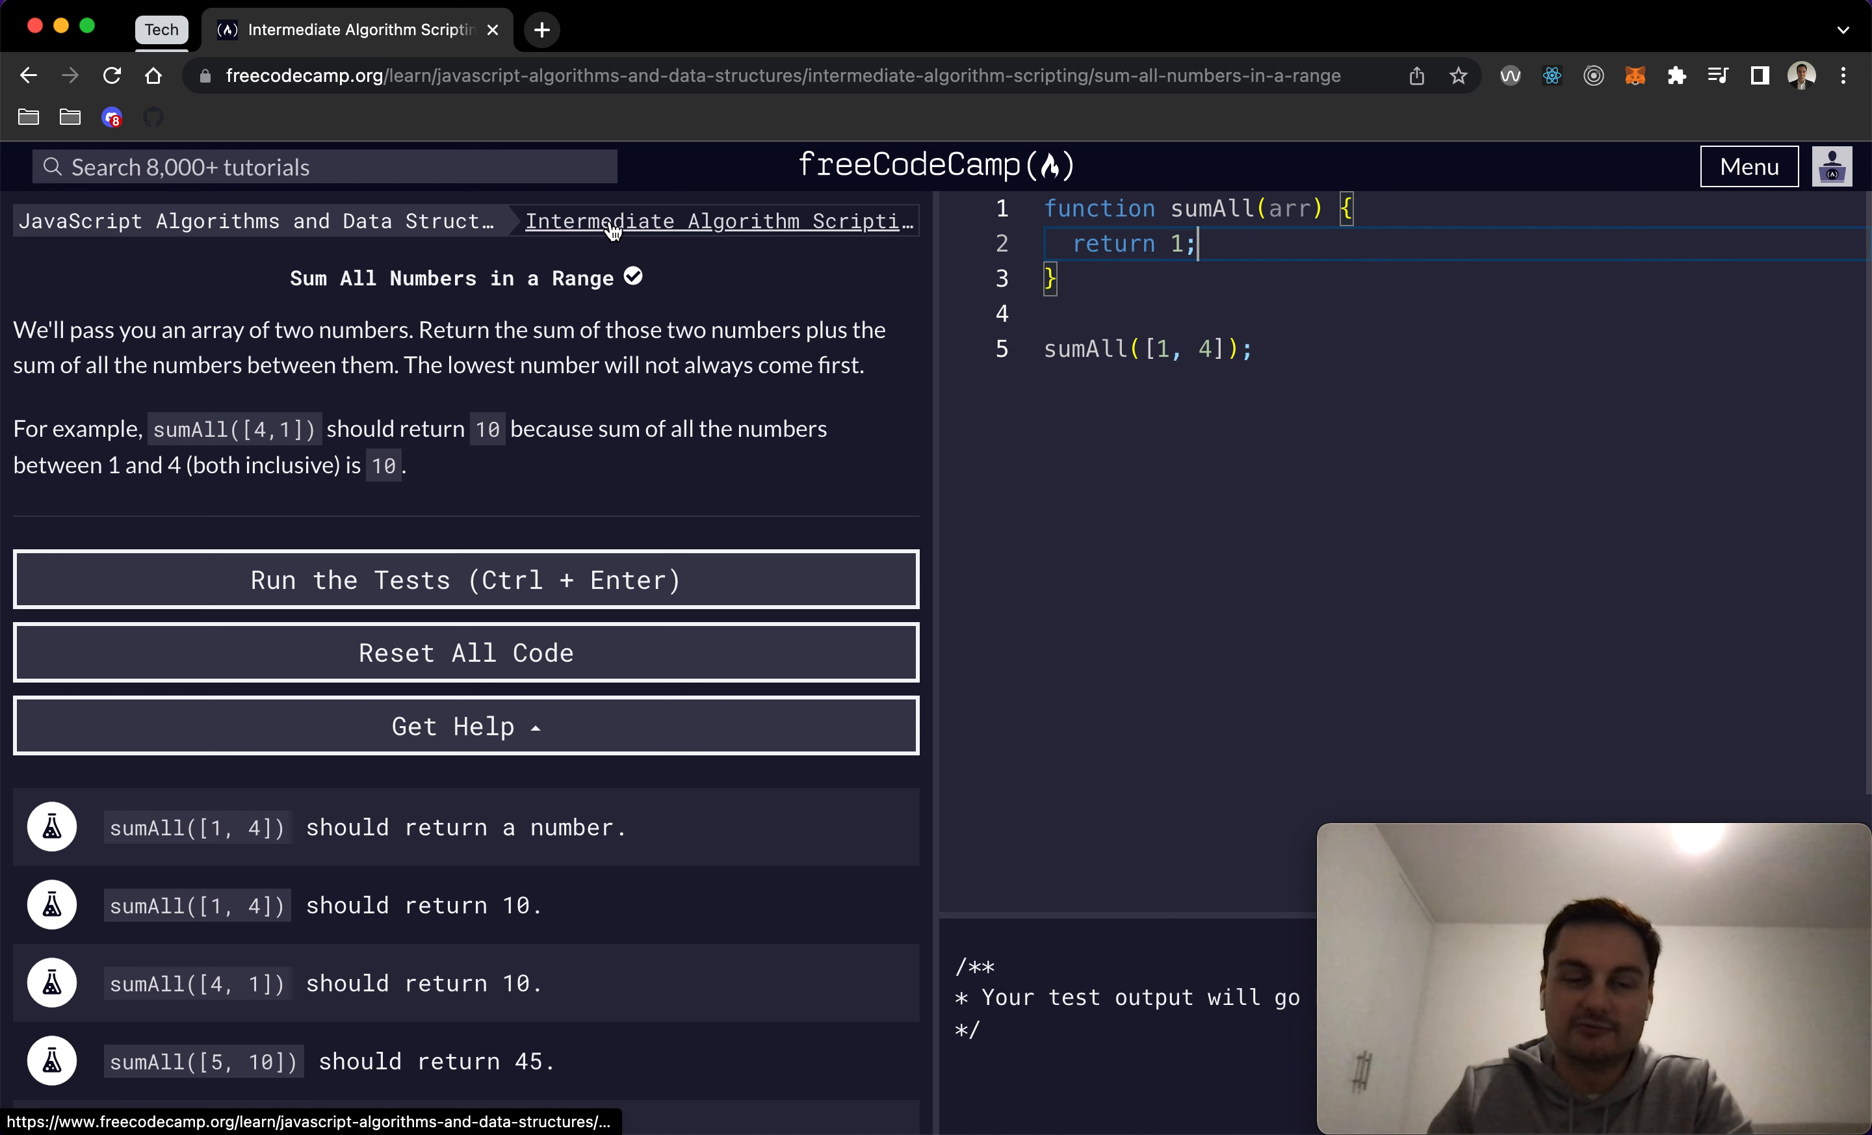
pyautogui.moveTo(120, 221)
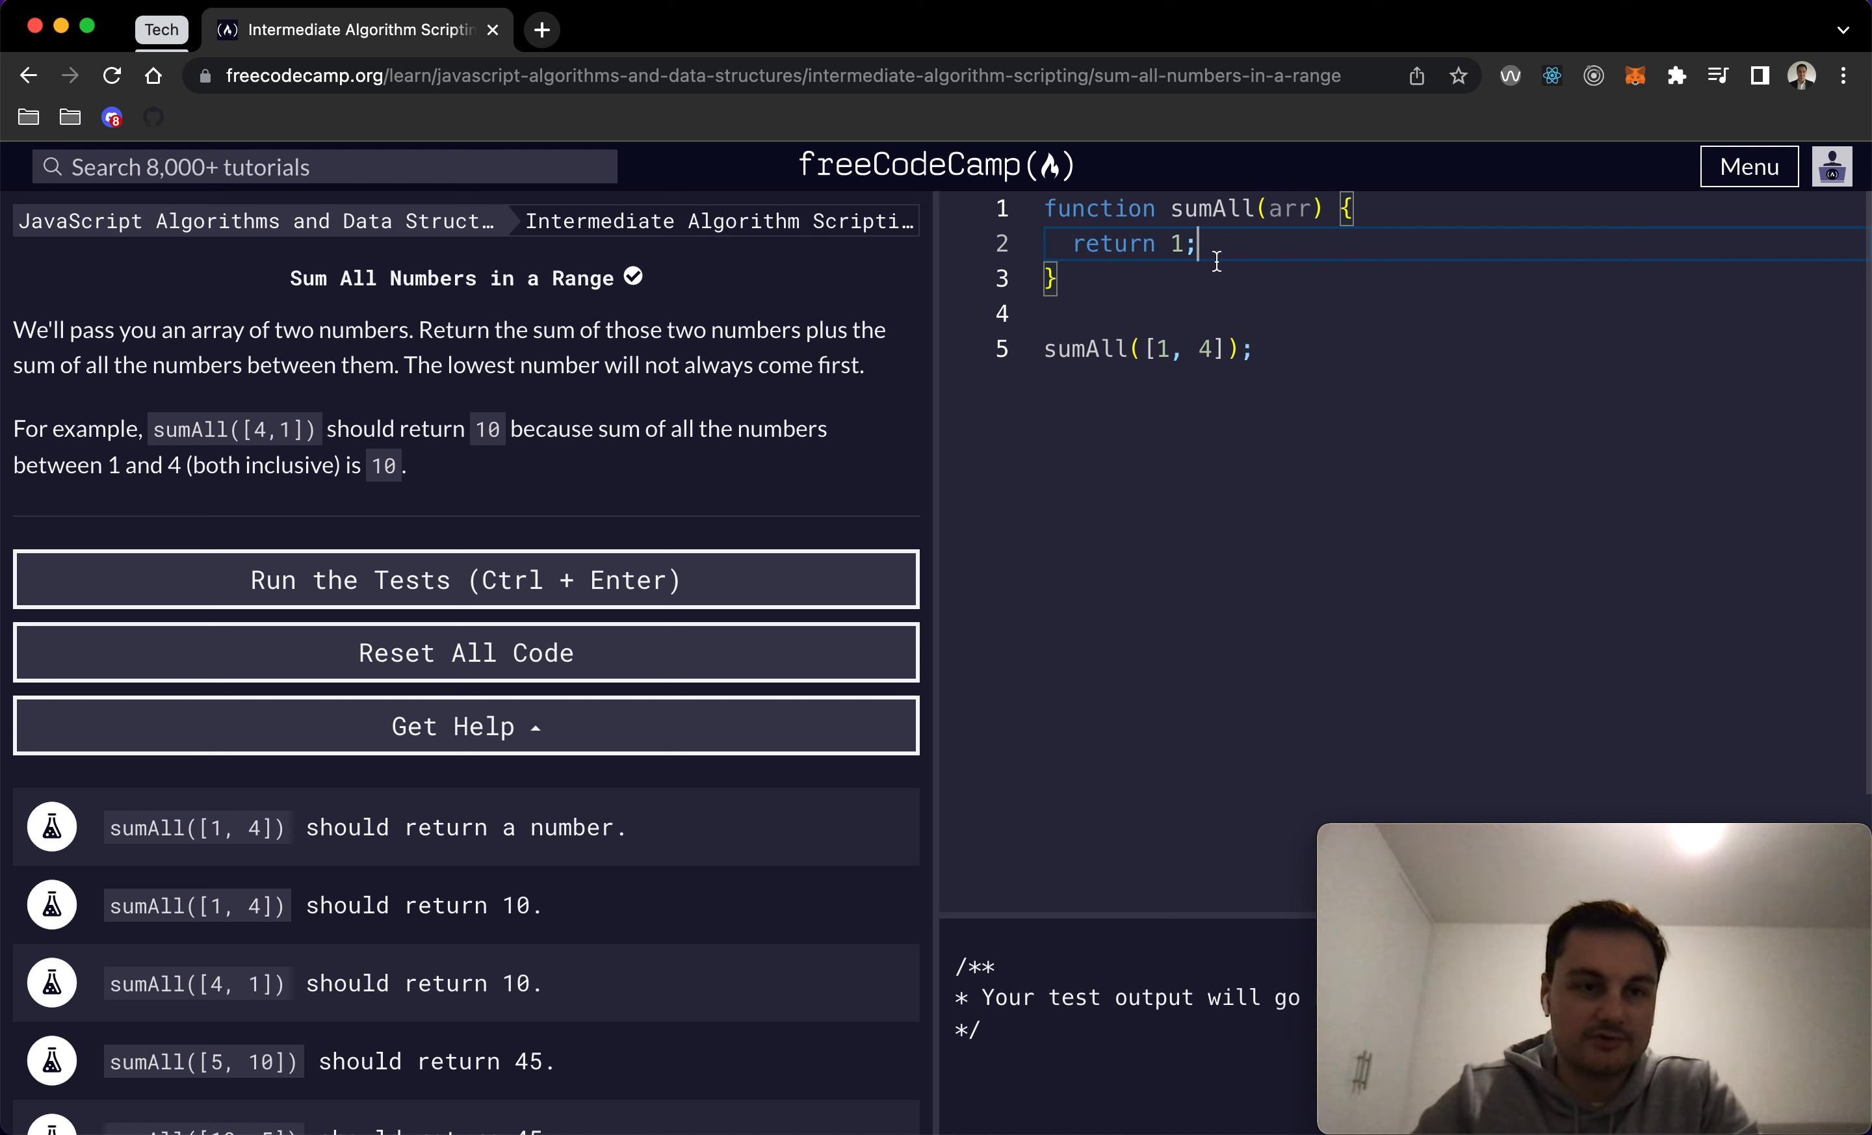
pyautogui.moveTo(154, 328)
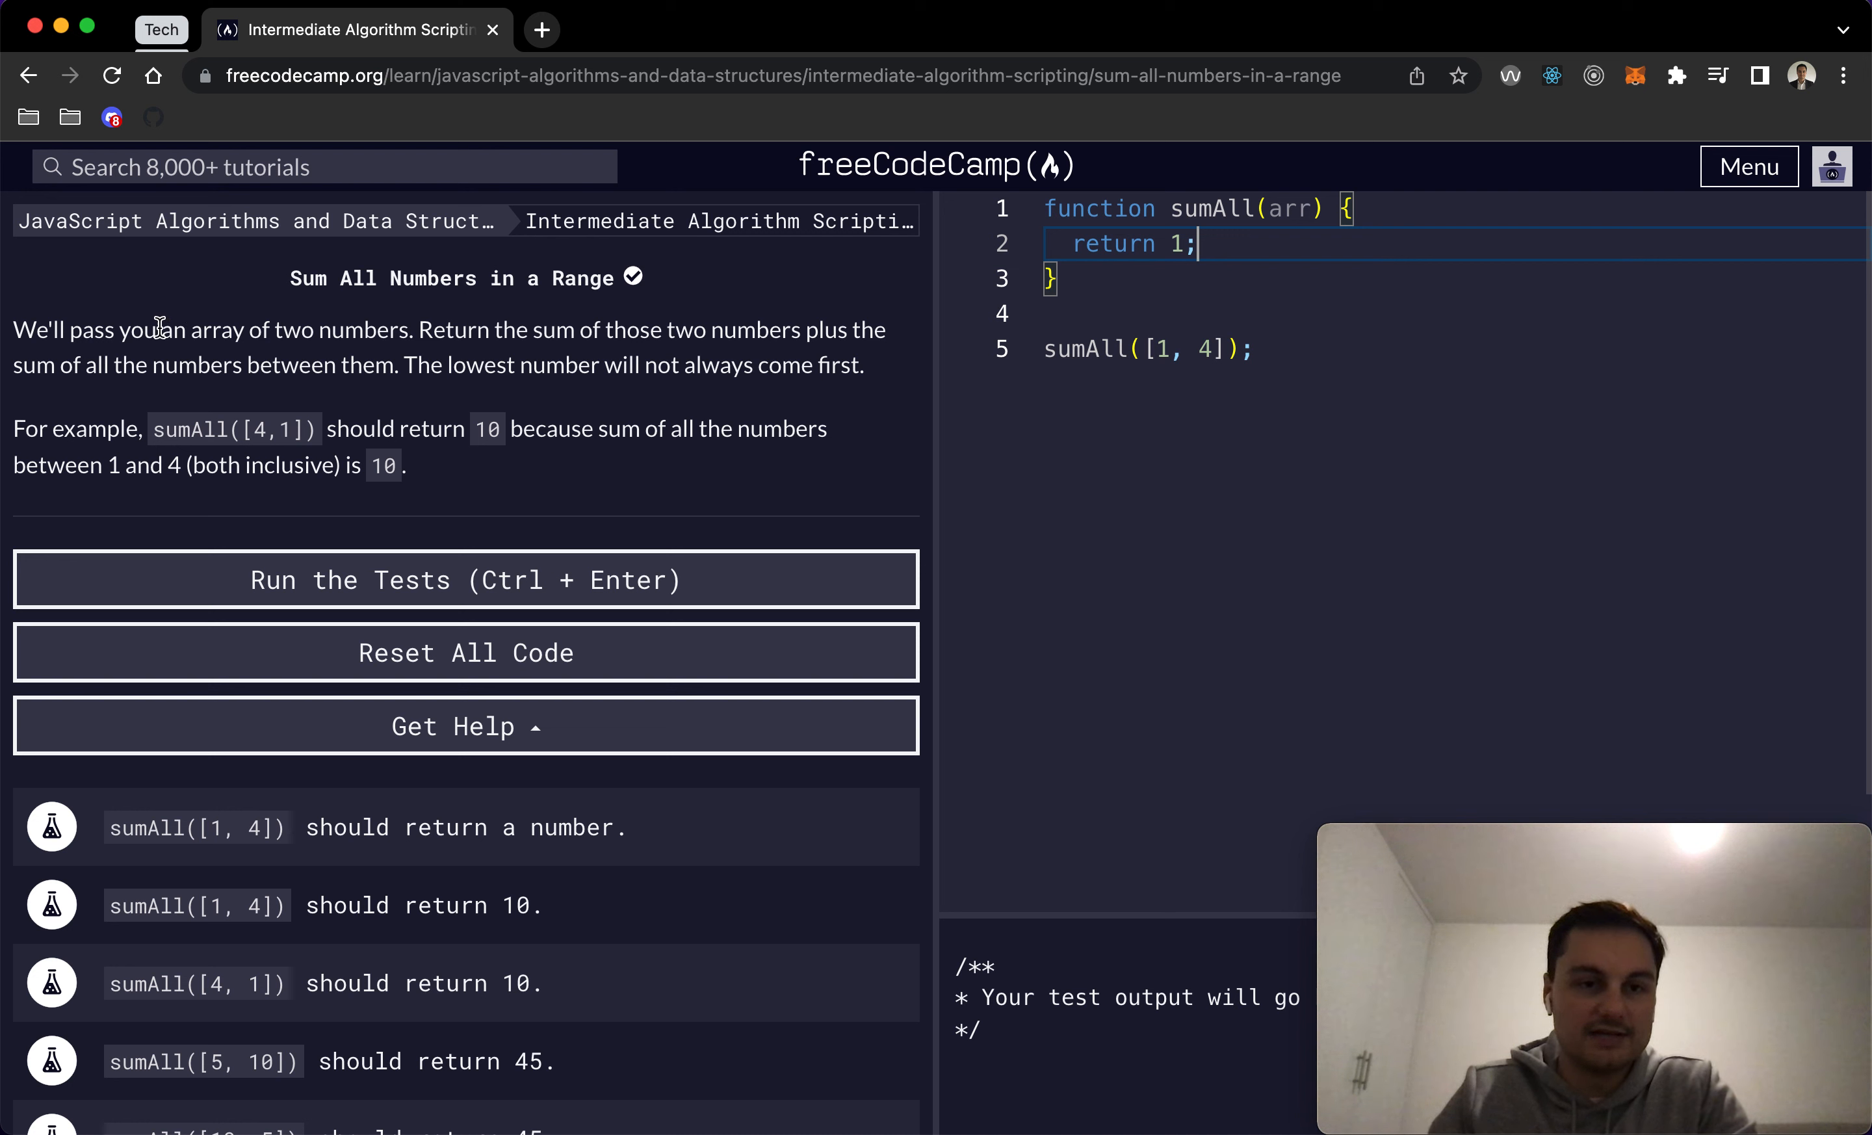
pyautogui.moveTo(1174, 342)
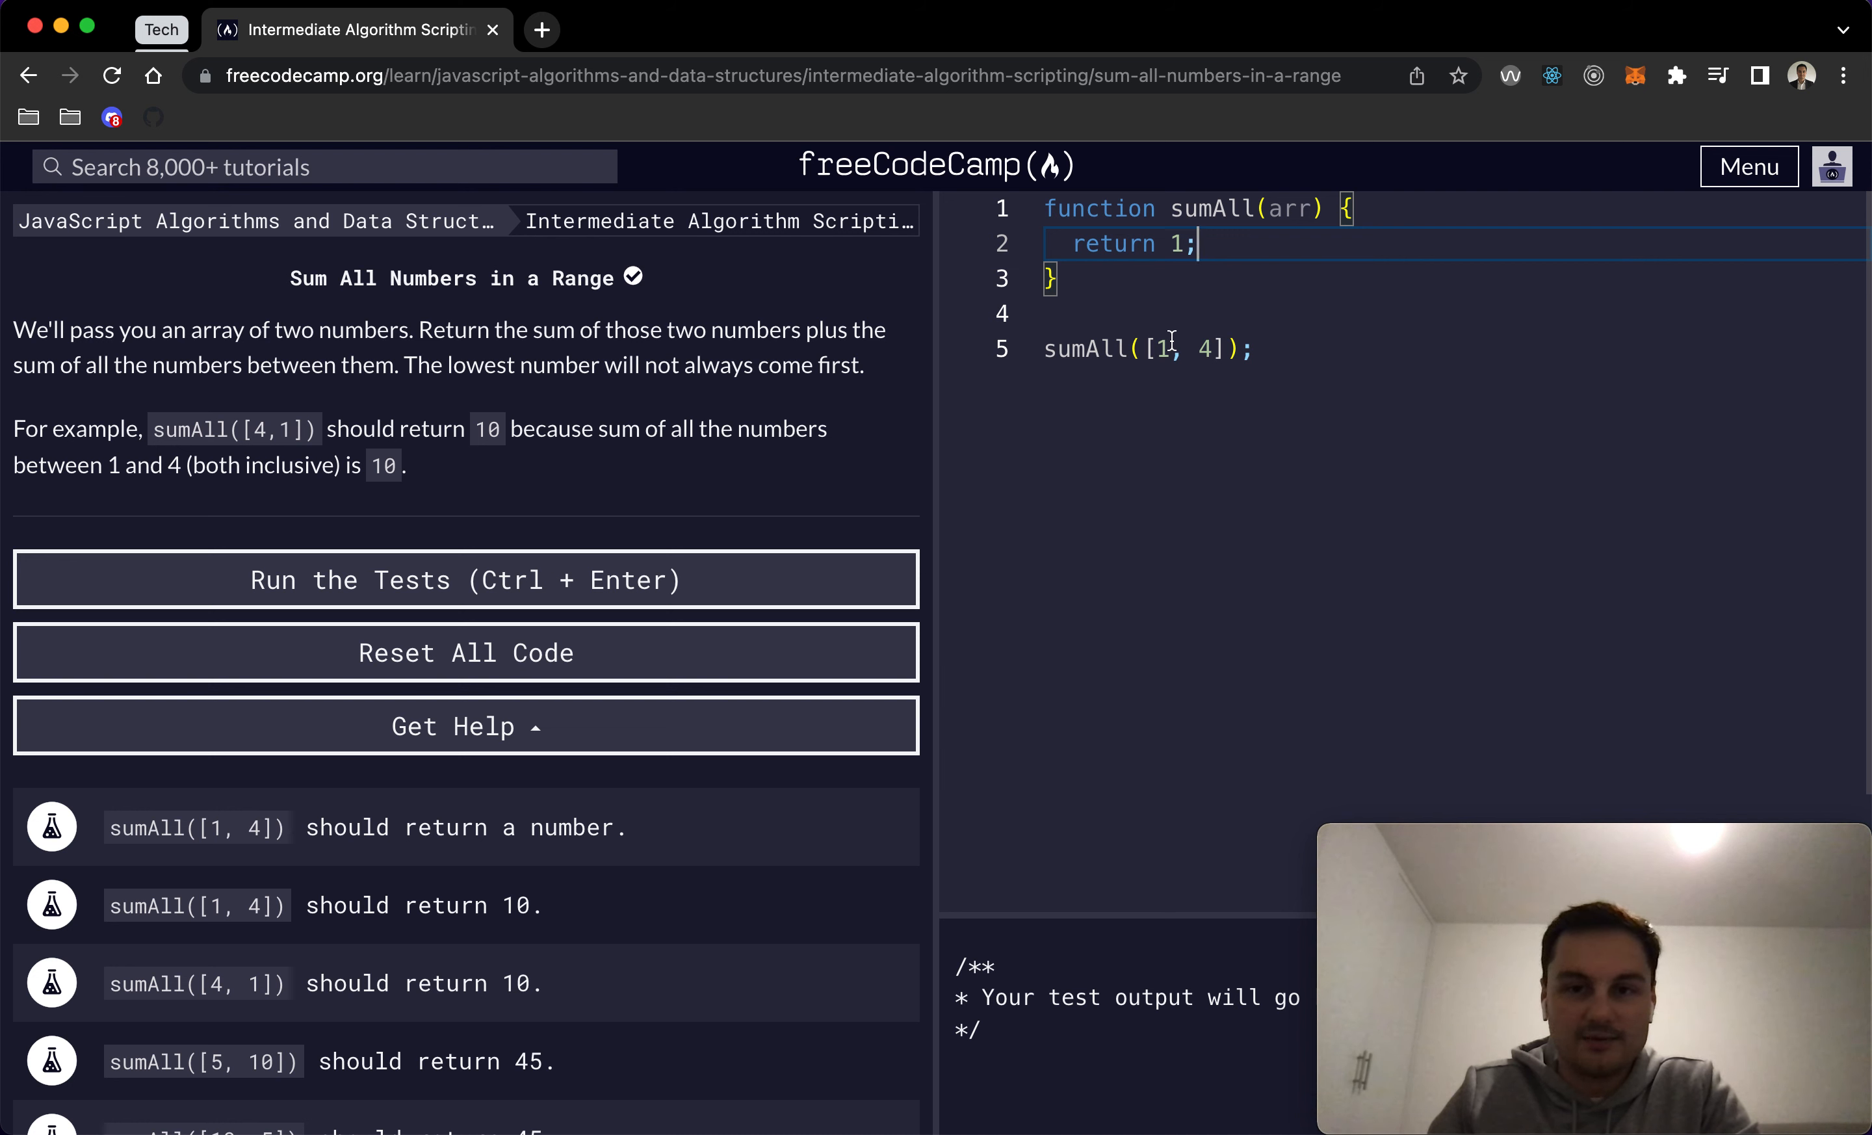
pyautogui.doubleClick(1164, 347)
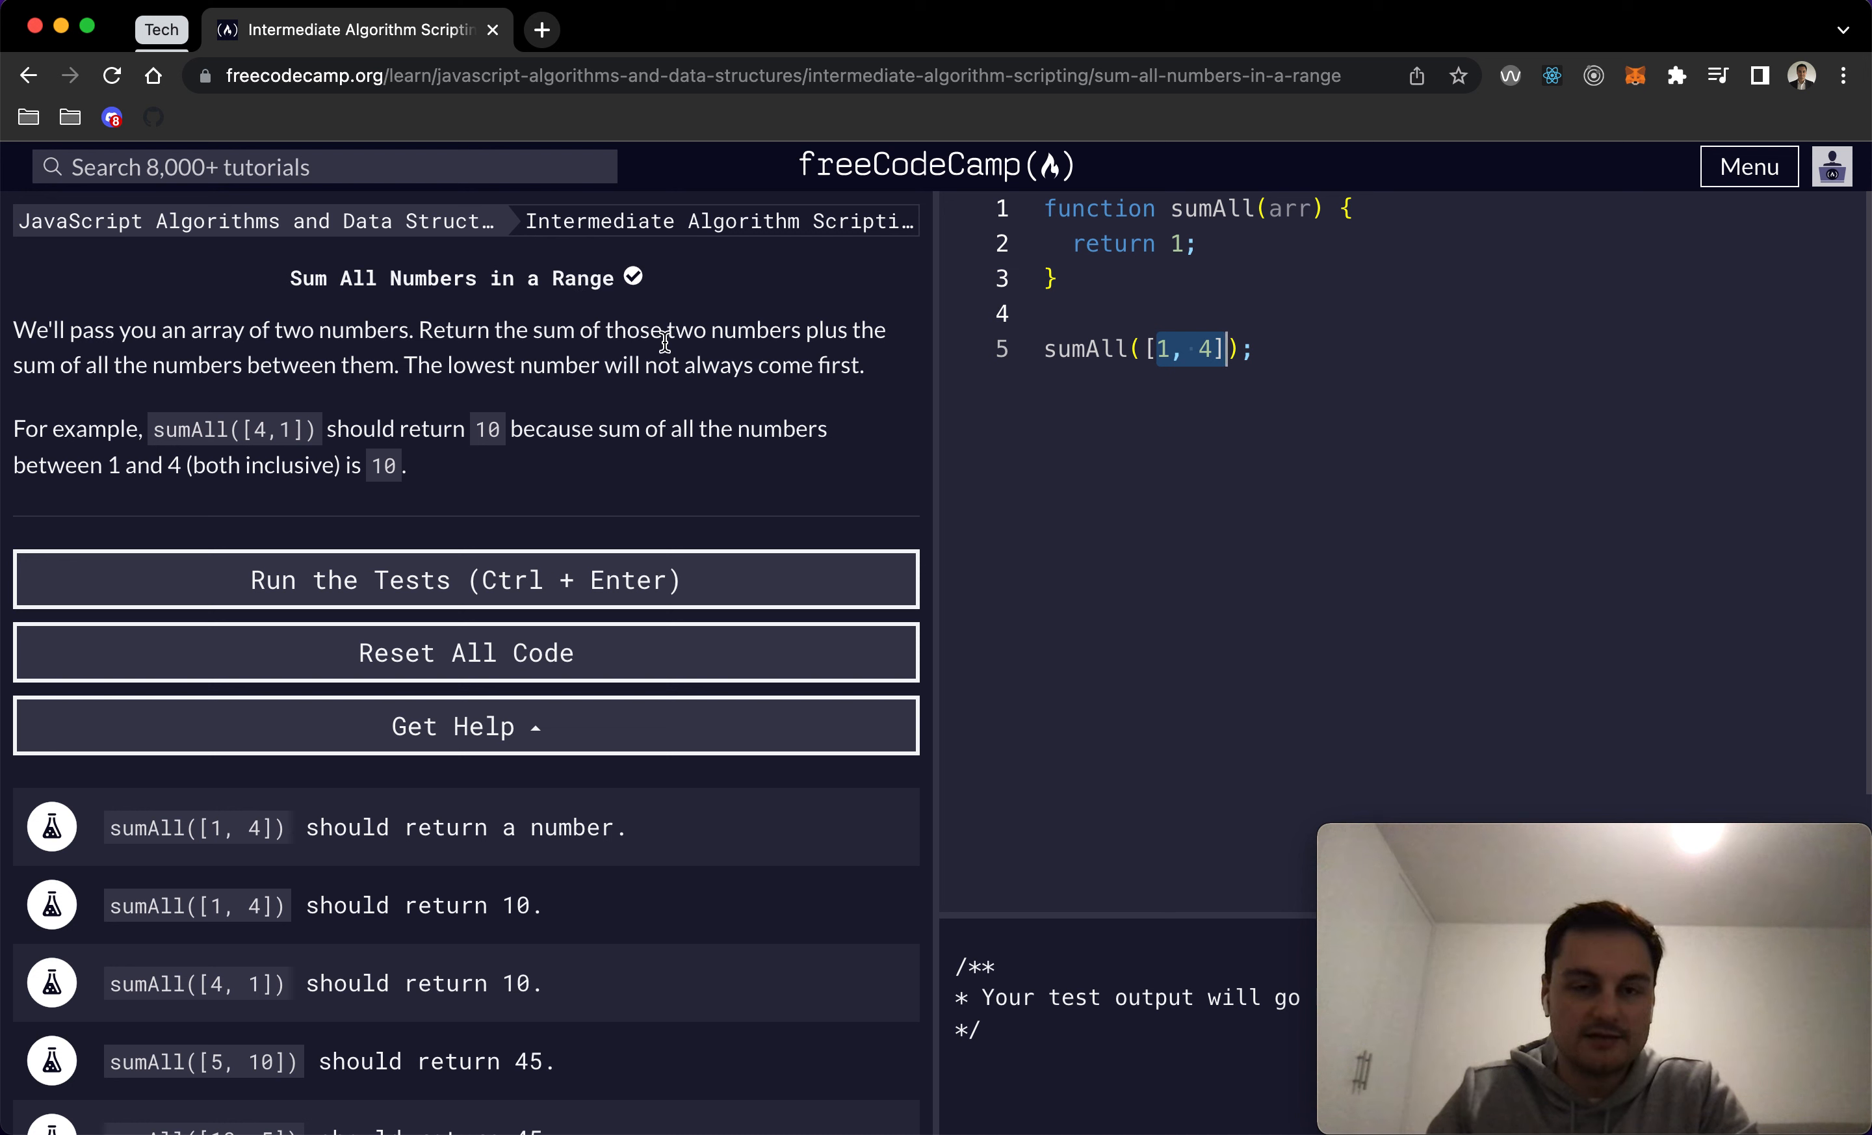
pyautogui.moveTo(640, 328)
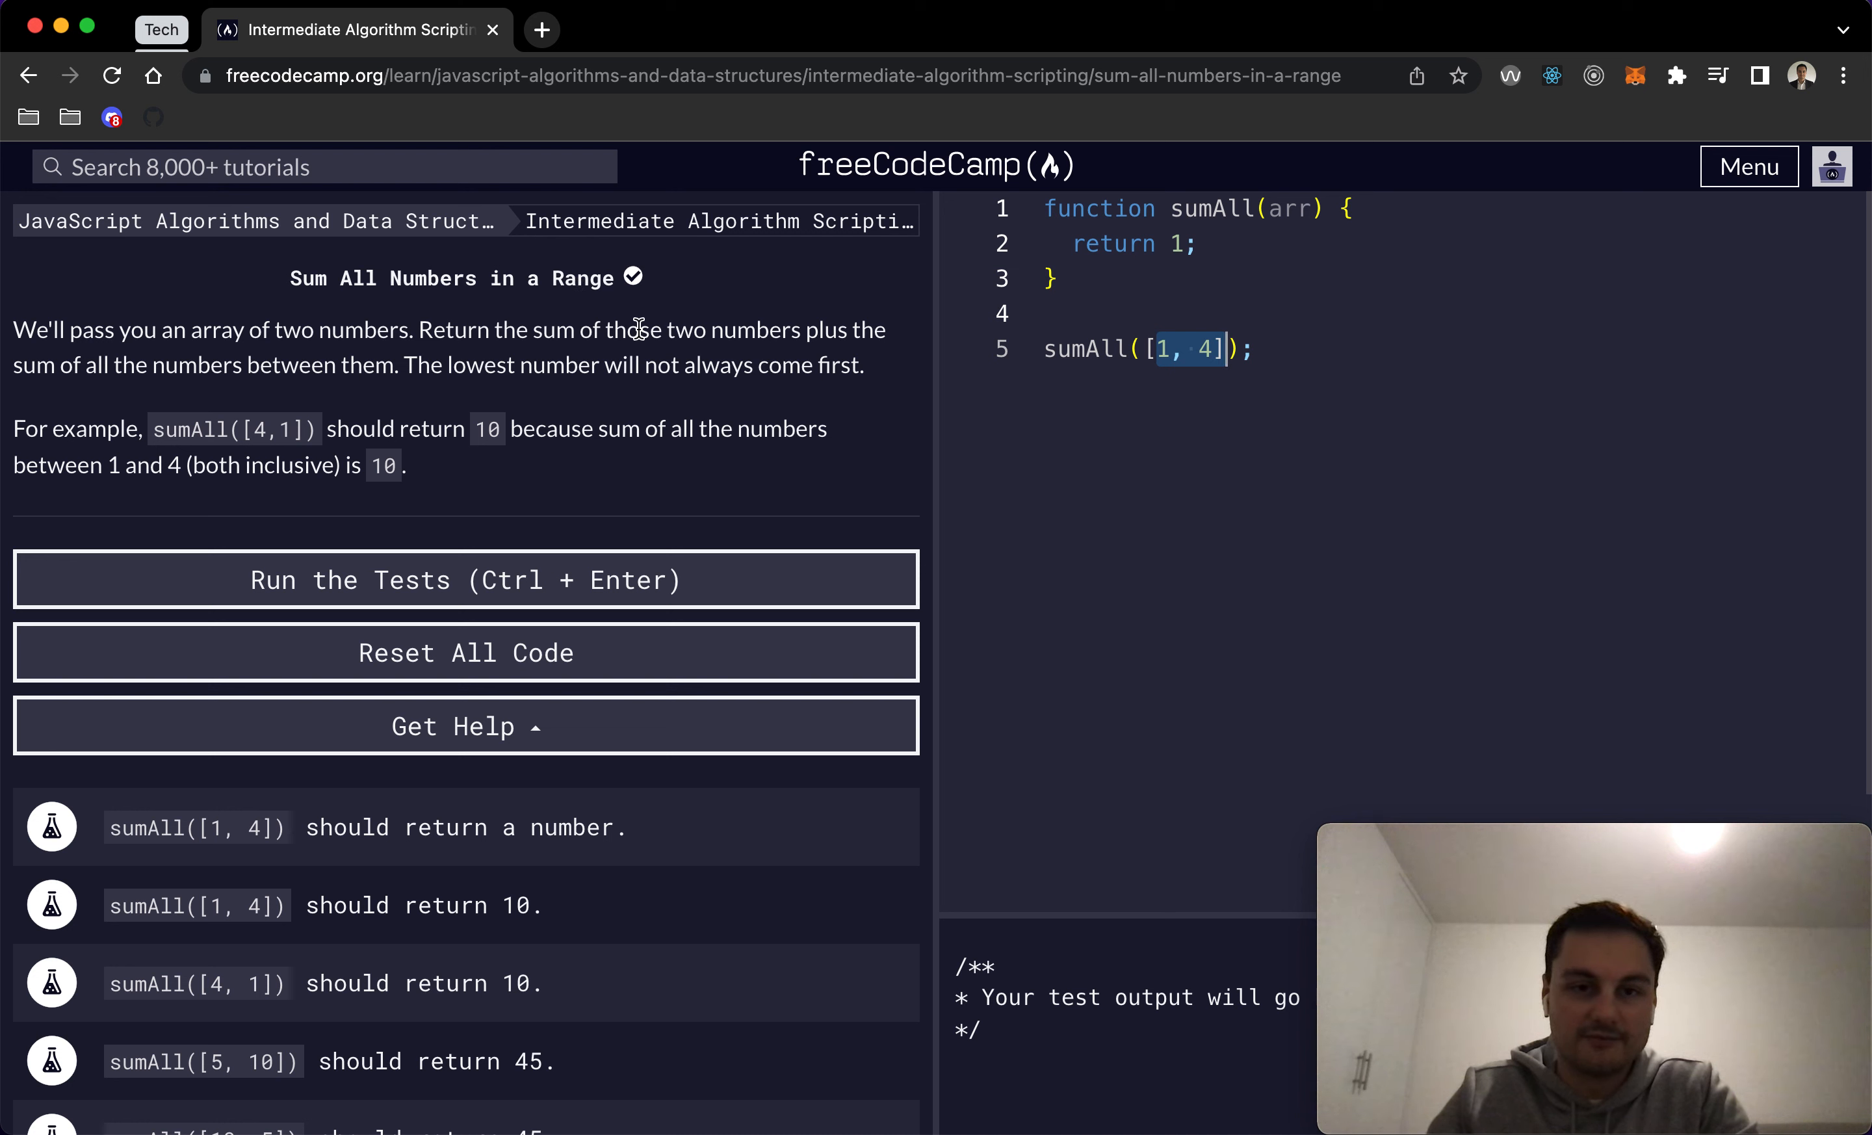
pyautogui.moveTo(159, 370)
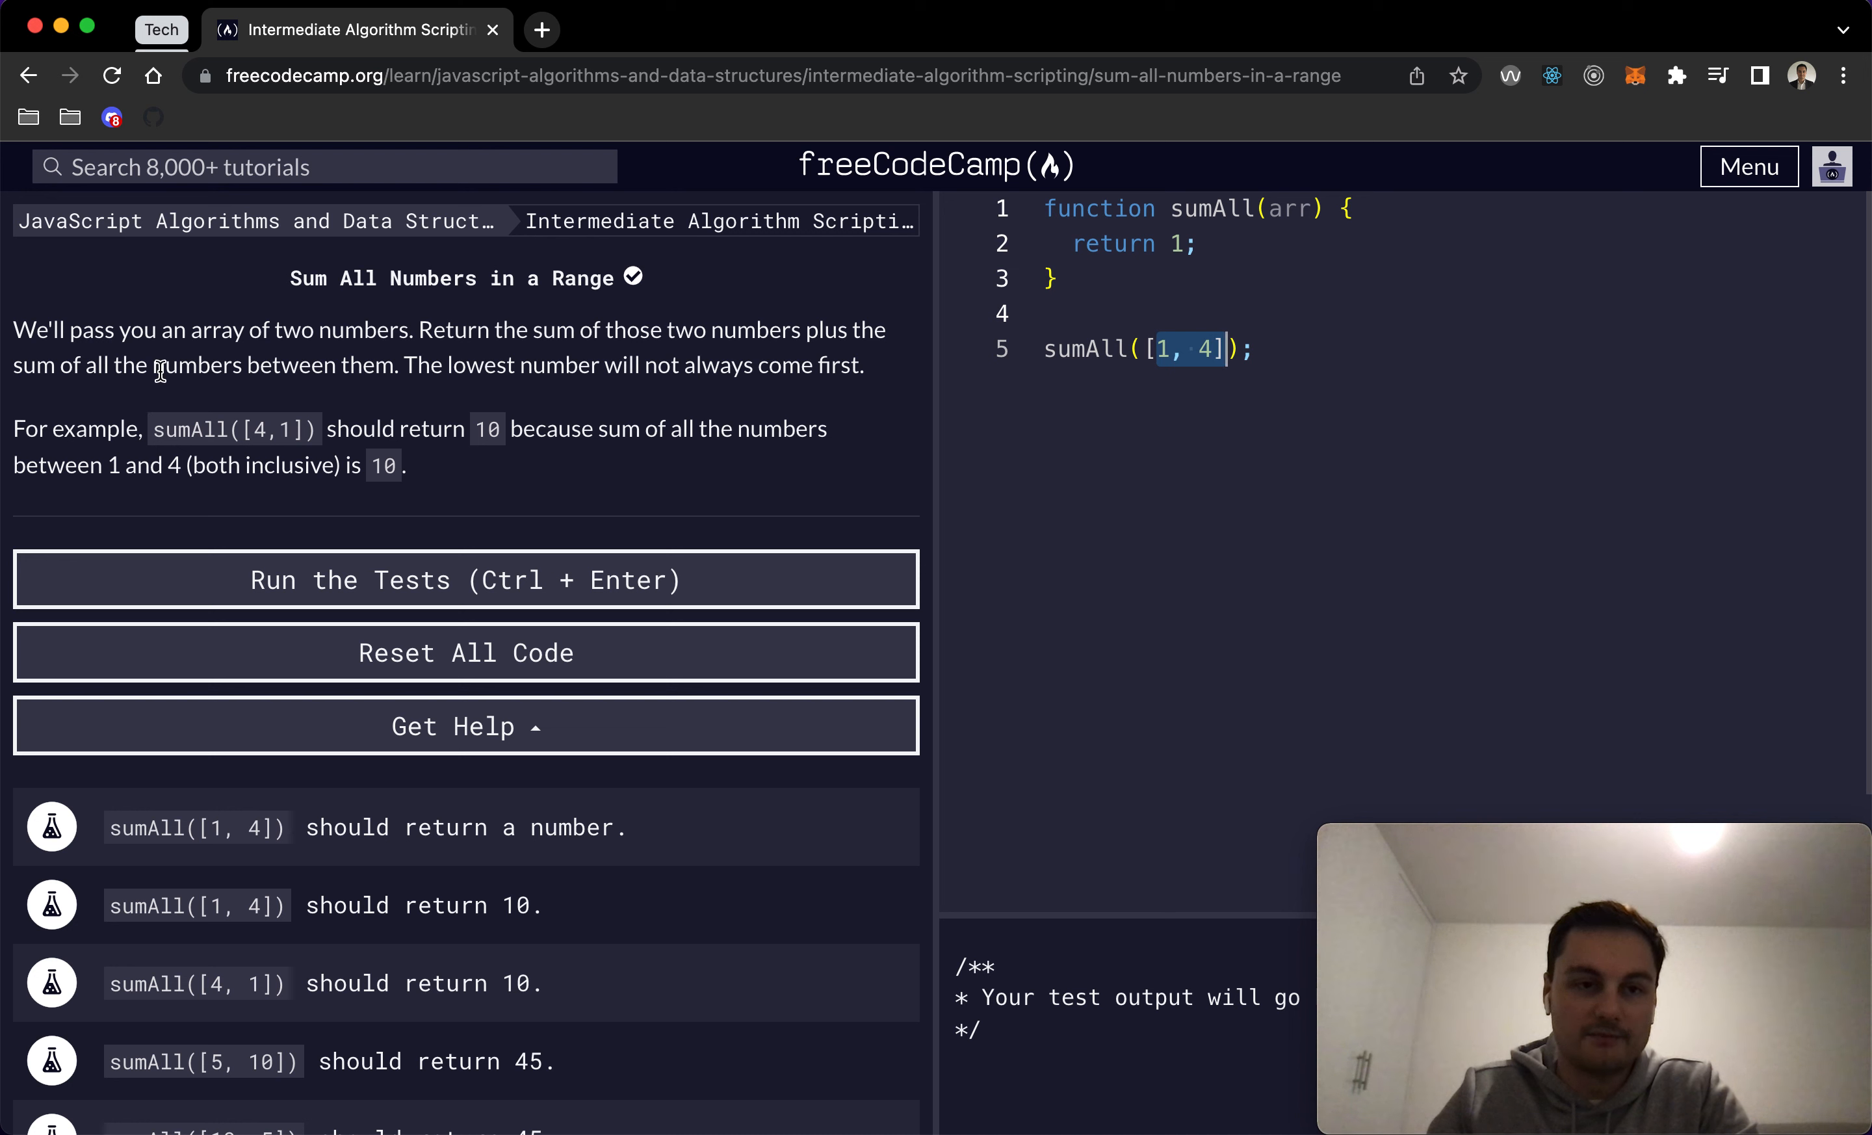
pyautogui.click(1182, 349)
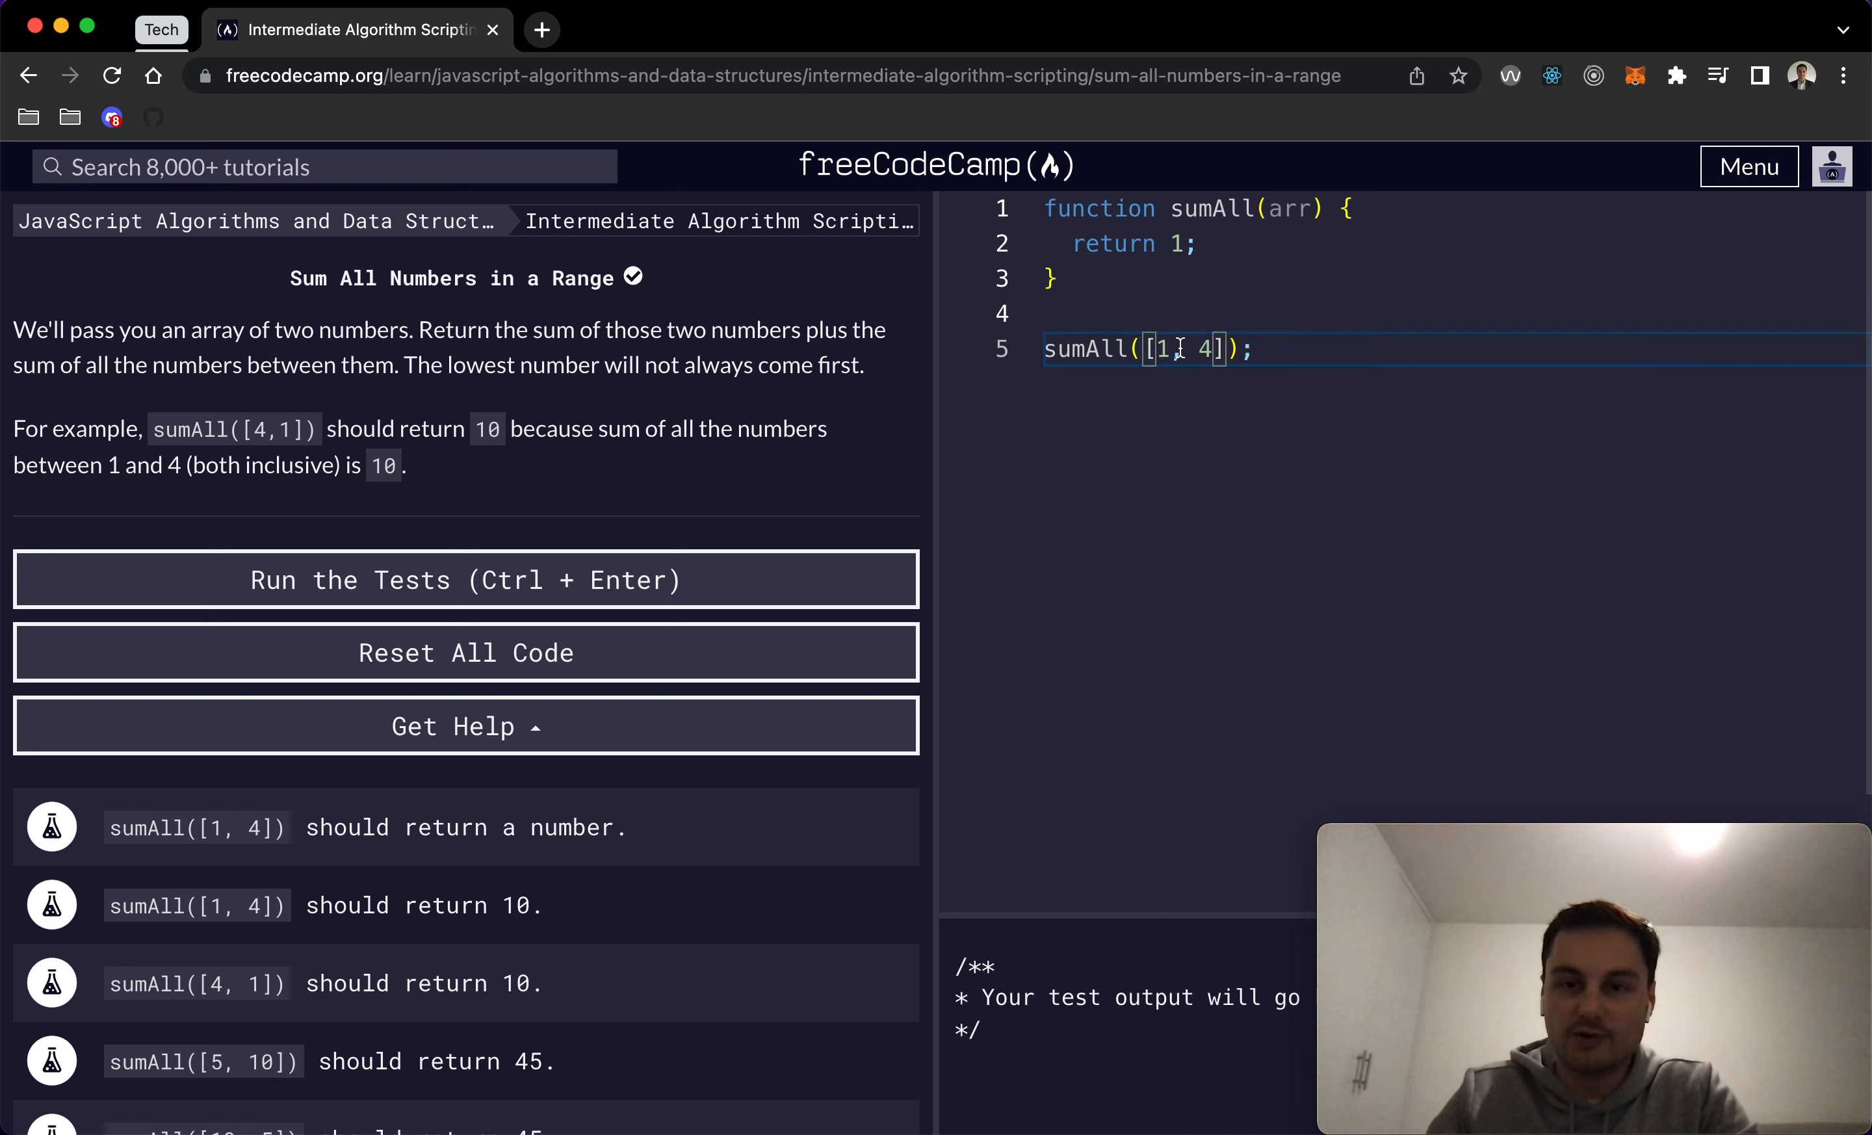
pyautogui.write(',')
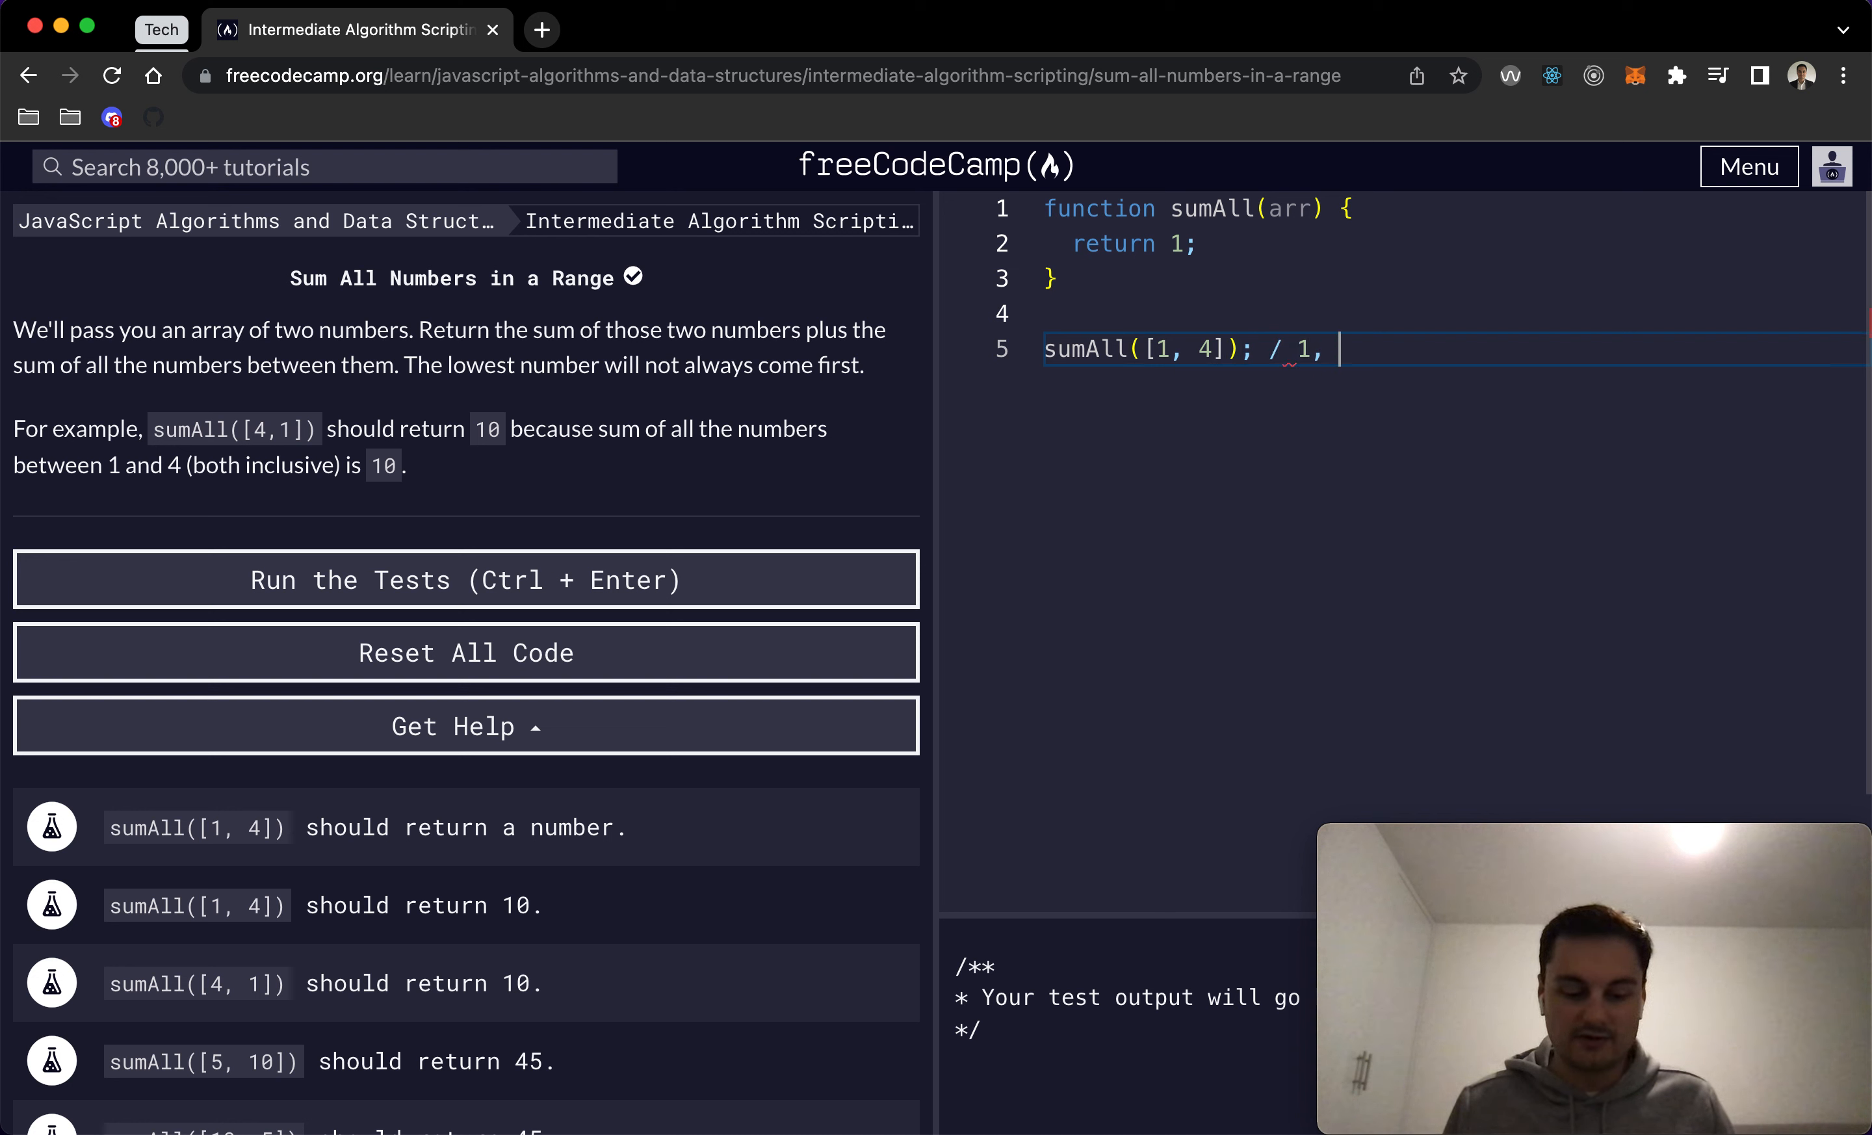
pyautogui.write('2, 3, 4')
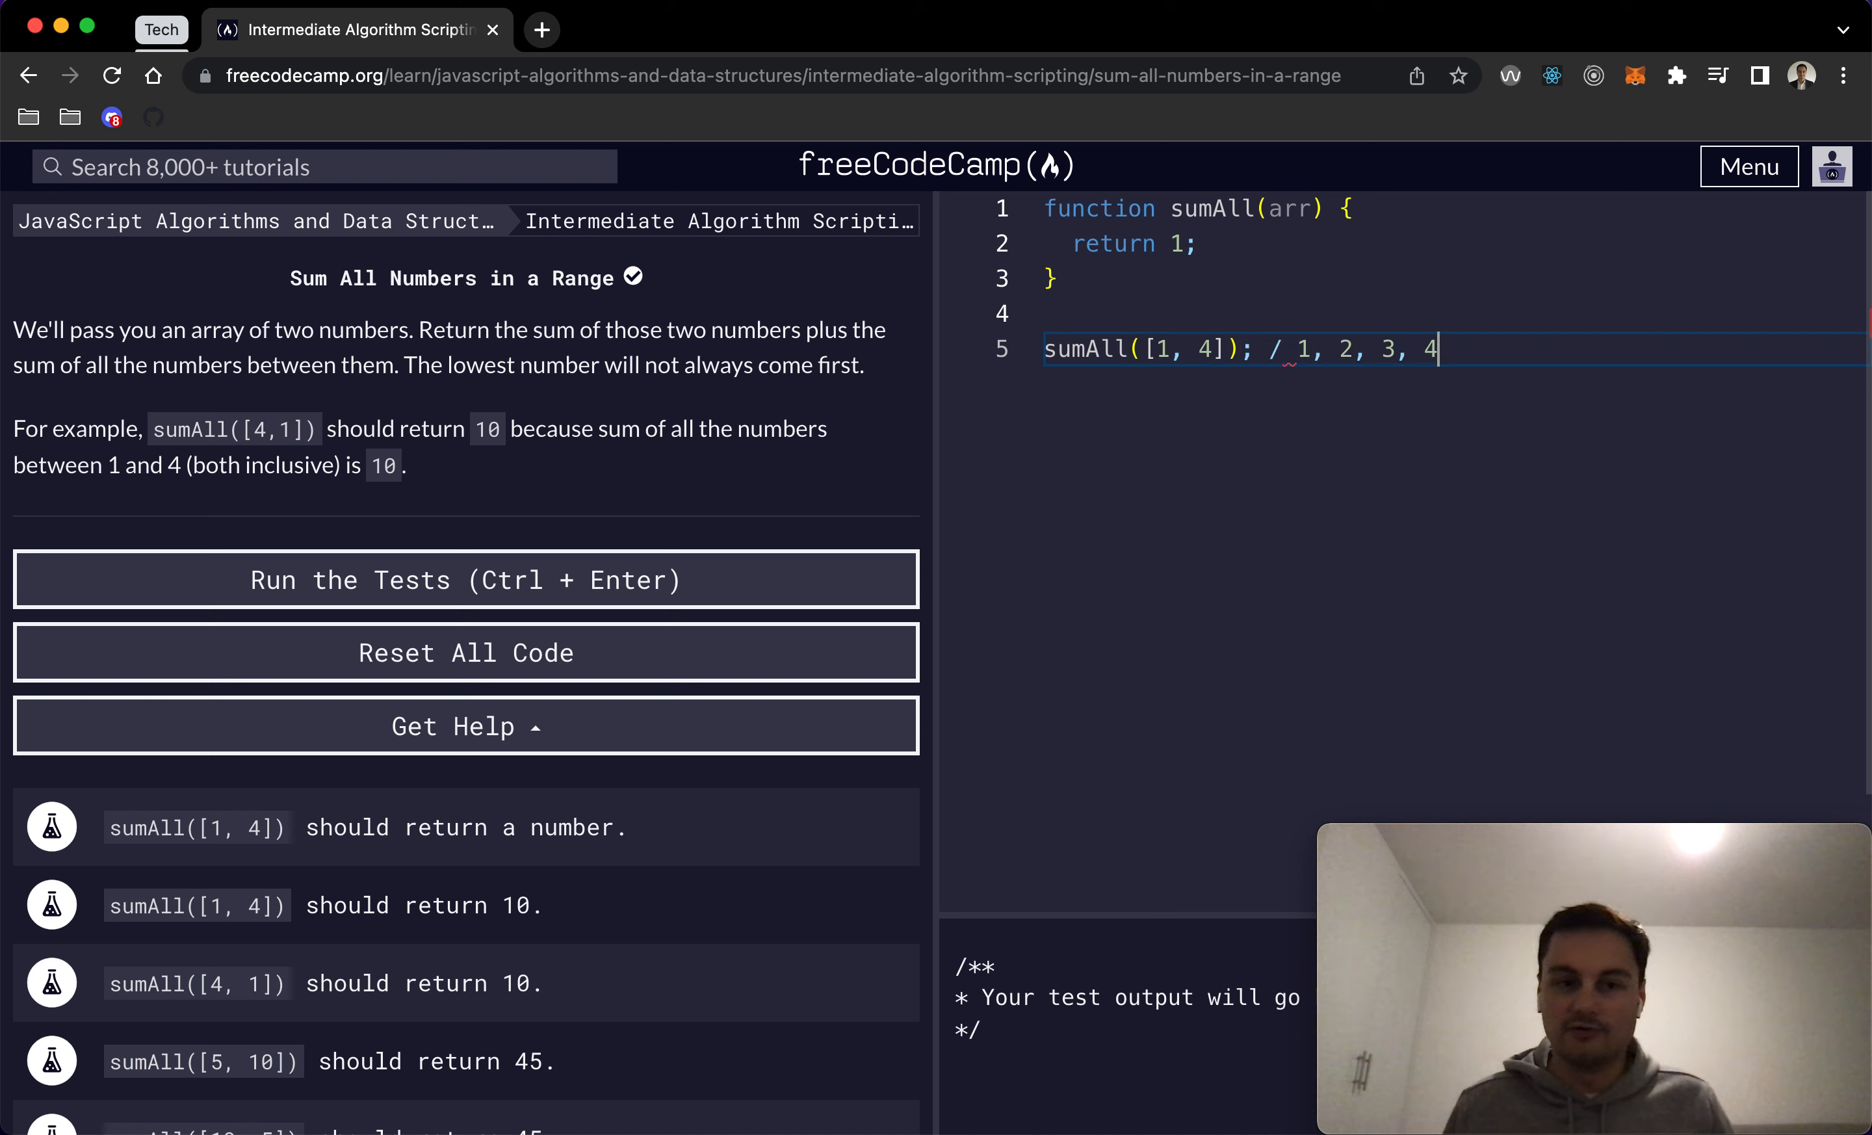
pyautogui.press('Backspace')
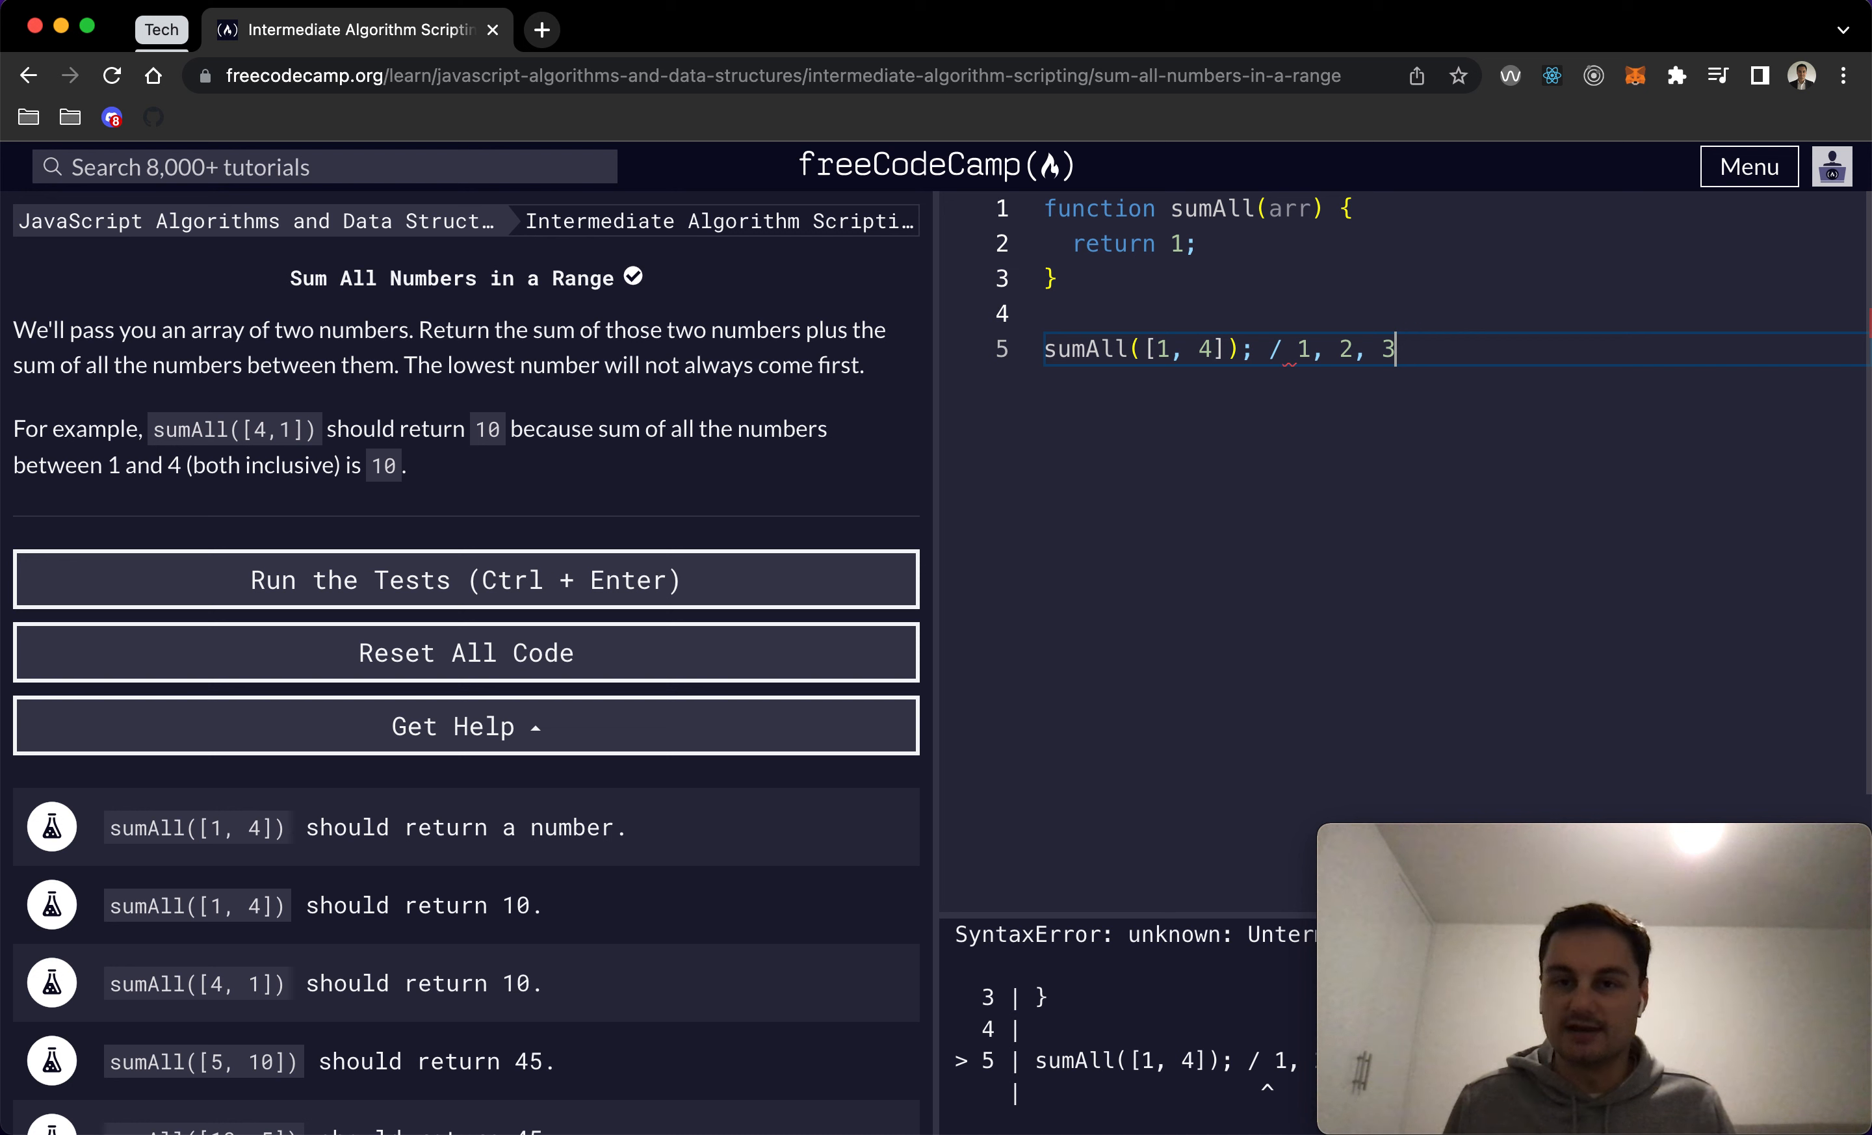
pyautogui.press('Backspace')
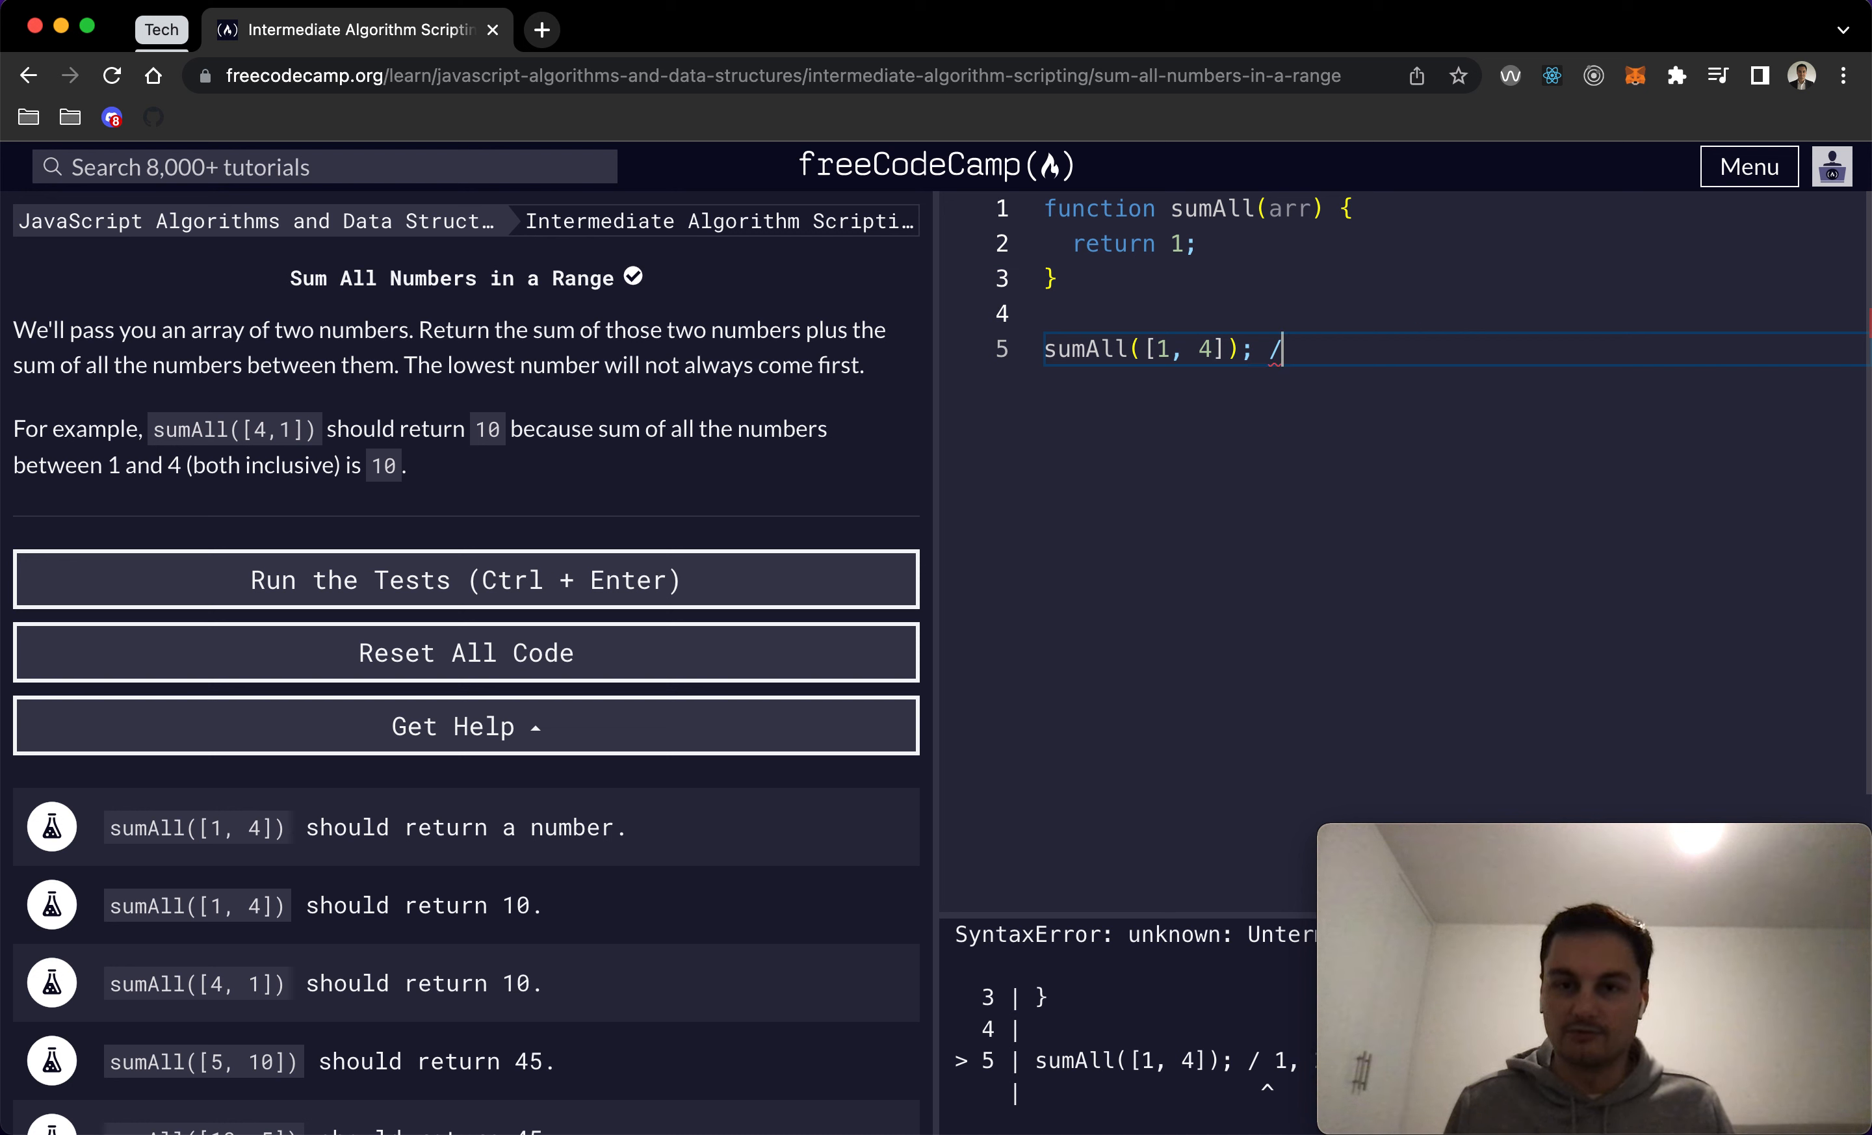
pyautogui.write('/ 10')
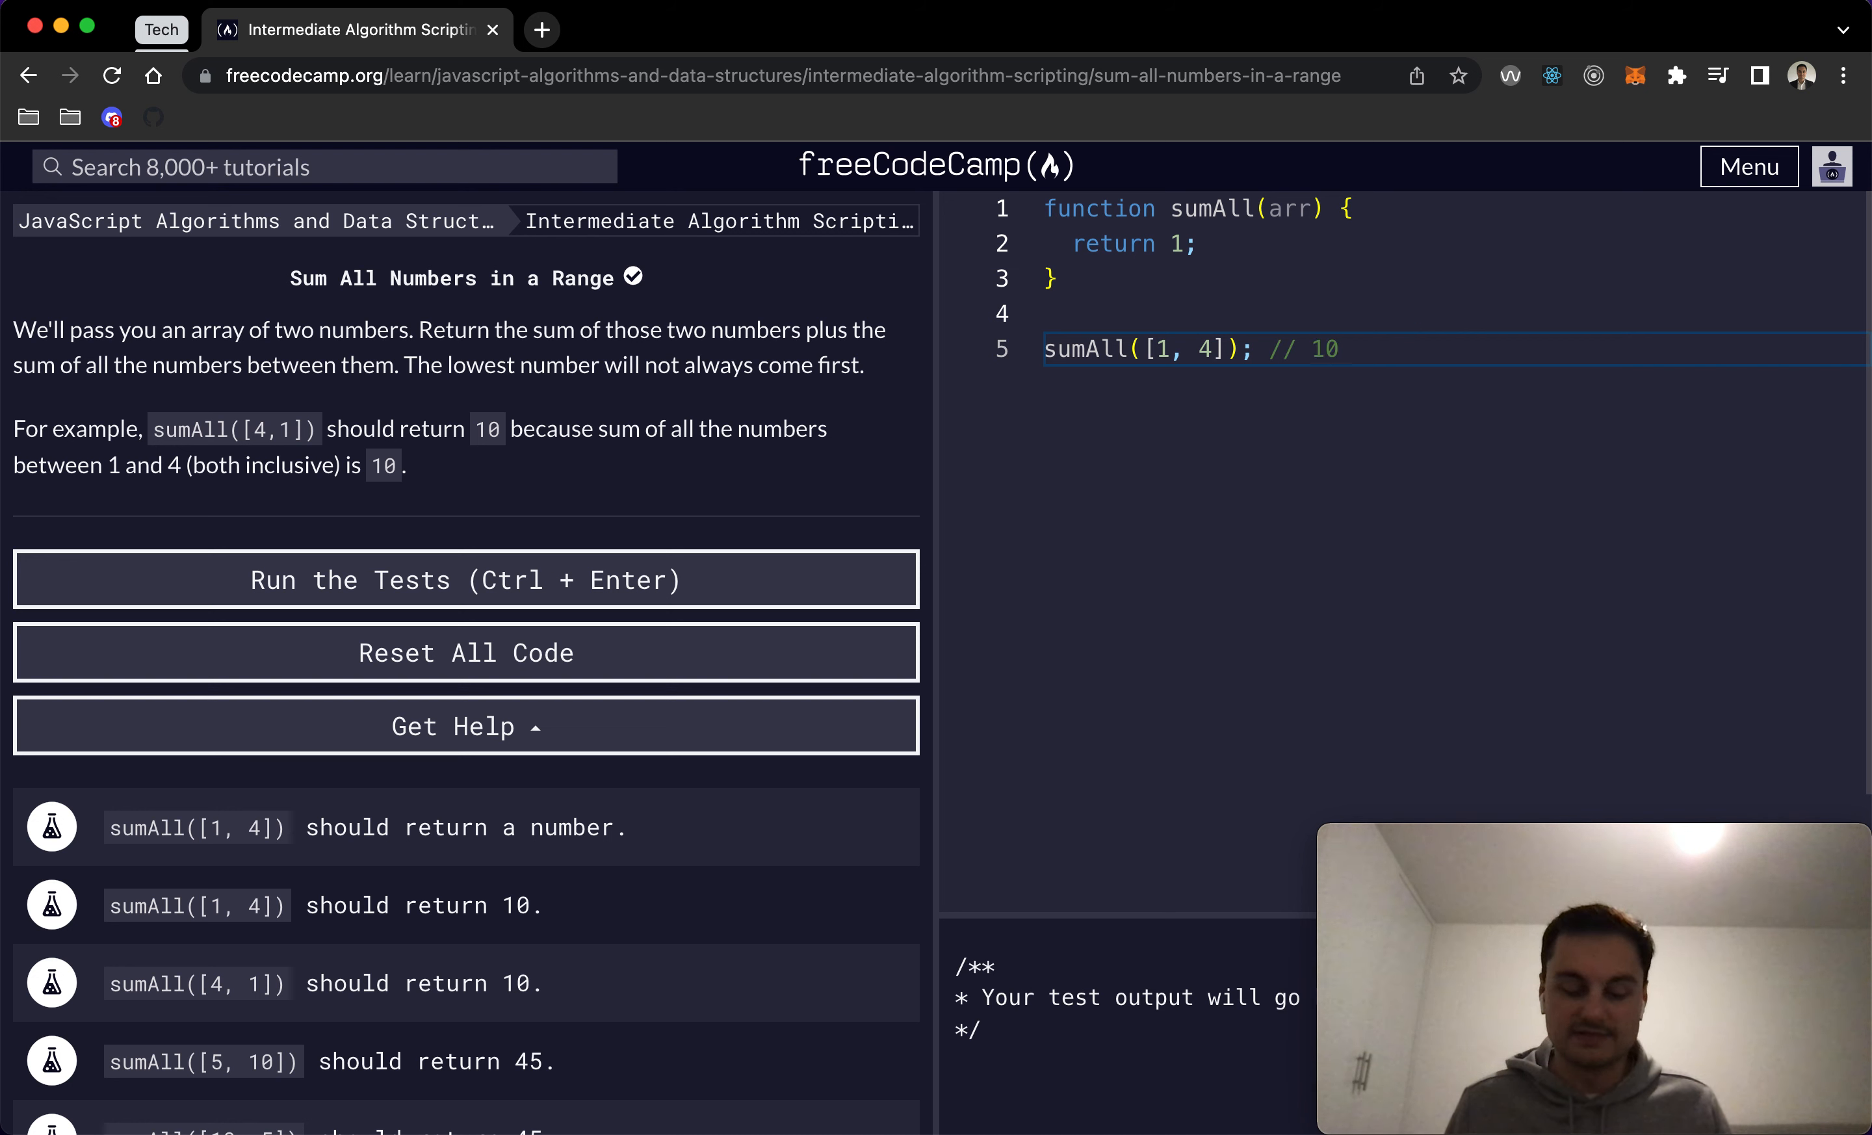
pyautogui.write('console.log(')
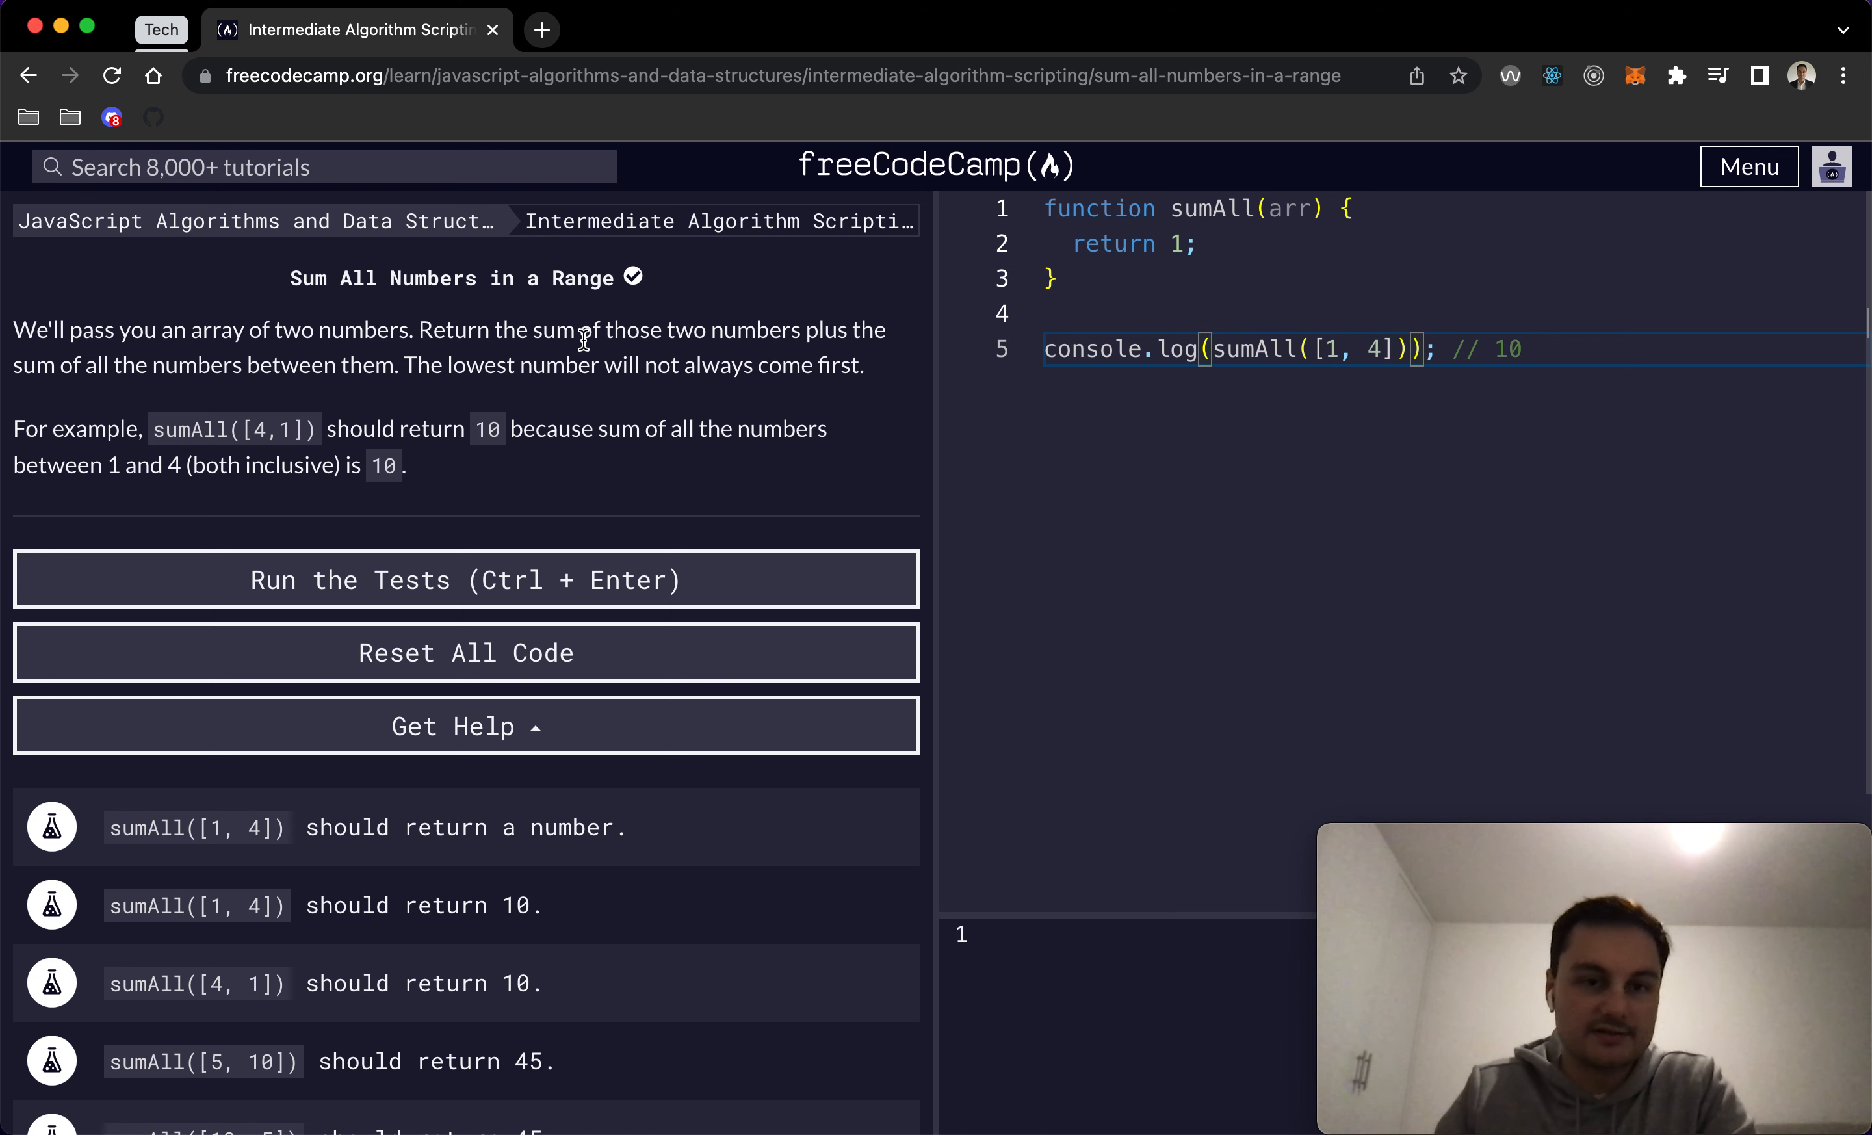
pyautogui.moveTo(1385, 358)
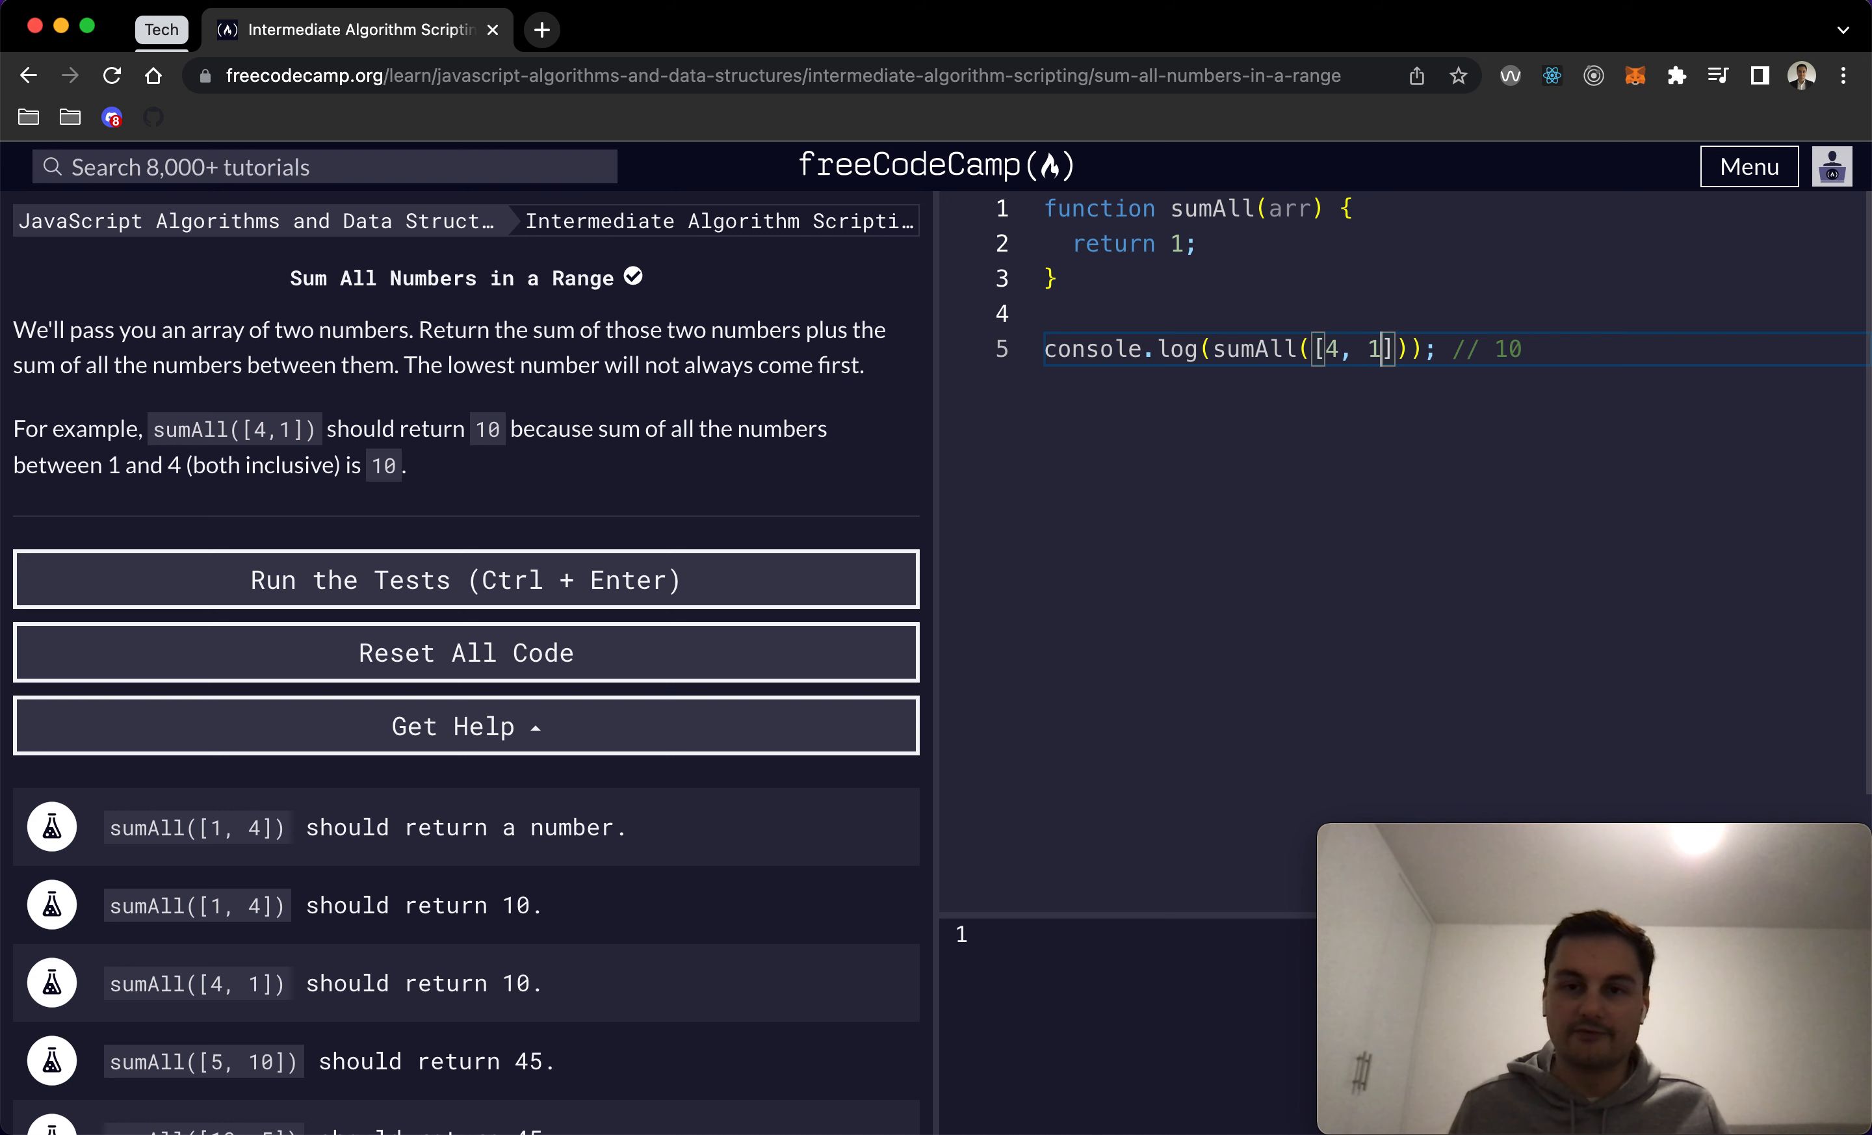
# Step: Remove the placeholder return 1; line, leaving an empty sumAll body
pyautogui.scroll(-3)
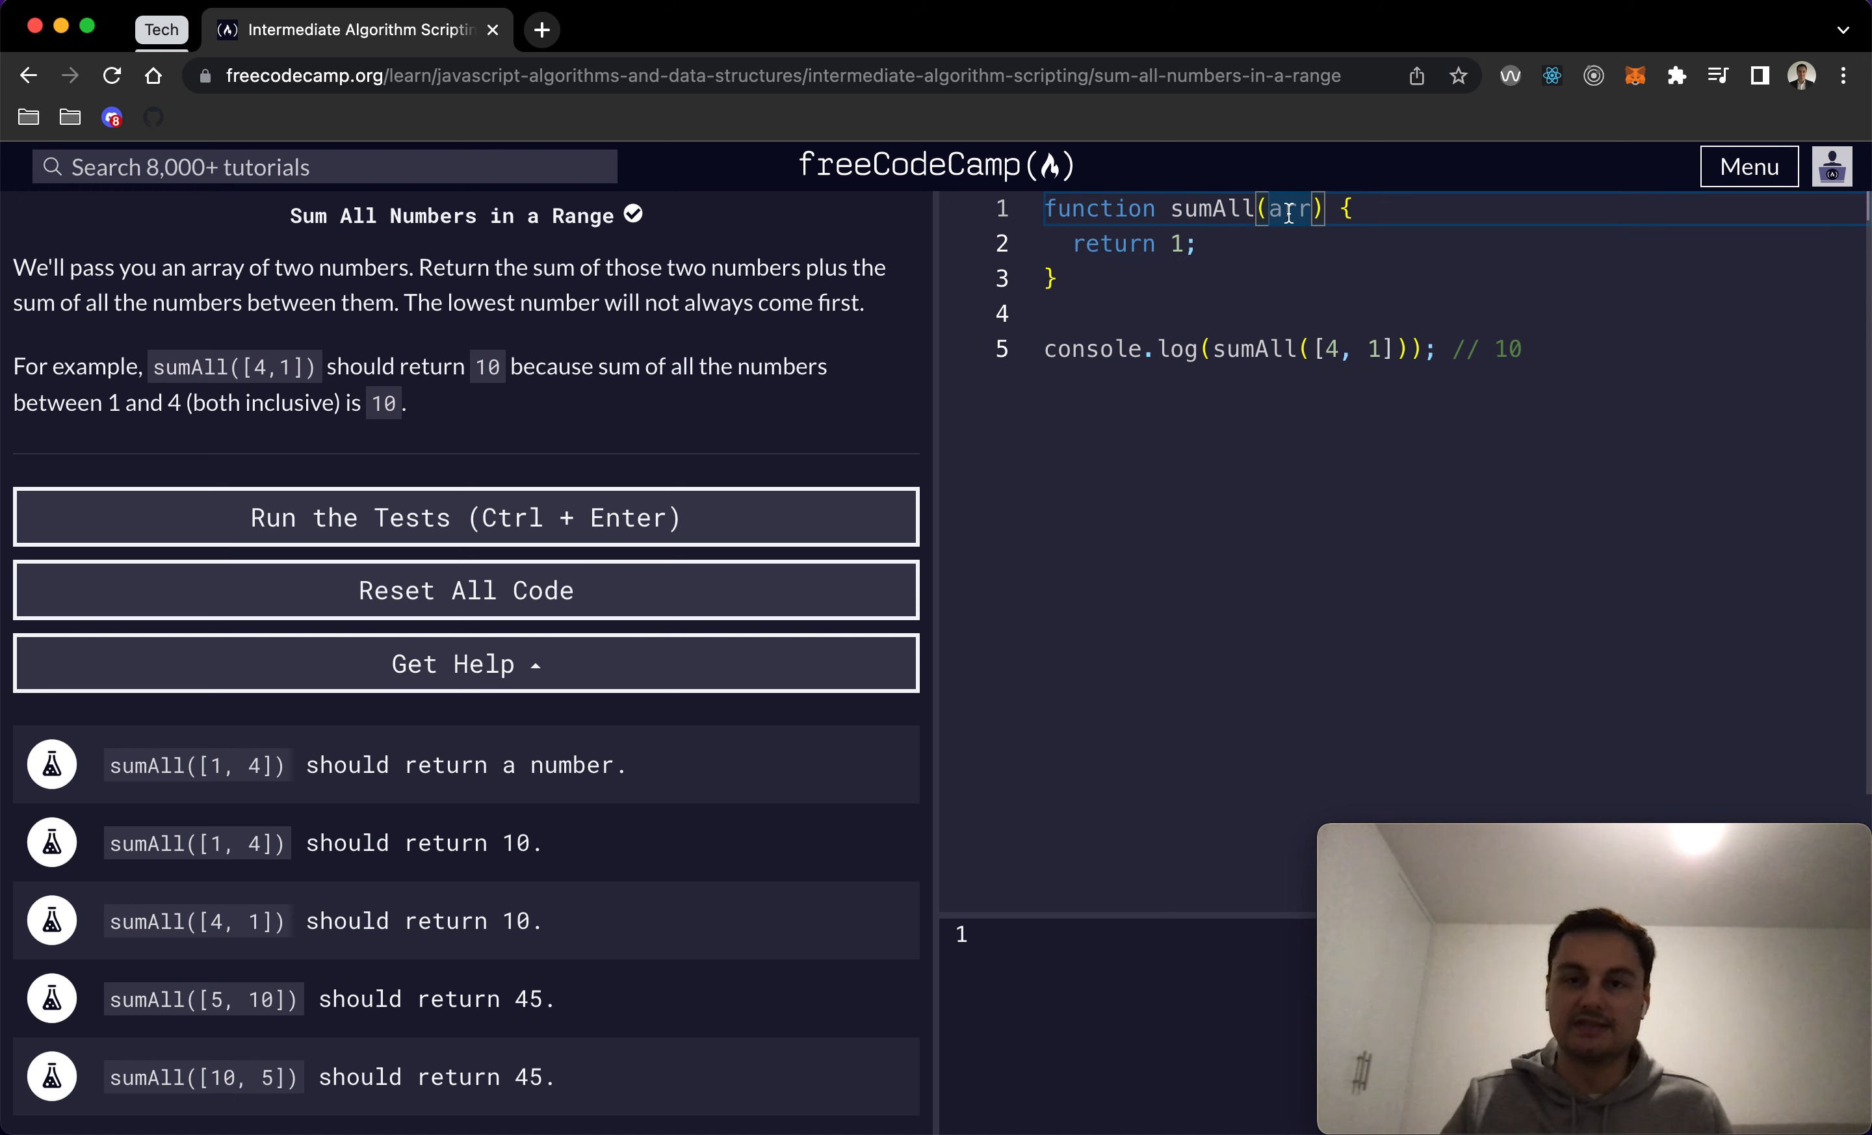
pyautogui.press('Enter')
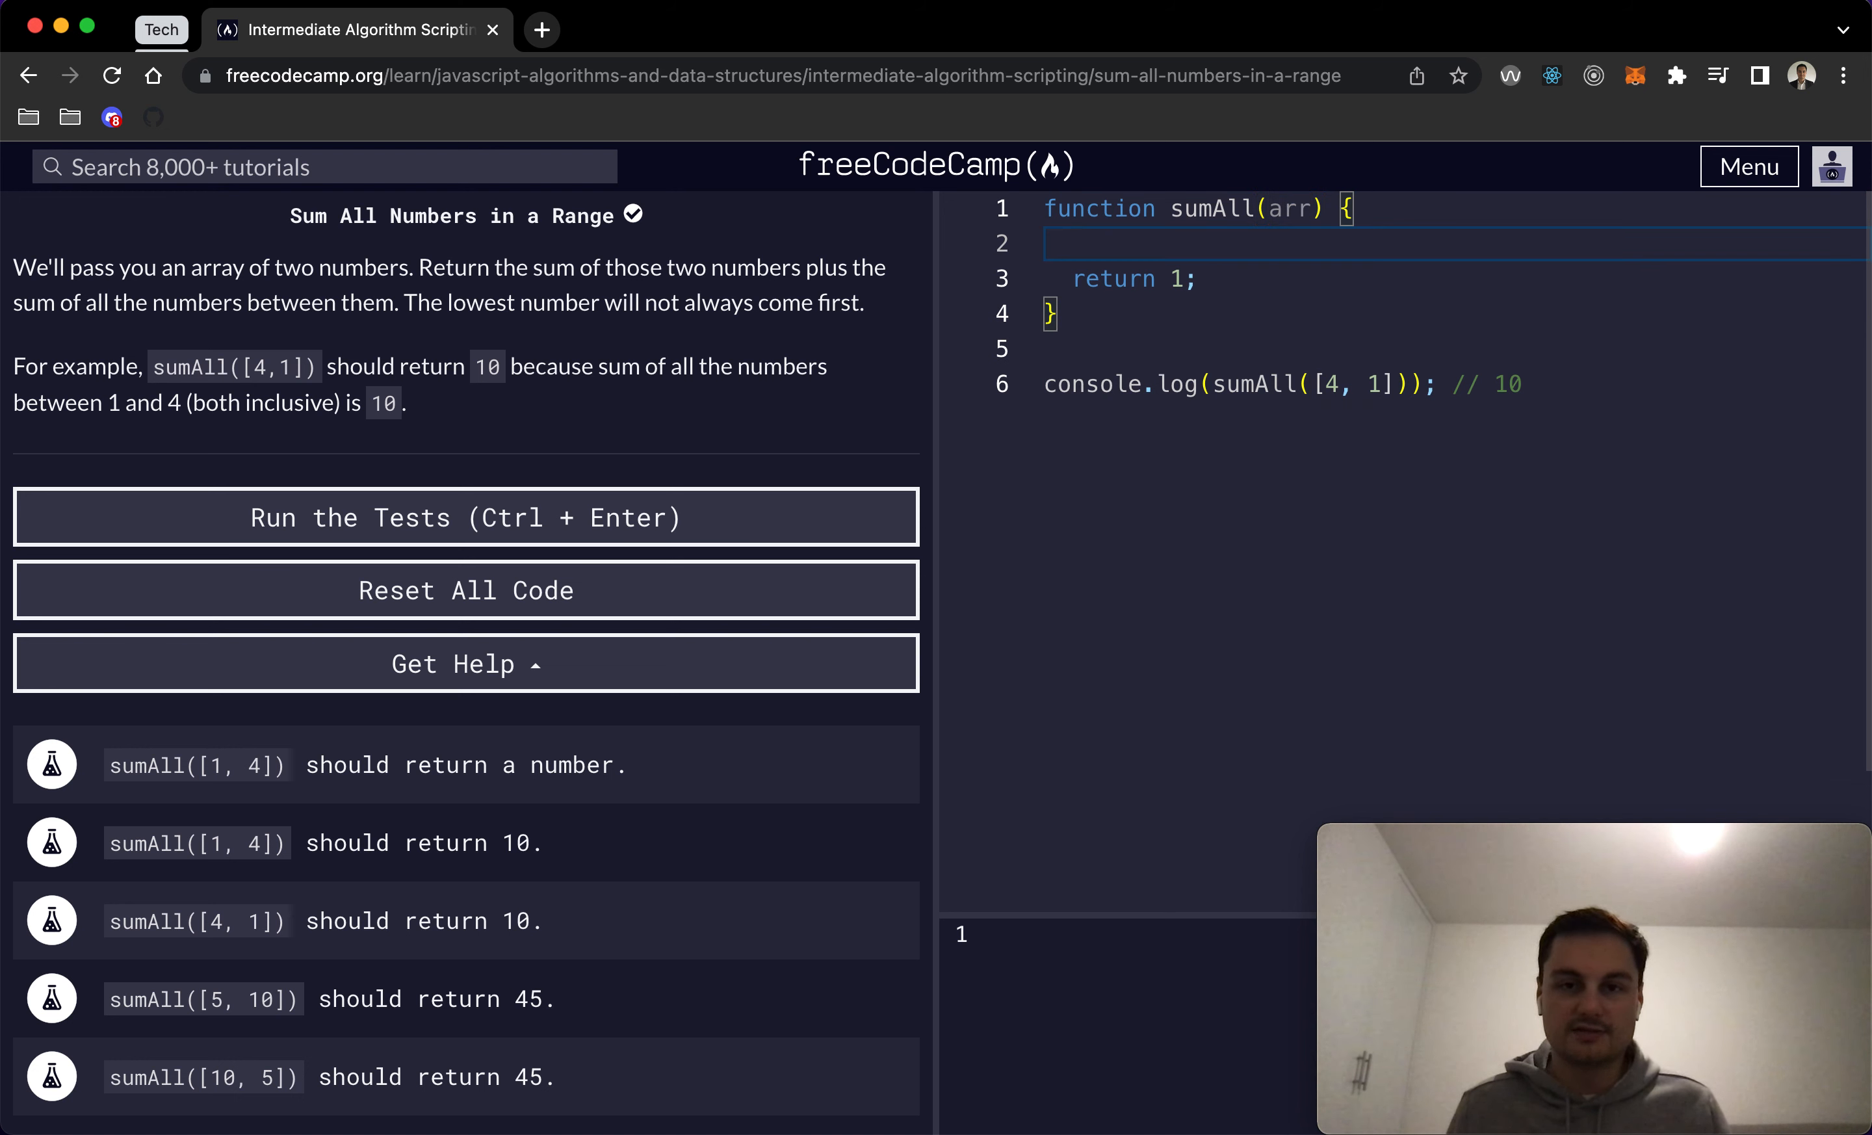
pyautogui.press('Backspace')
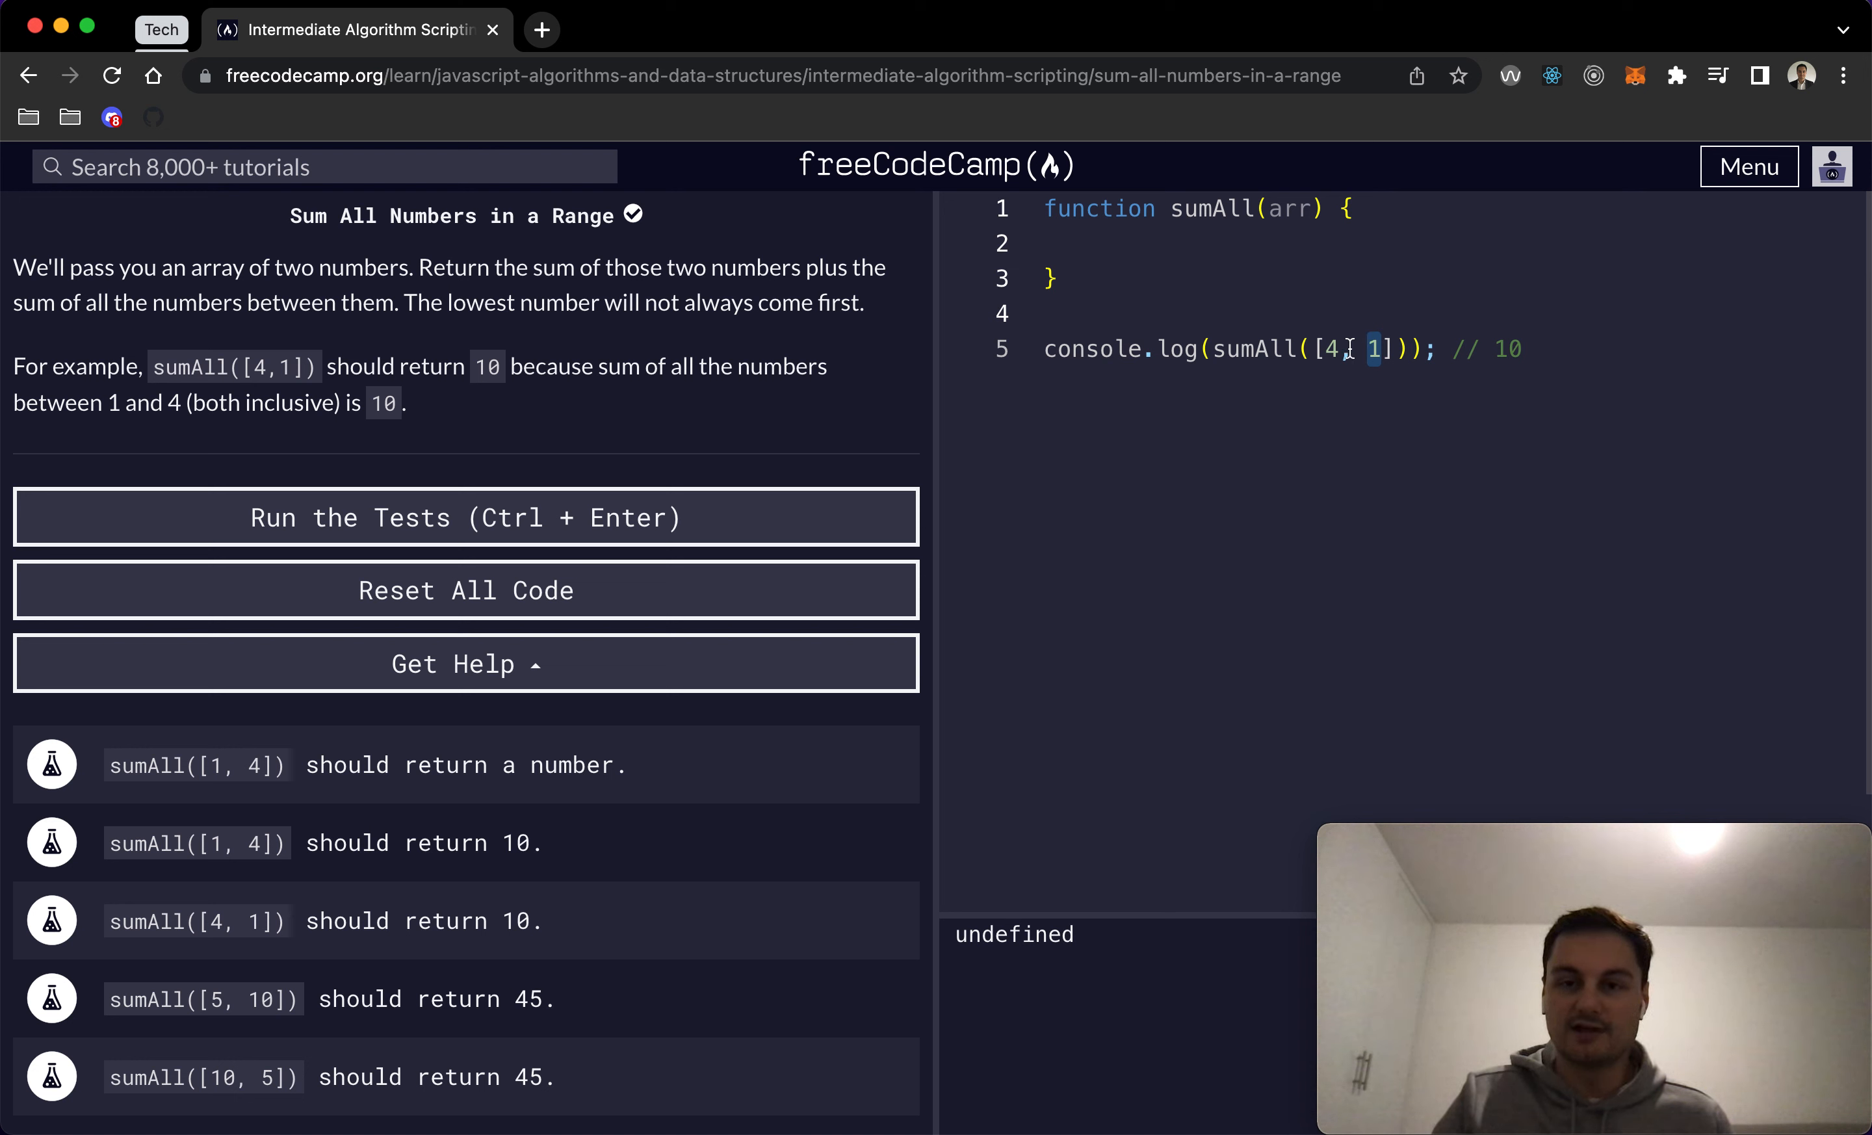
pyautogui.click(1330, 349)
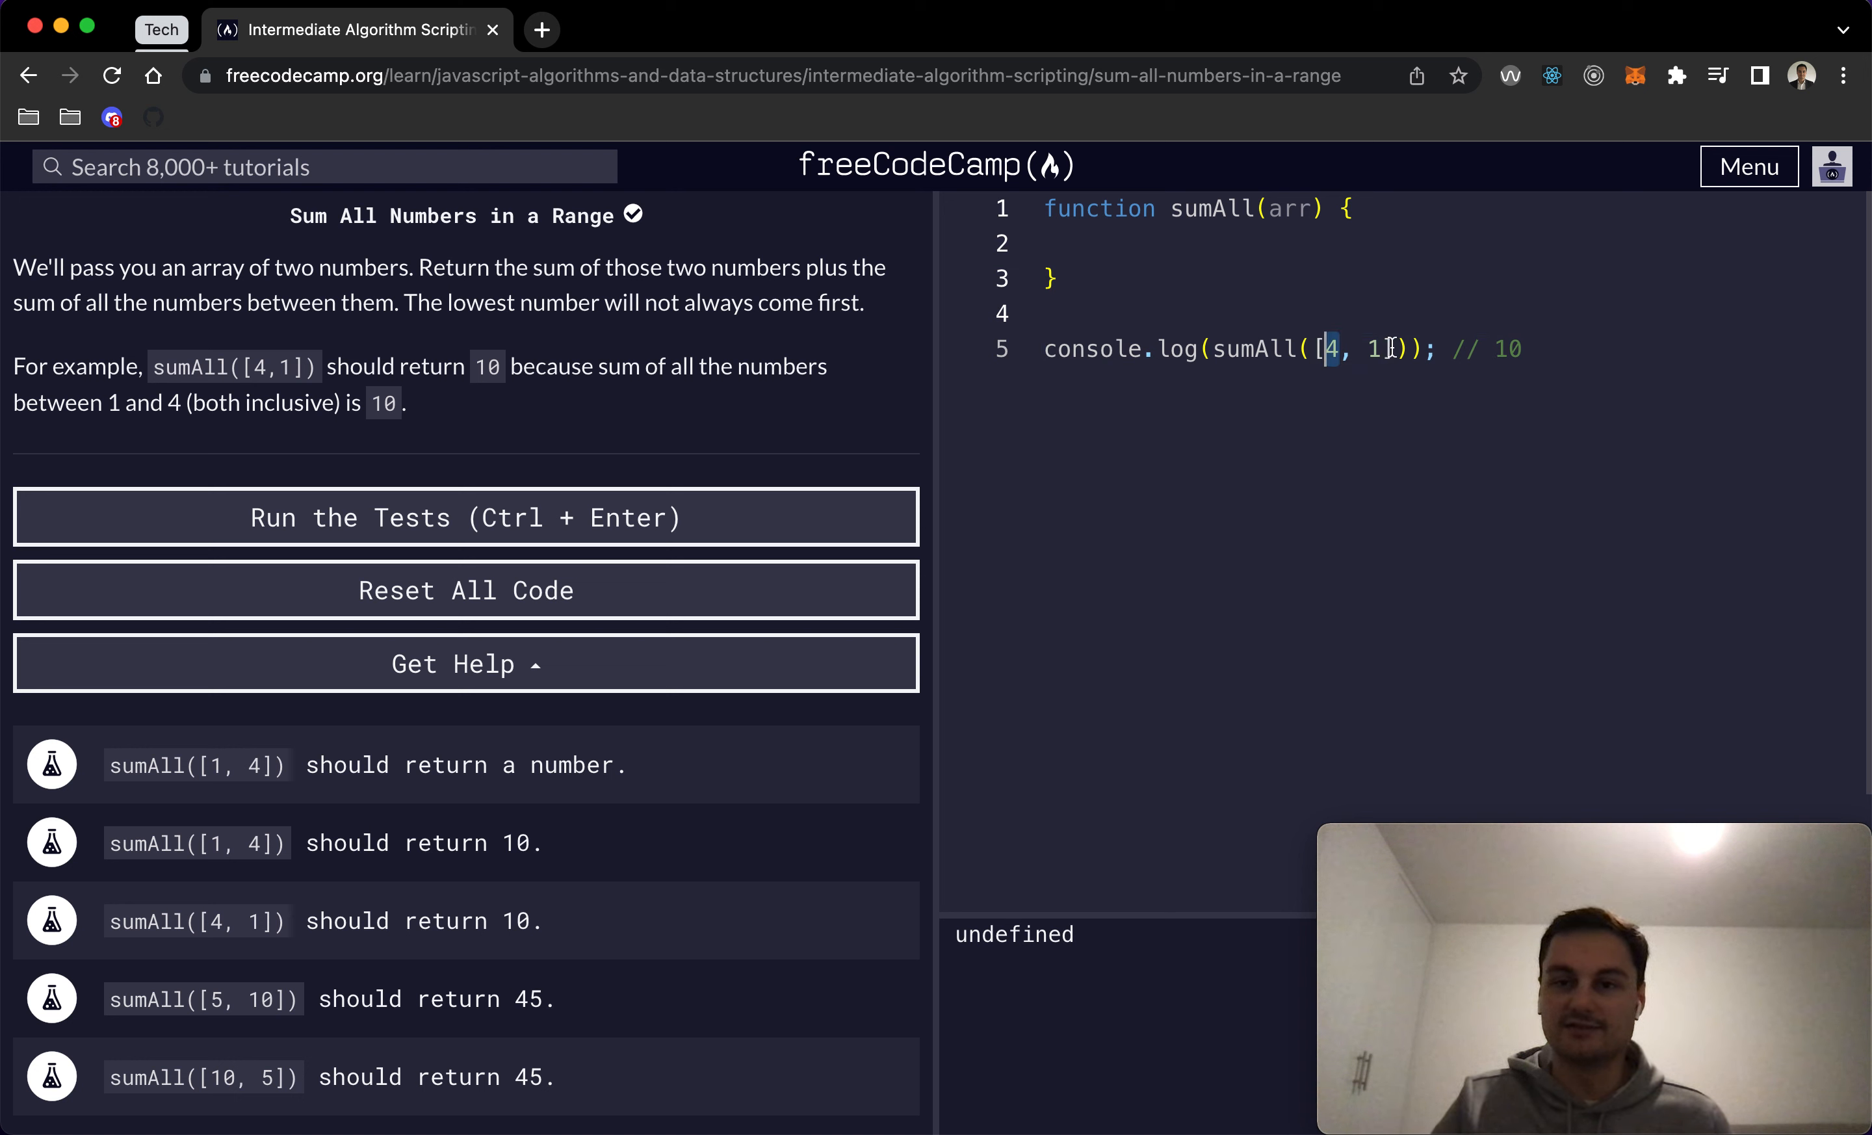
pyautogui.press('Backspace')
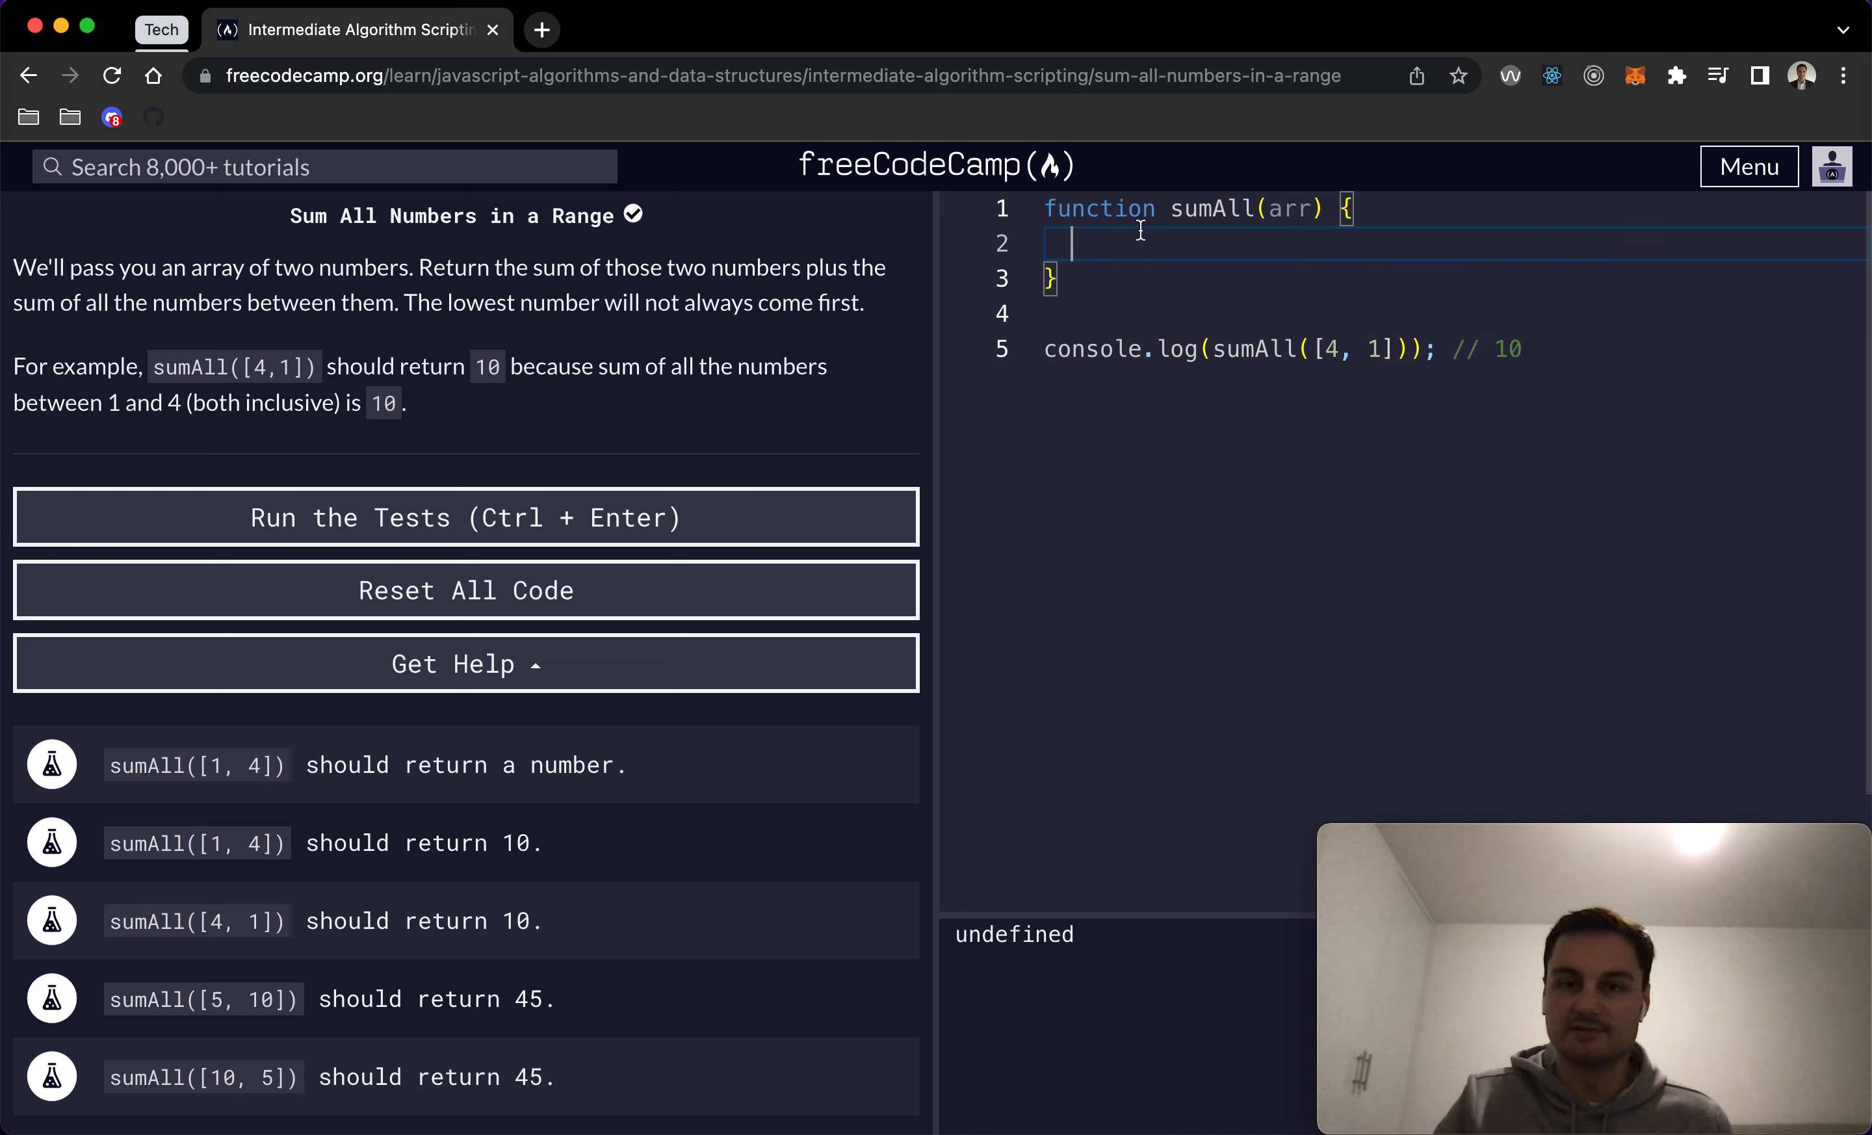
# Step: Declare let count = 0; and return count; then start a for (let i loop header
pyautogui.write('let')
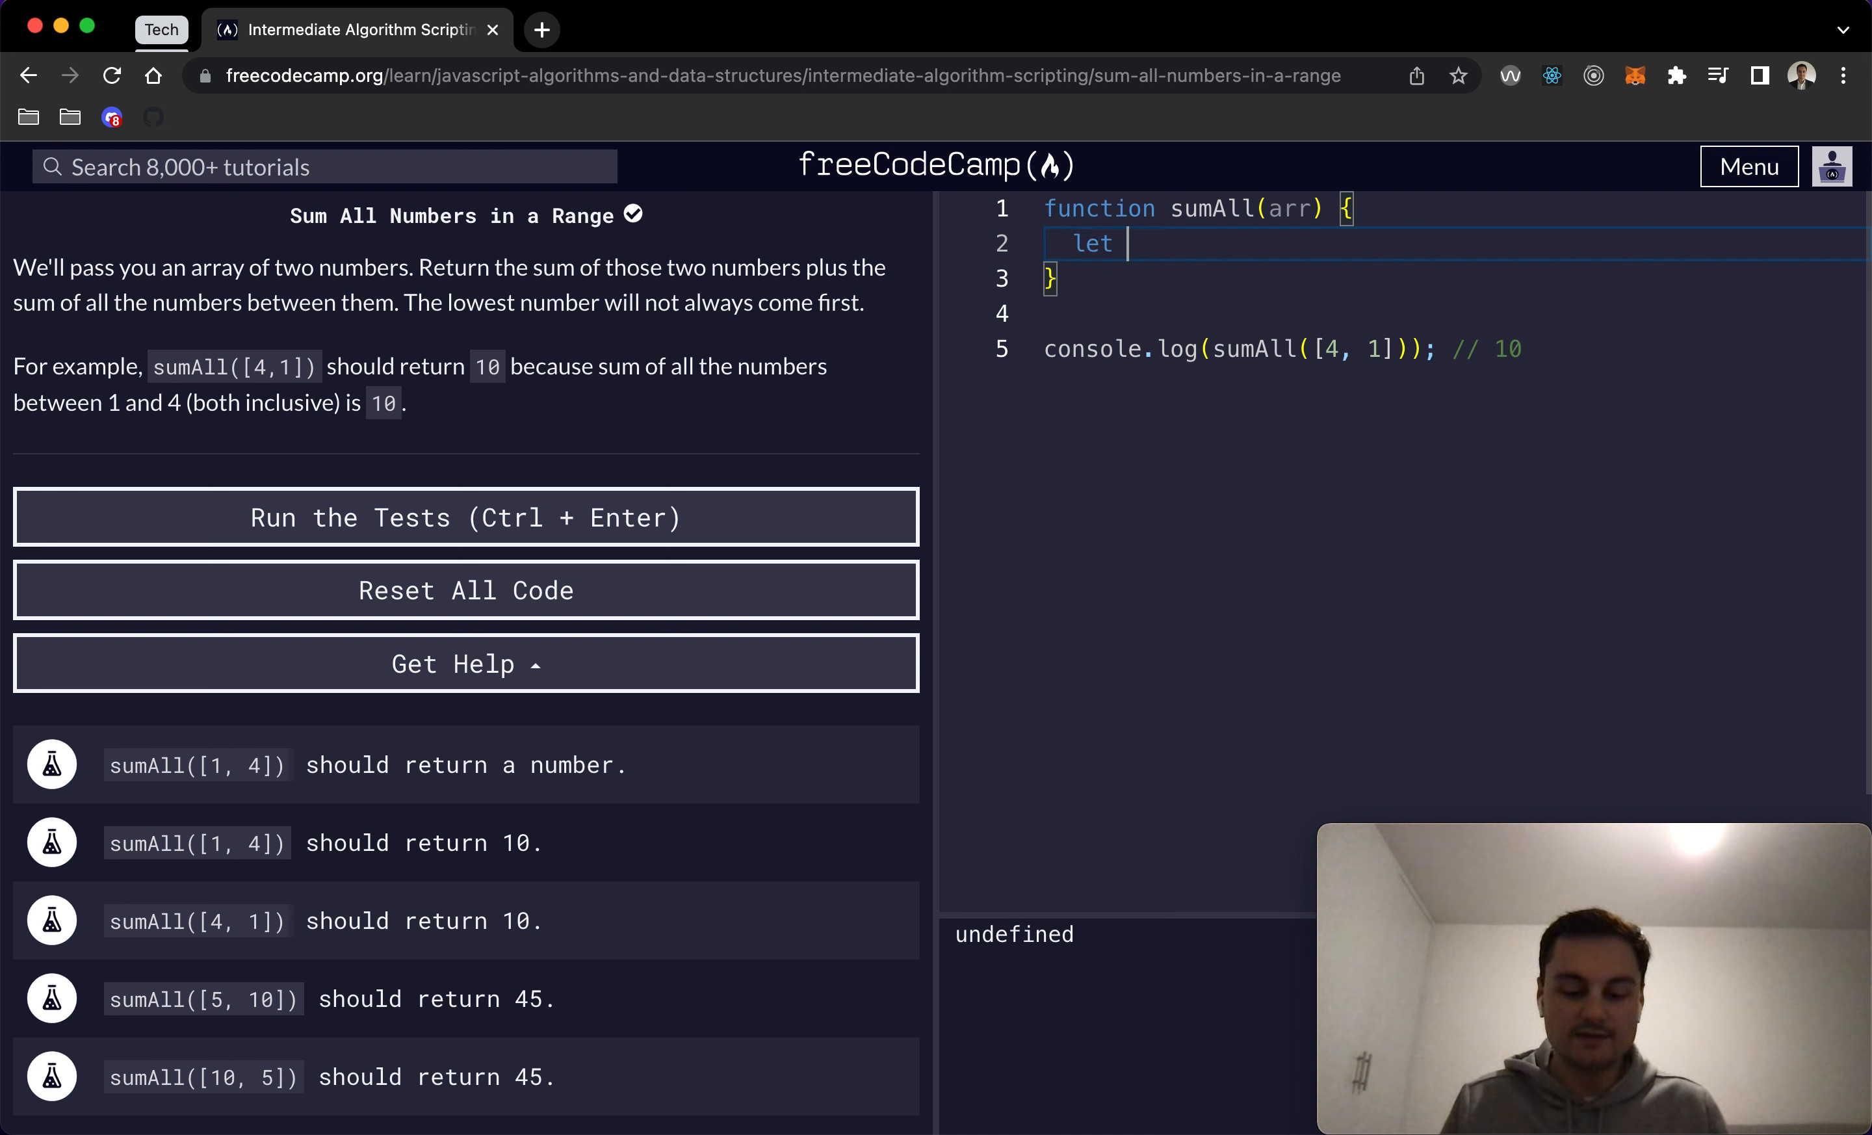
pyautogui.write('count = 0;')
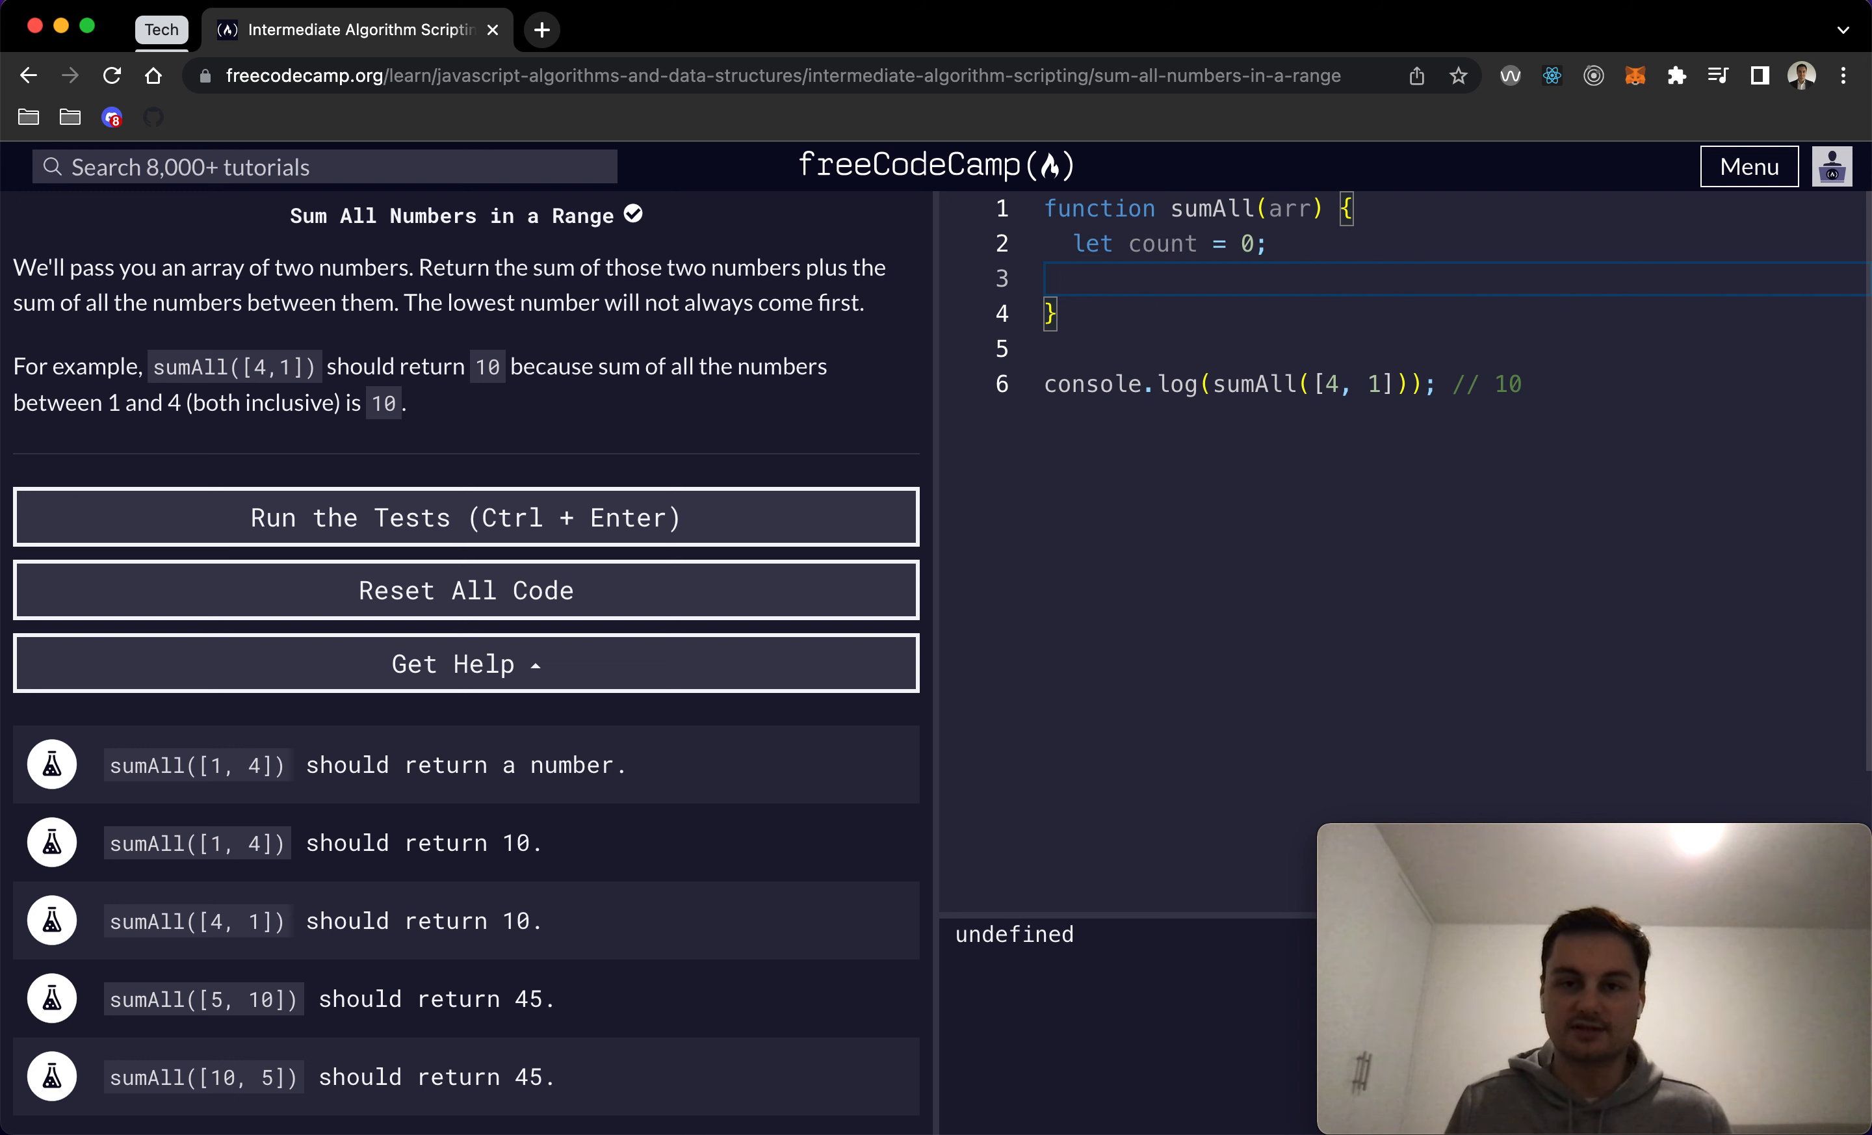
pyautogui.write('return c')
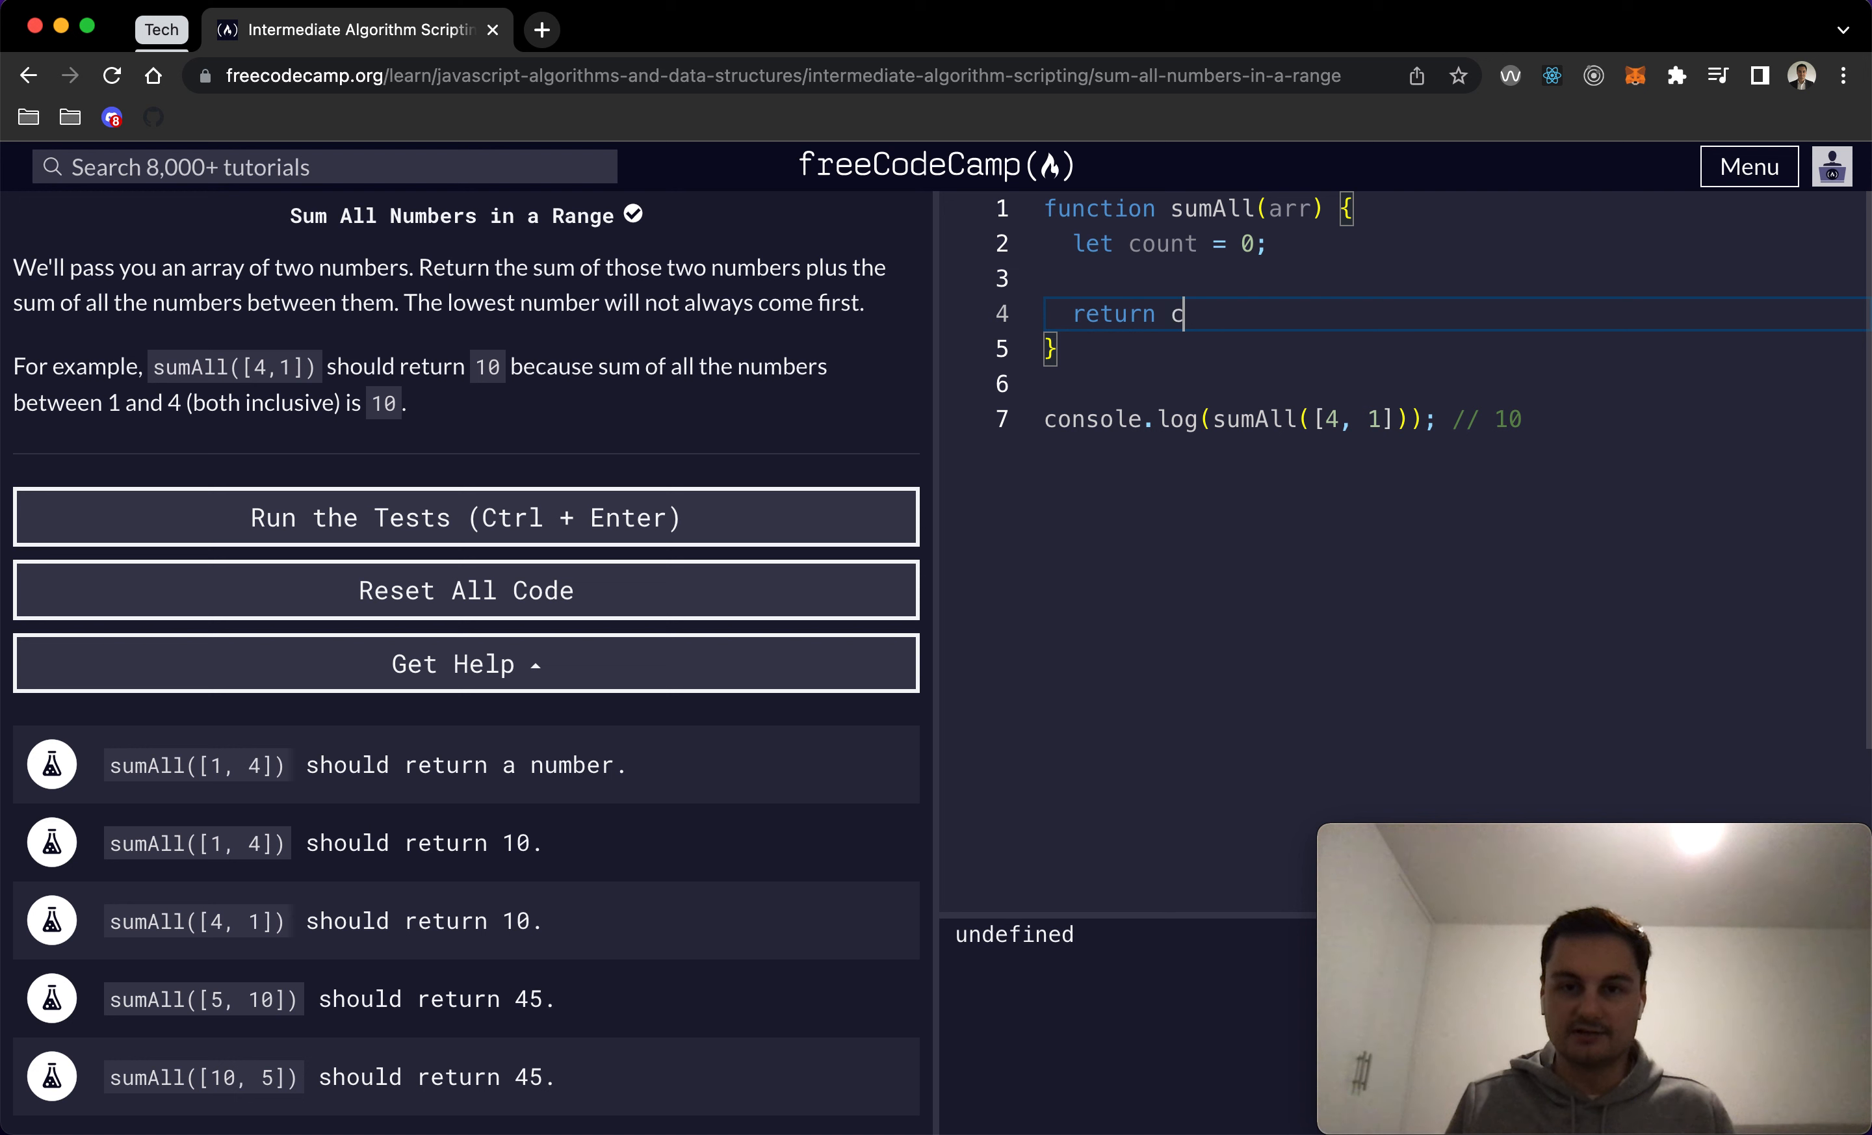
pyautogui.write('ount;')
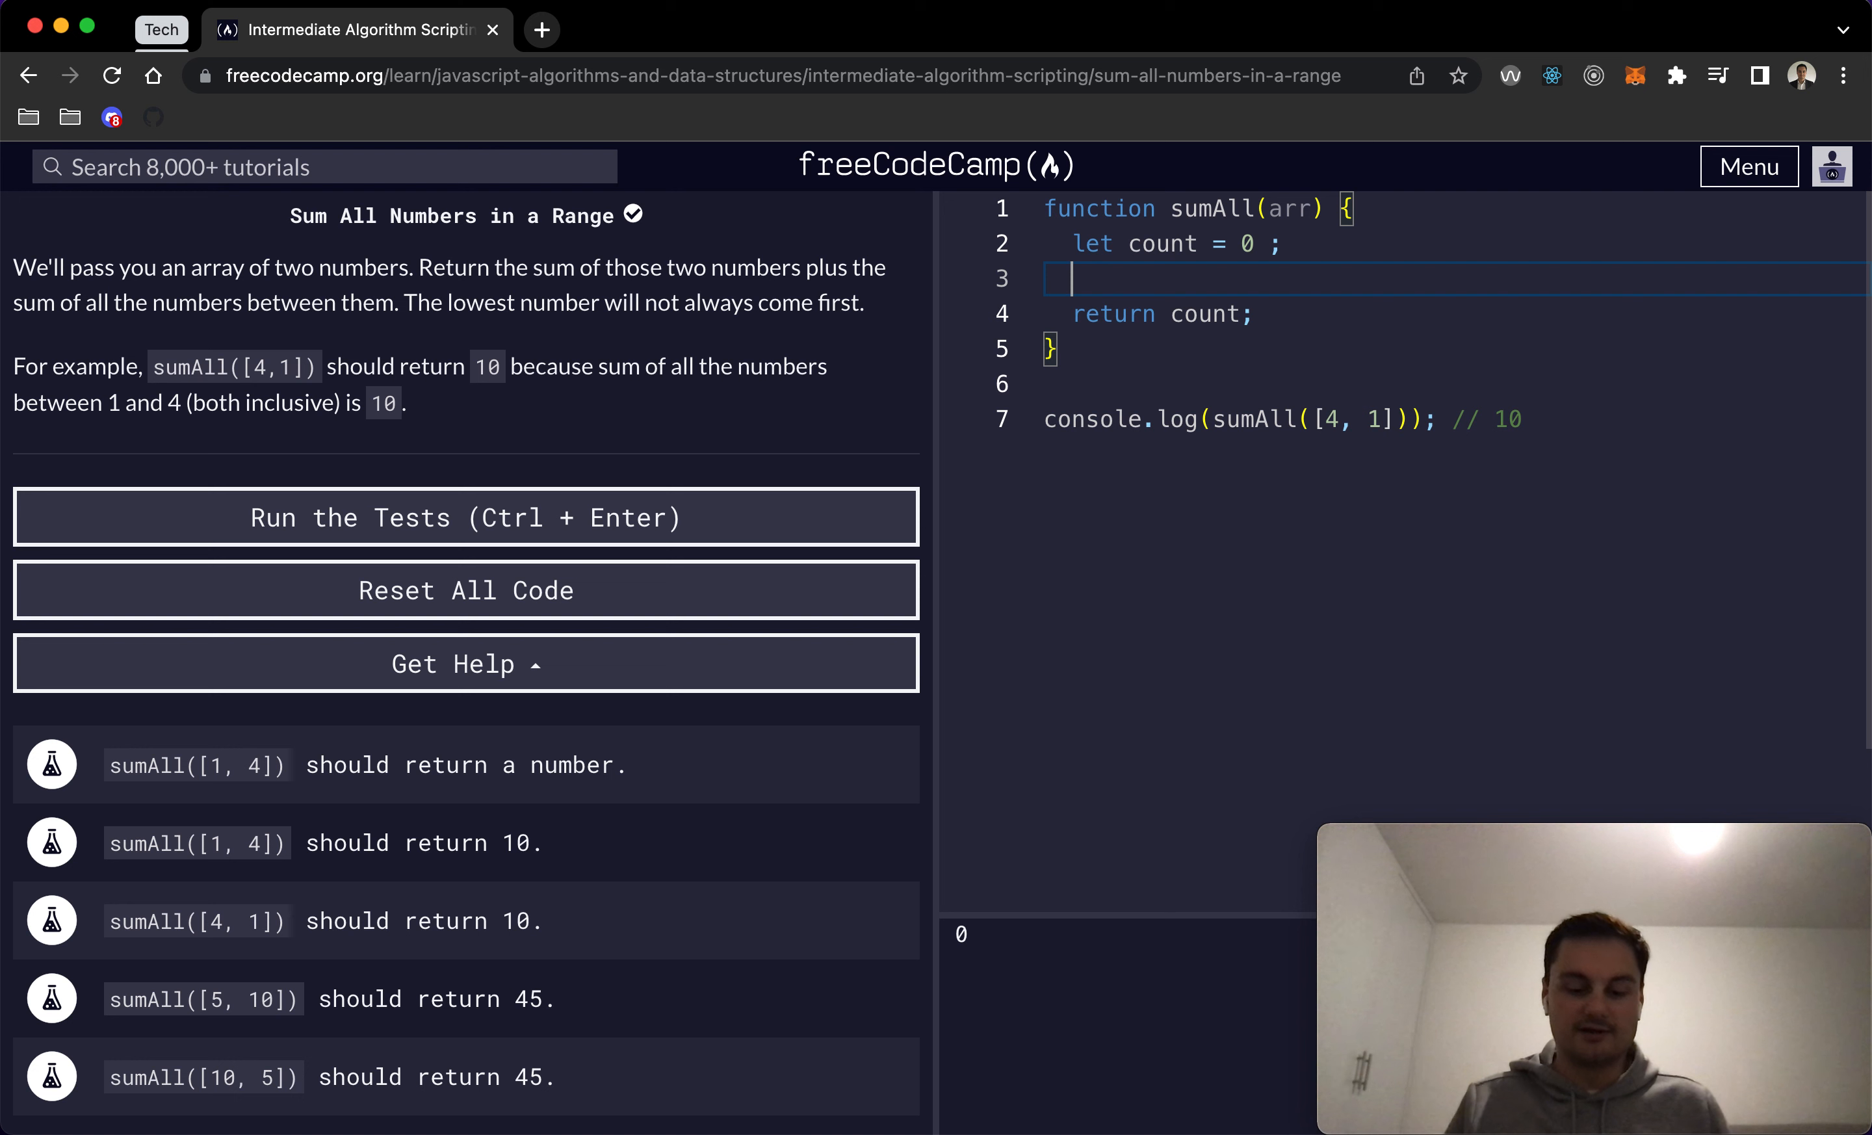
pyautogui.write('for (let )')
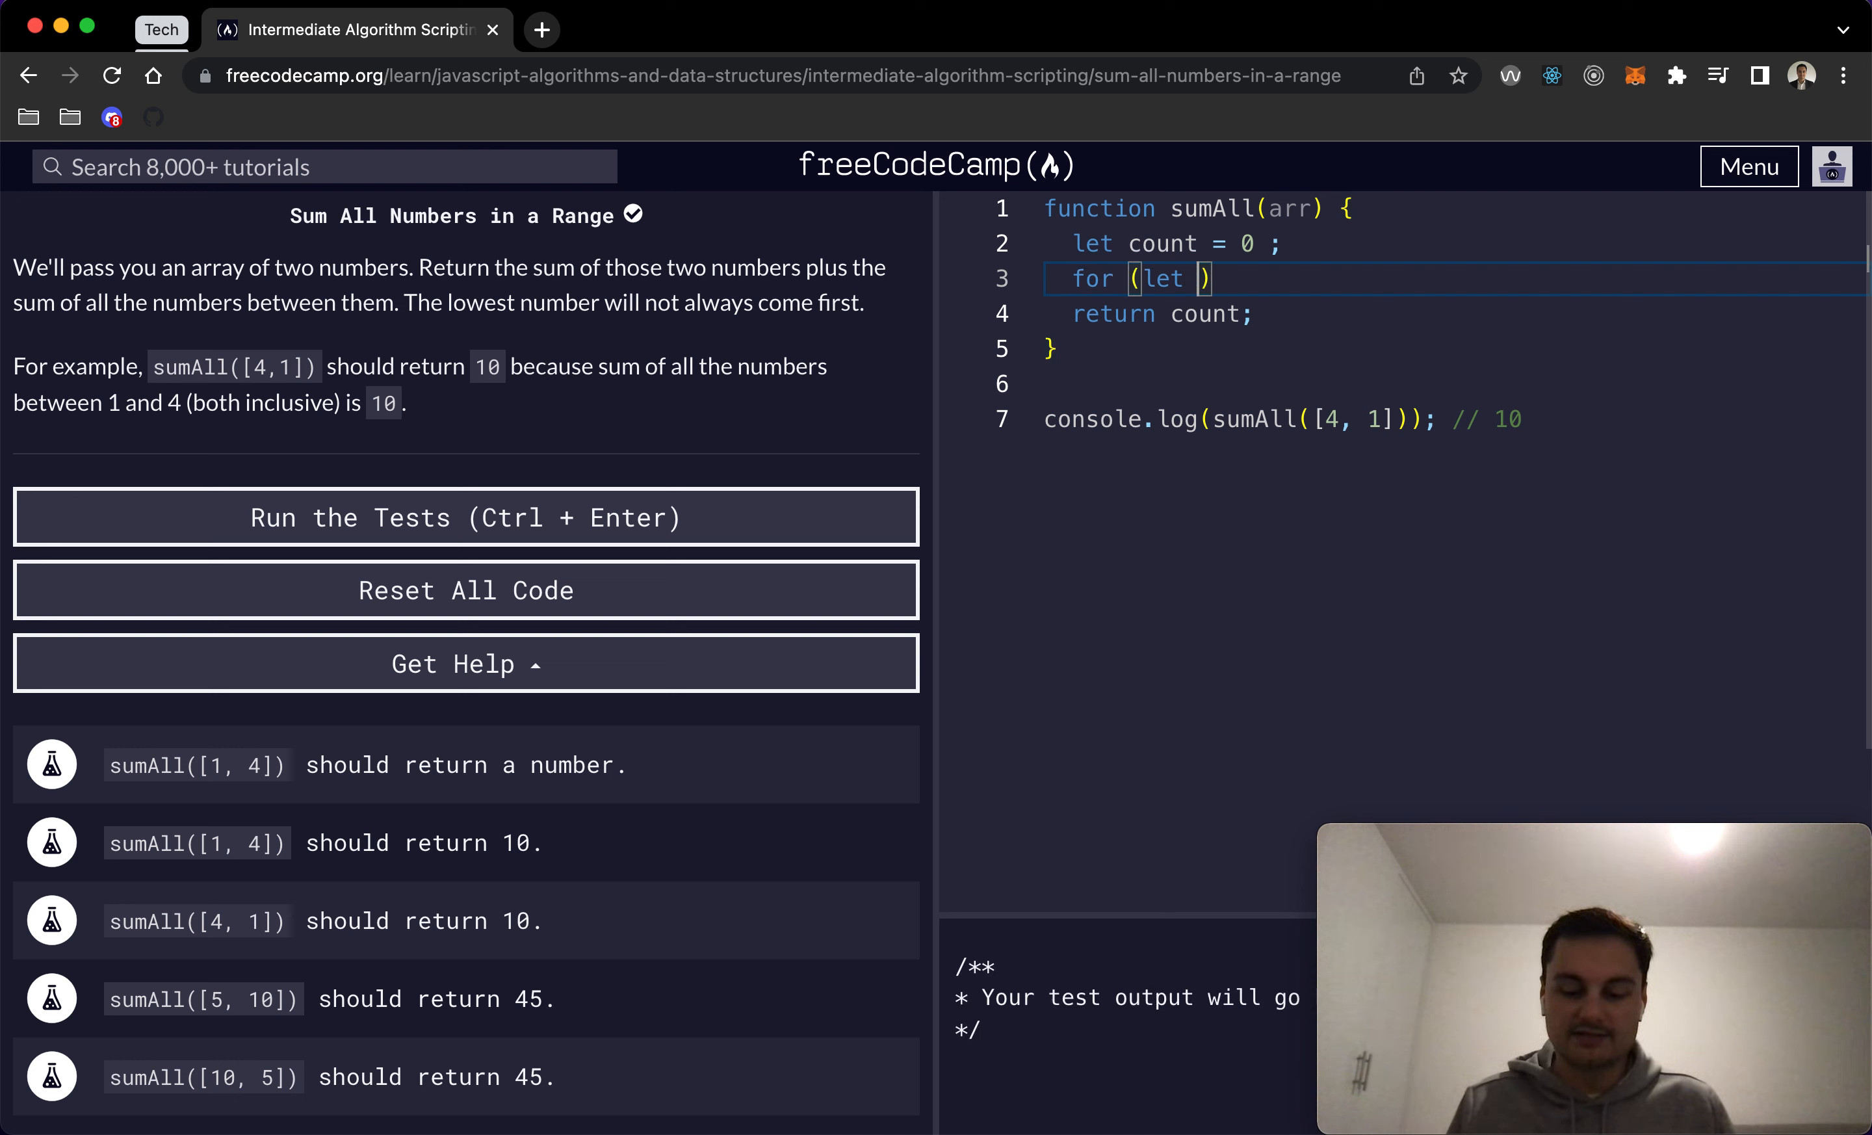
pyautogui.write('i')
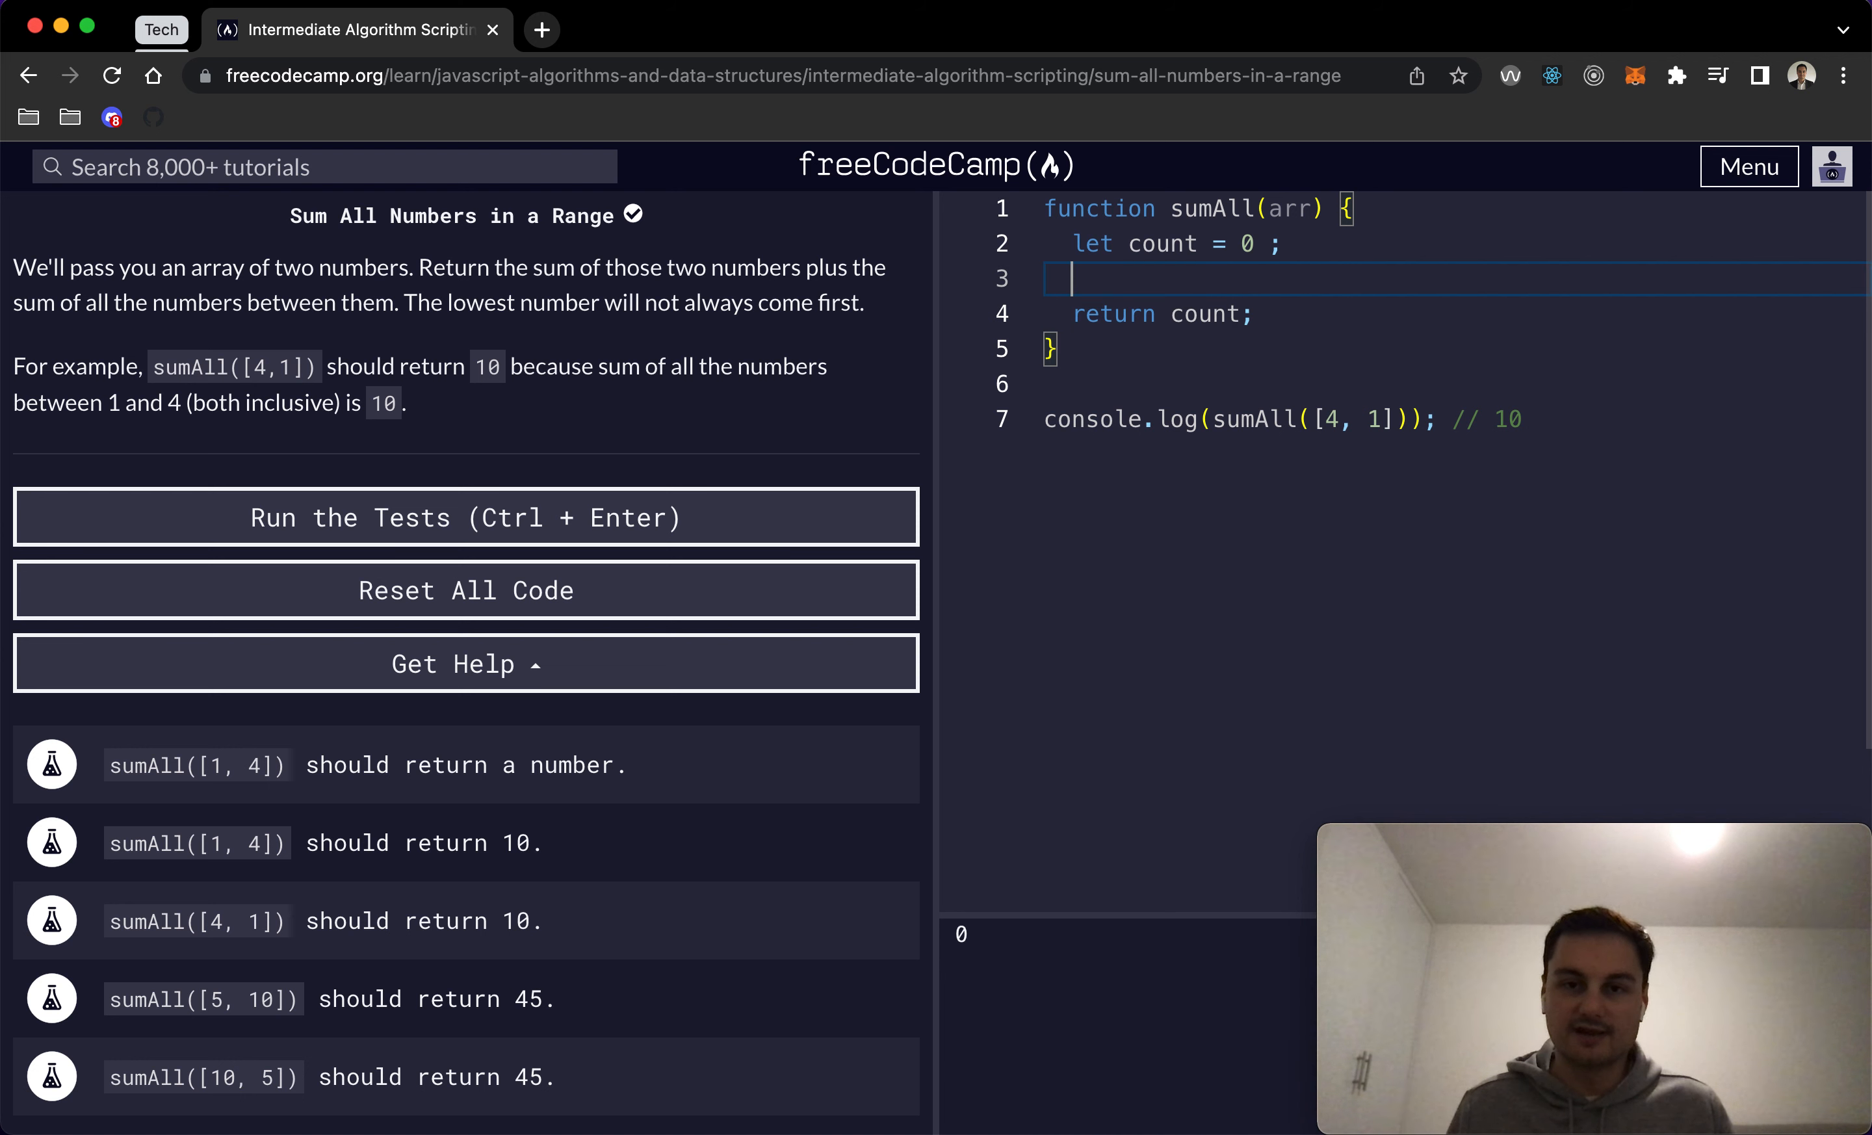
# Step: Sort arr ascending with arr.sort((a, b) => a - b); on line 3
pyautogui.write('arr')
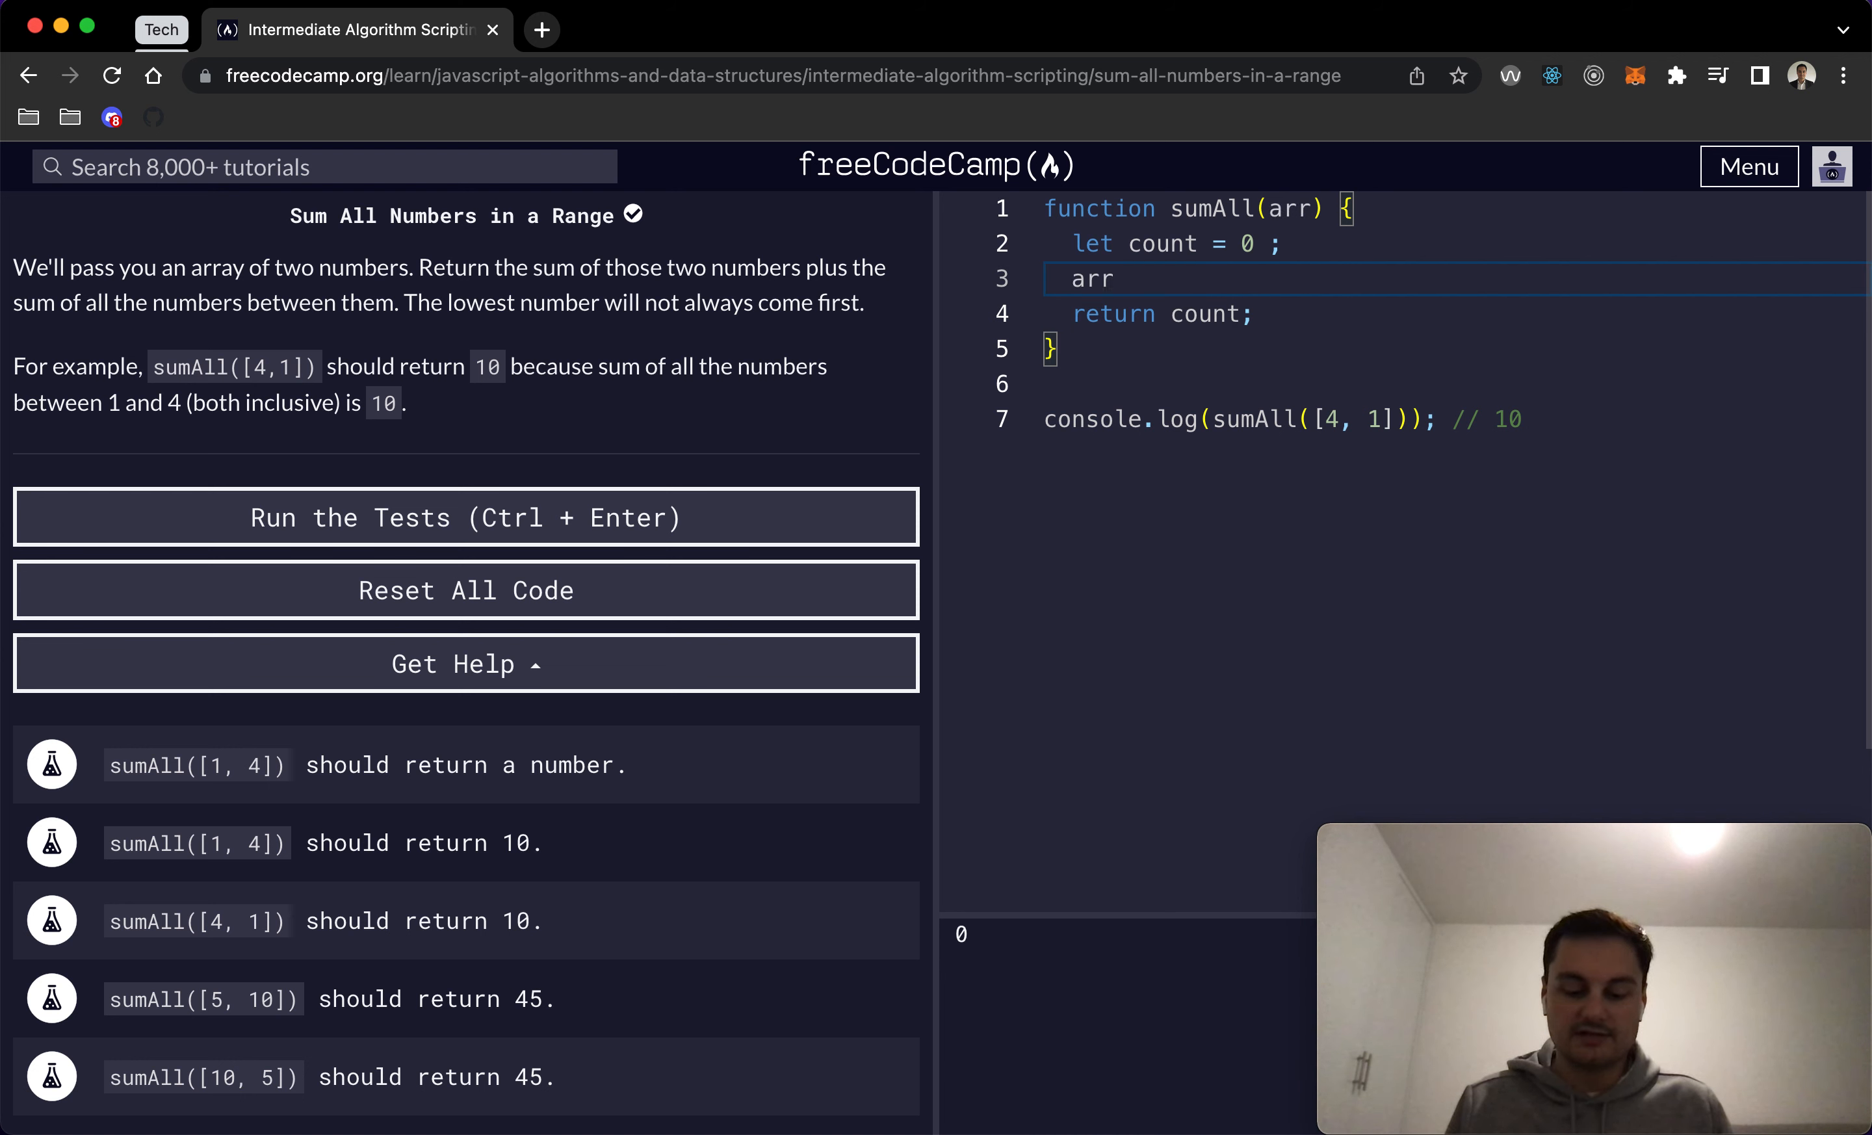
pyautogui.write('.sort()')
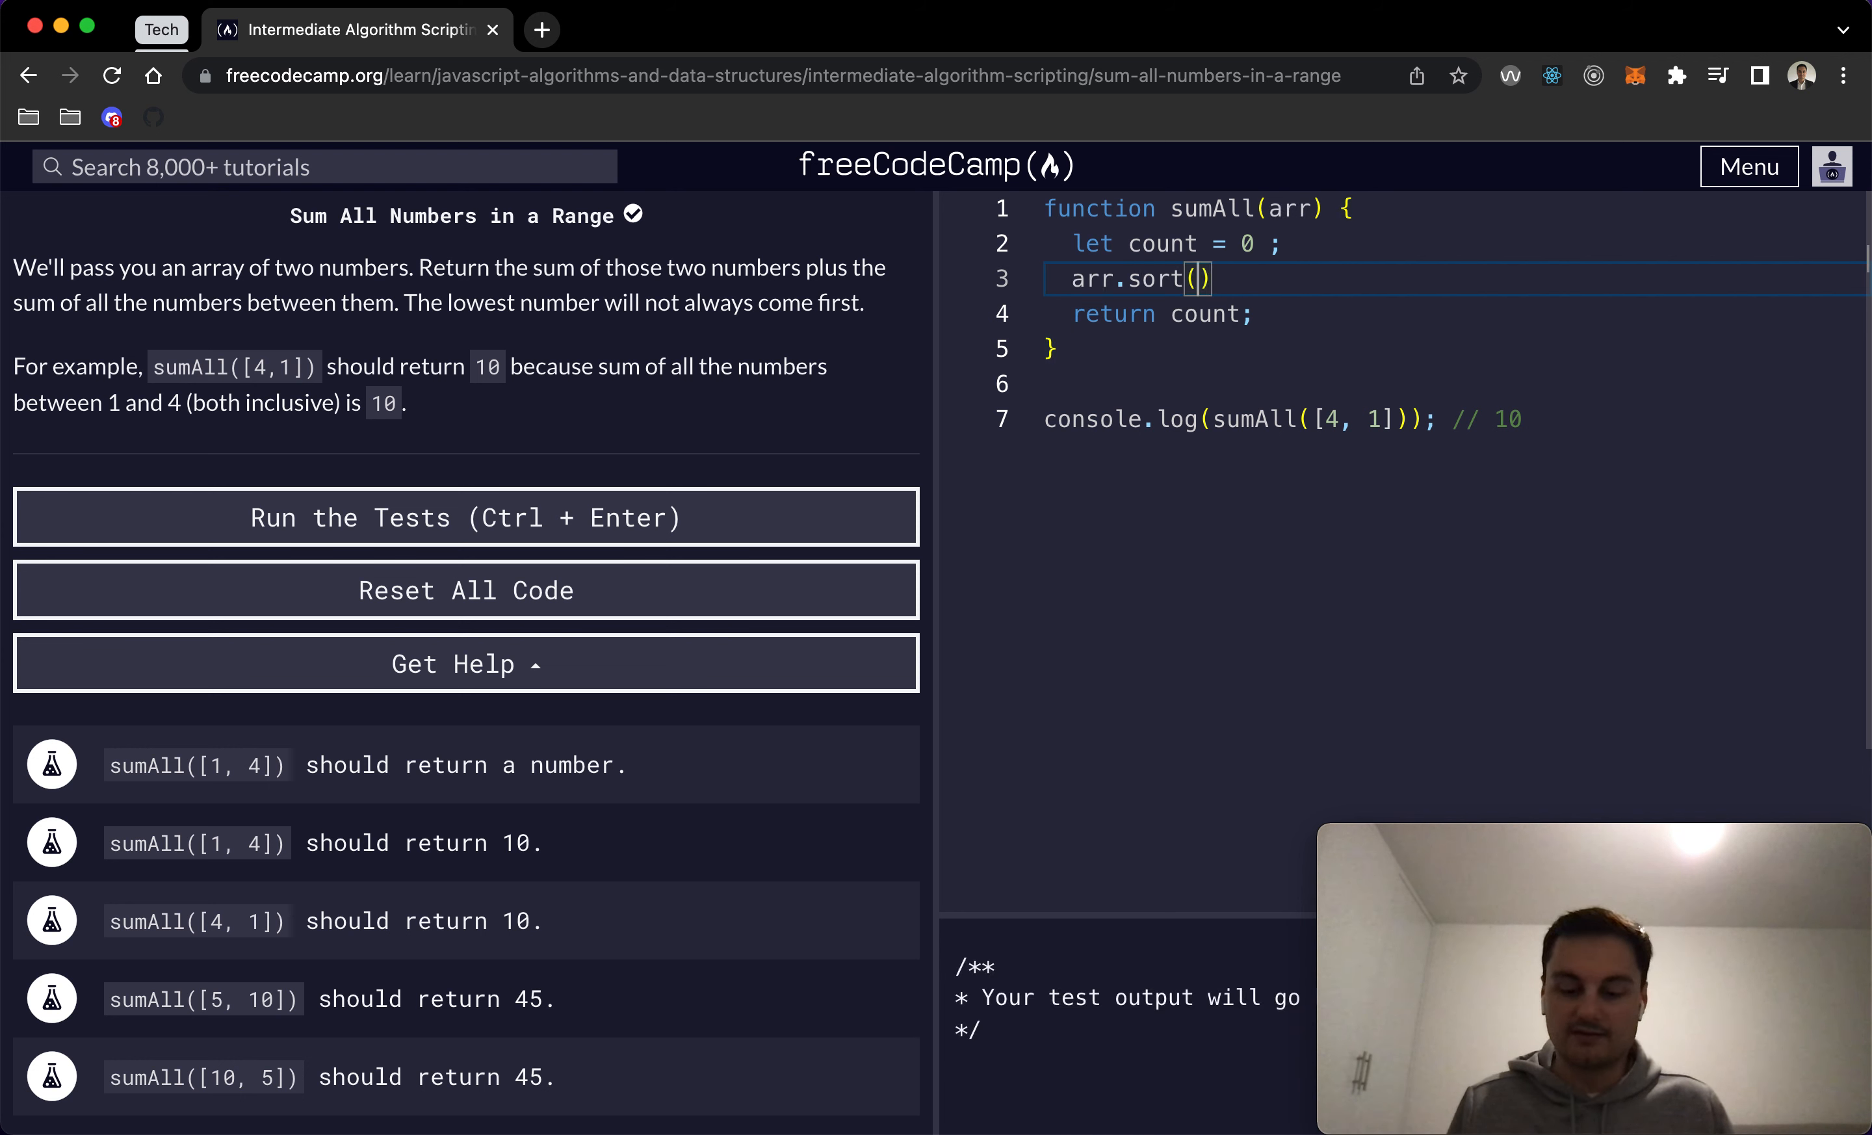
pyautogui.write('(a, b)')
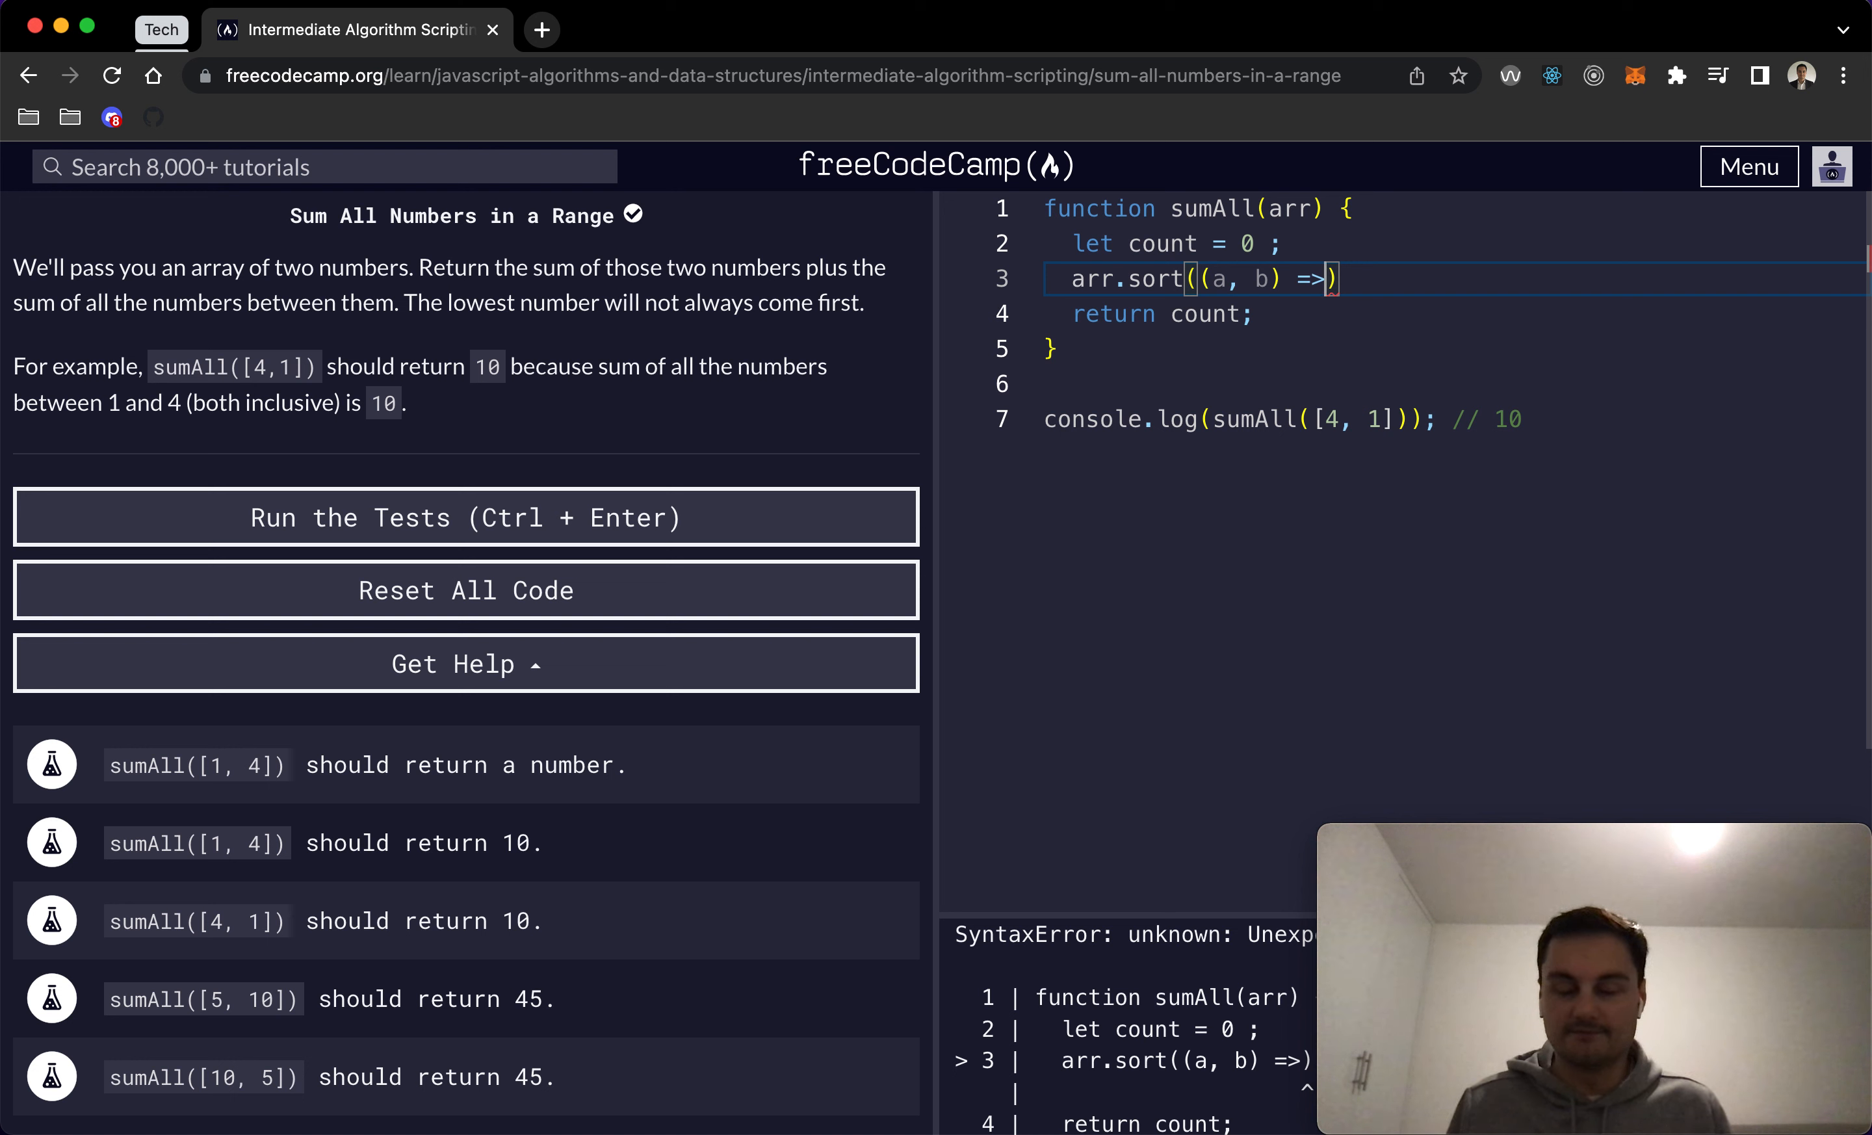
pyautogui.write('" "')
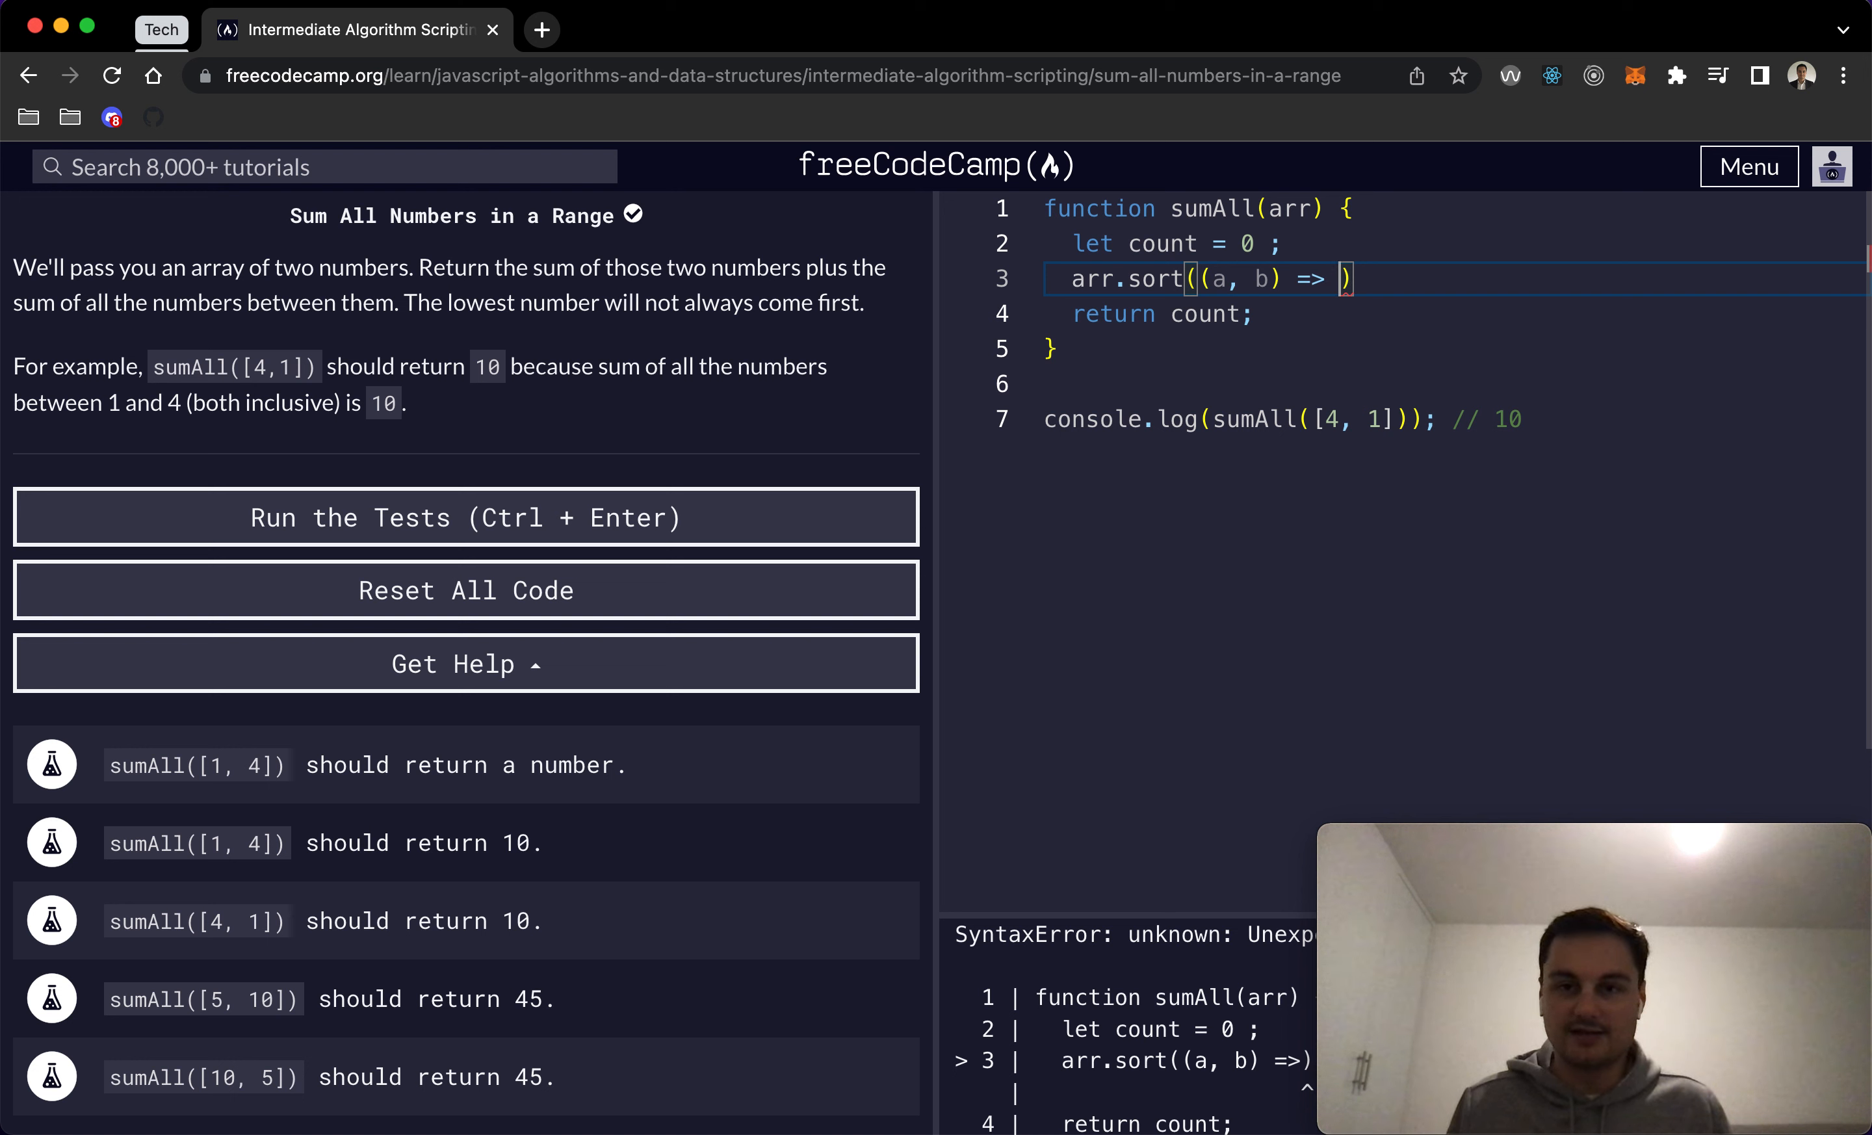
pyautogui.write('a -')
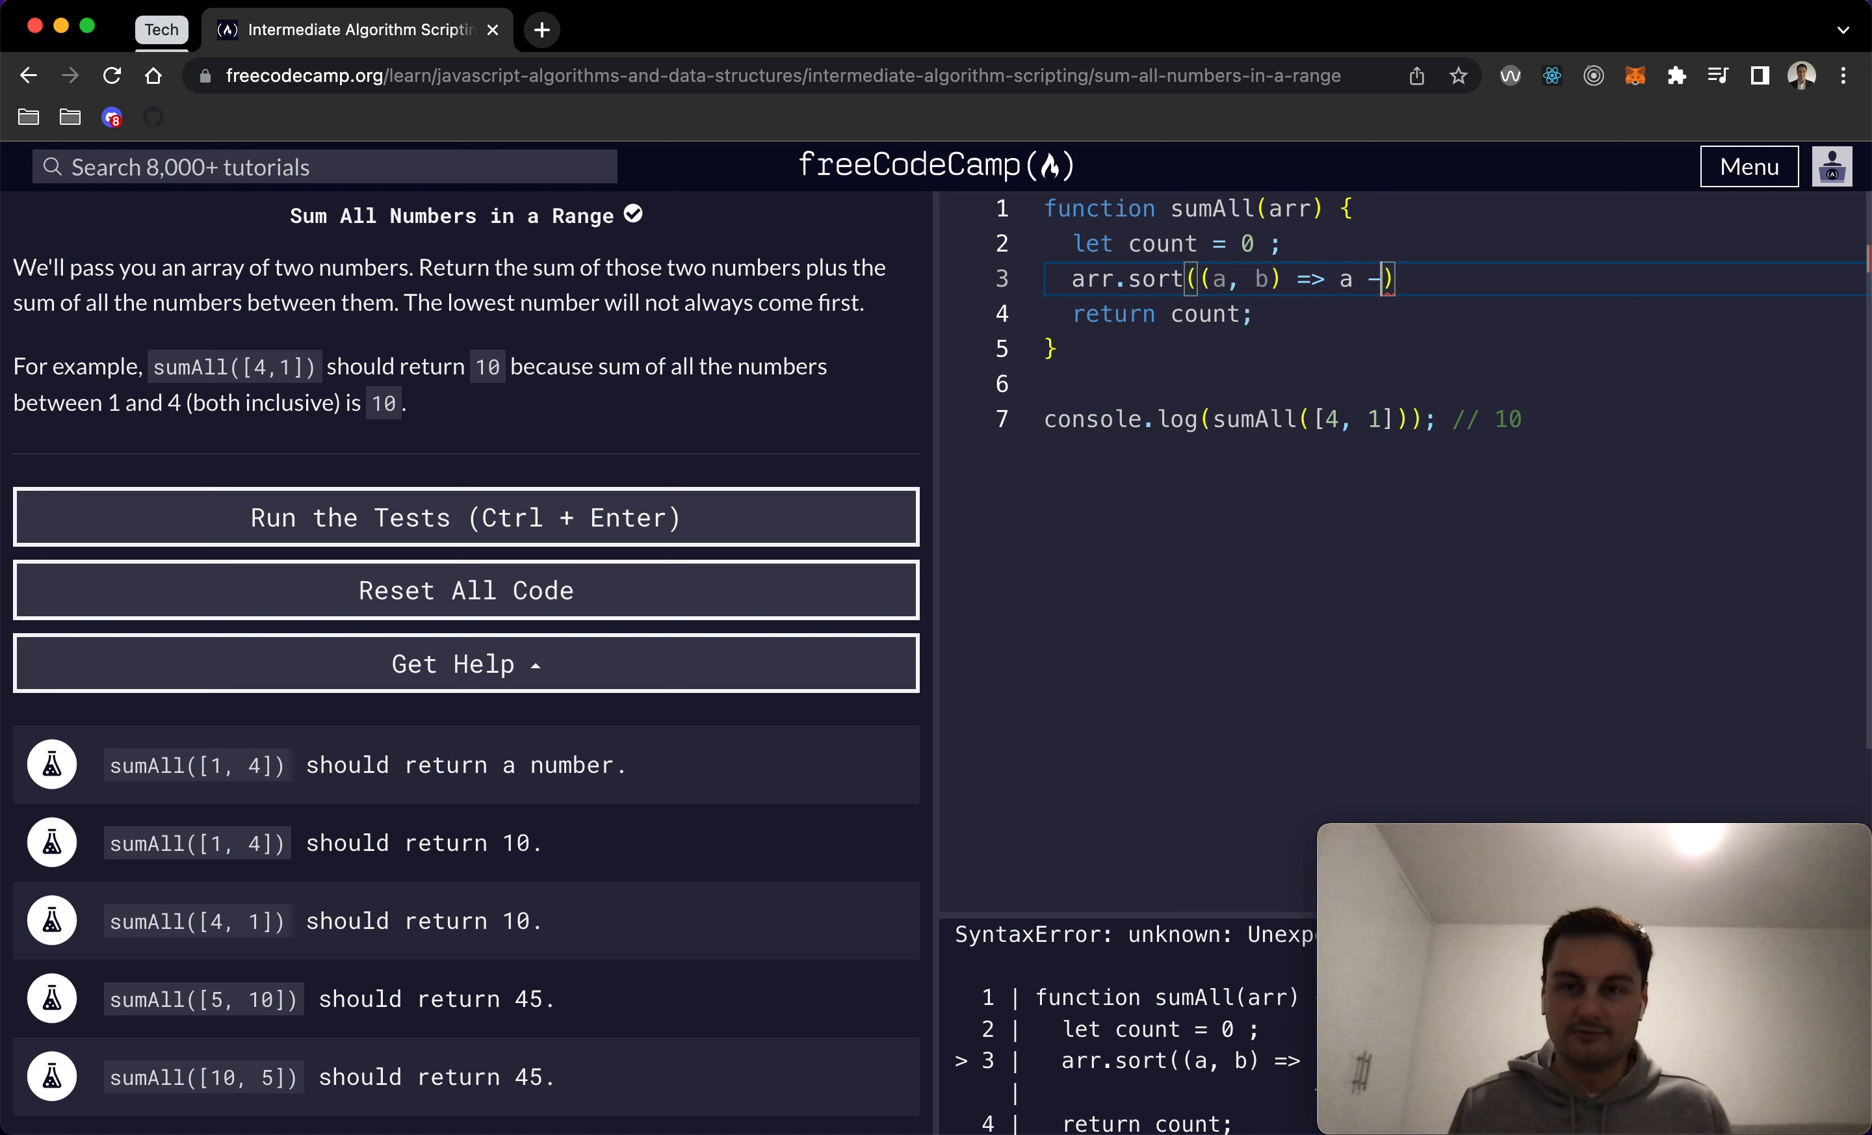
pyautogui.write('b')
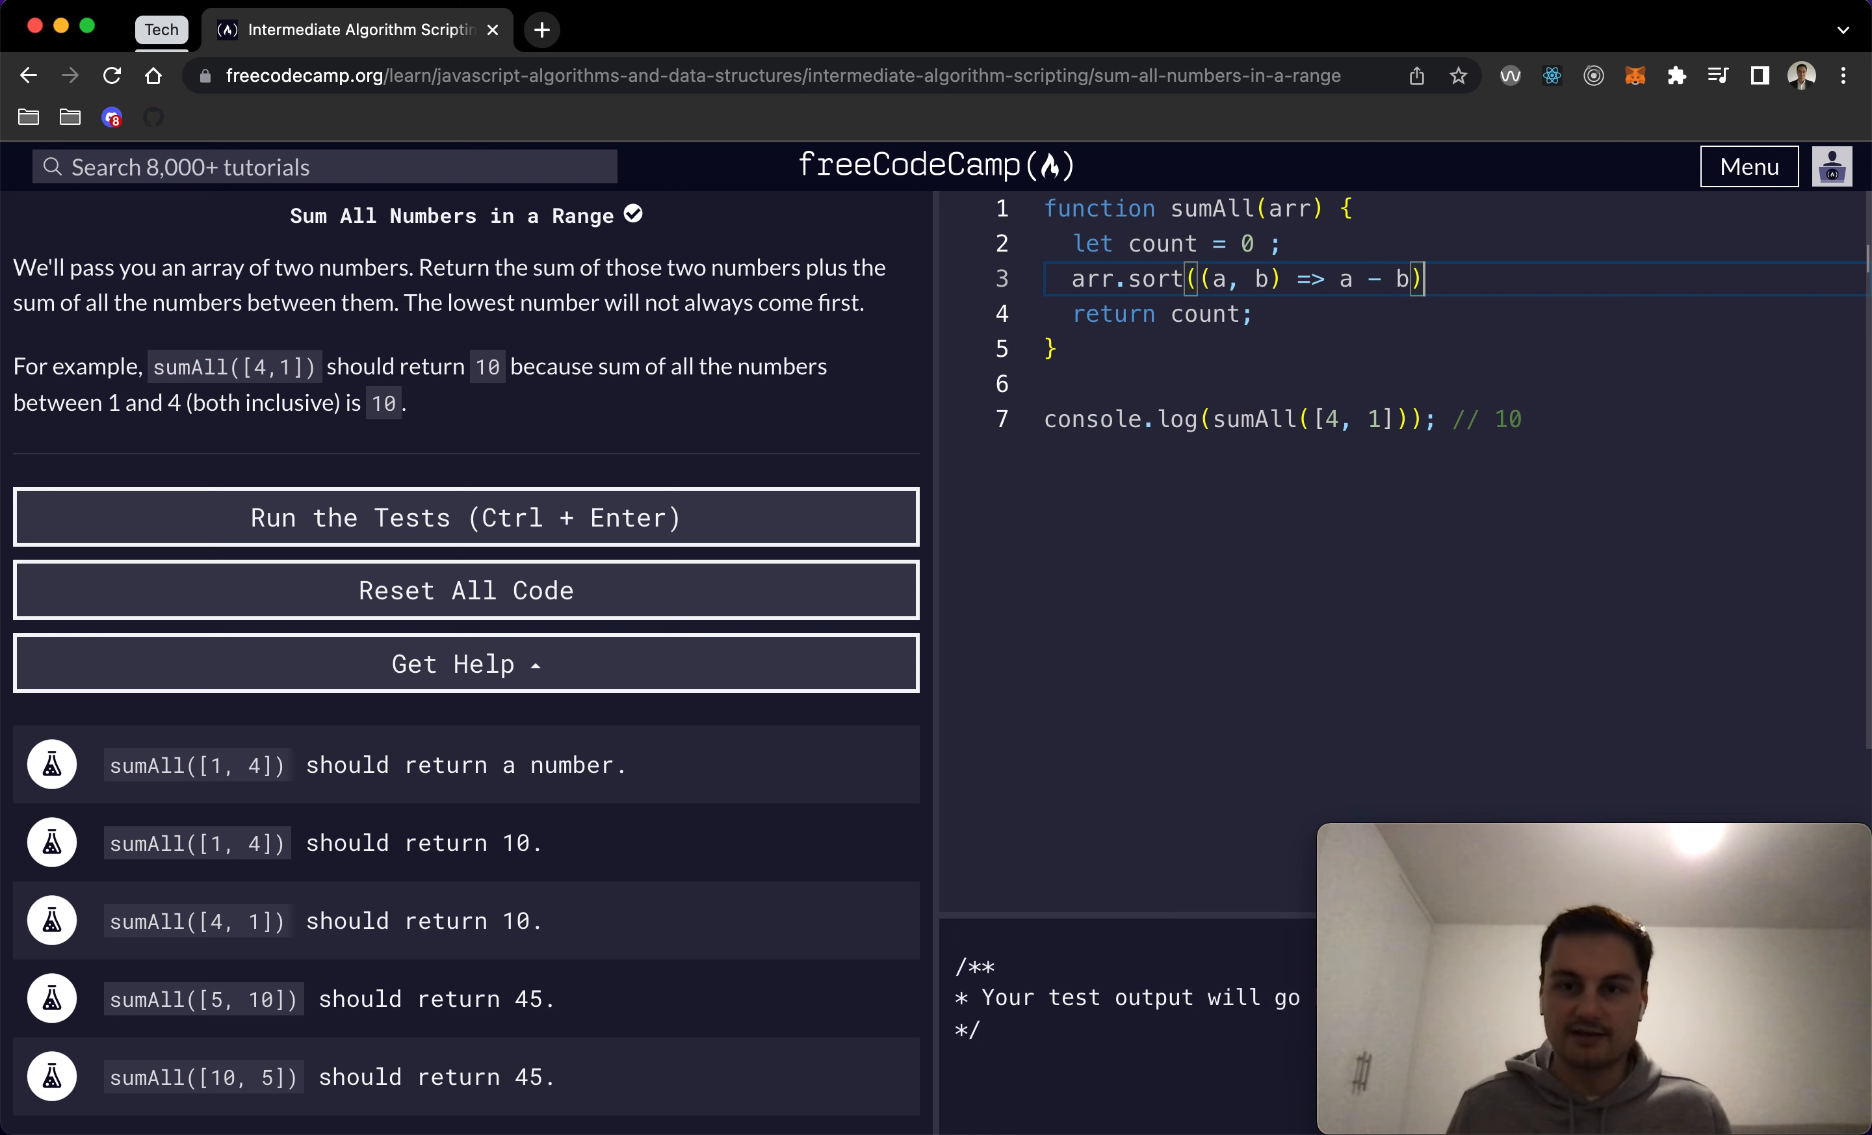
pyautogui.write(';')
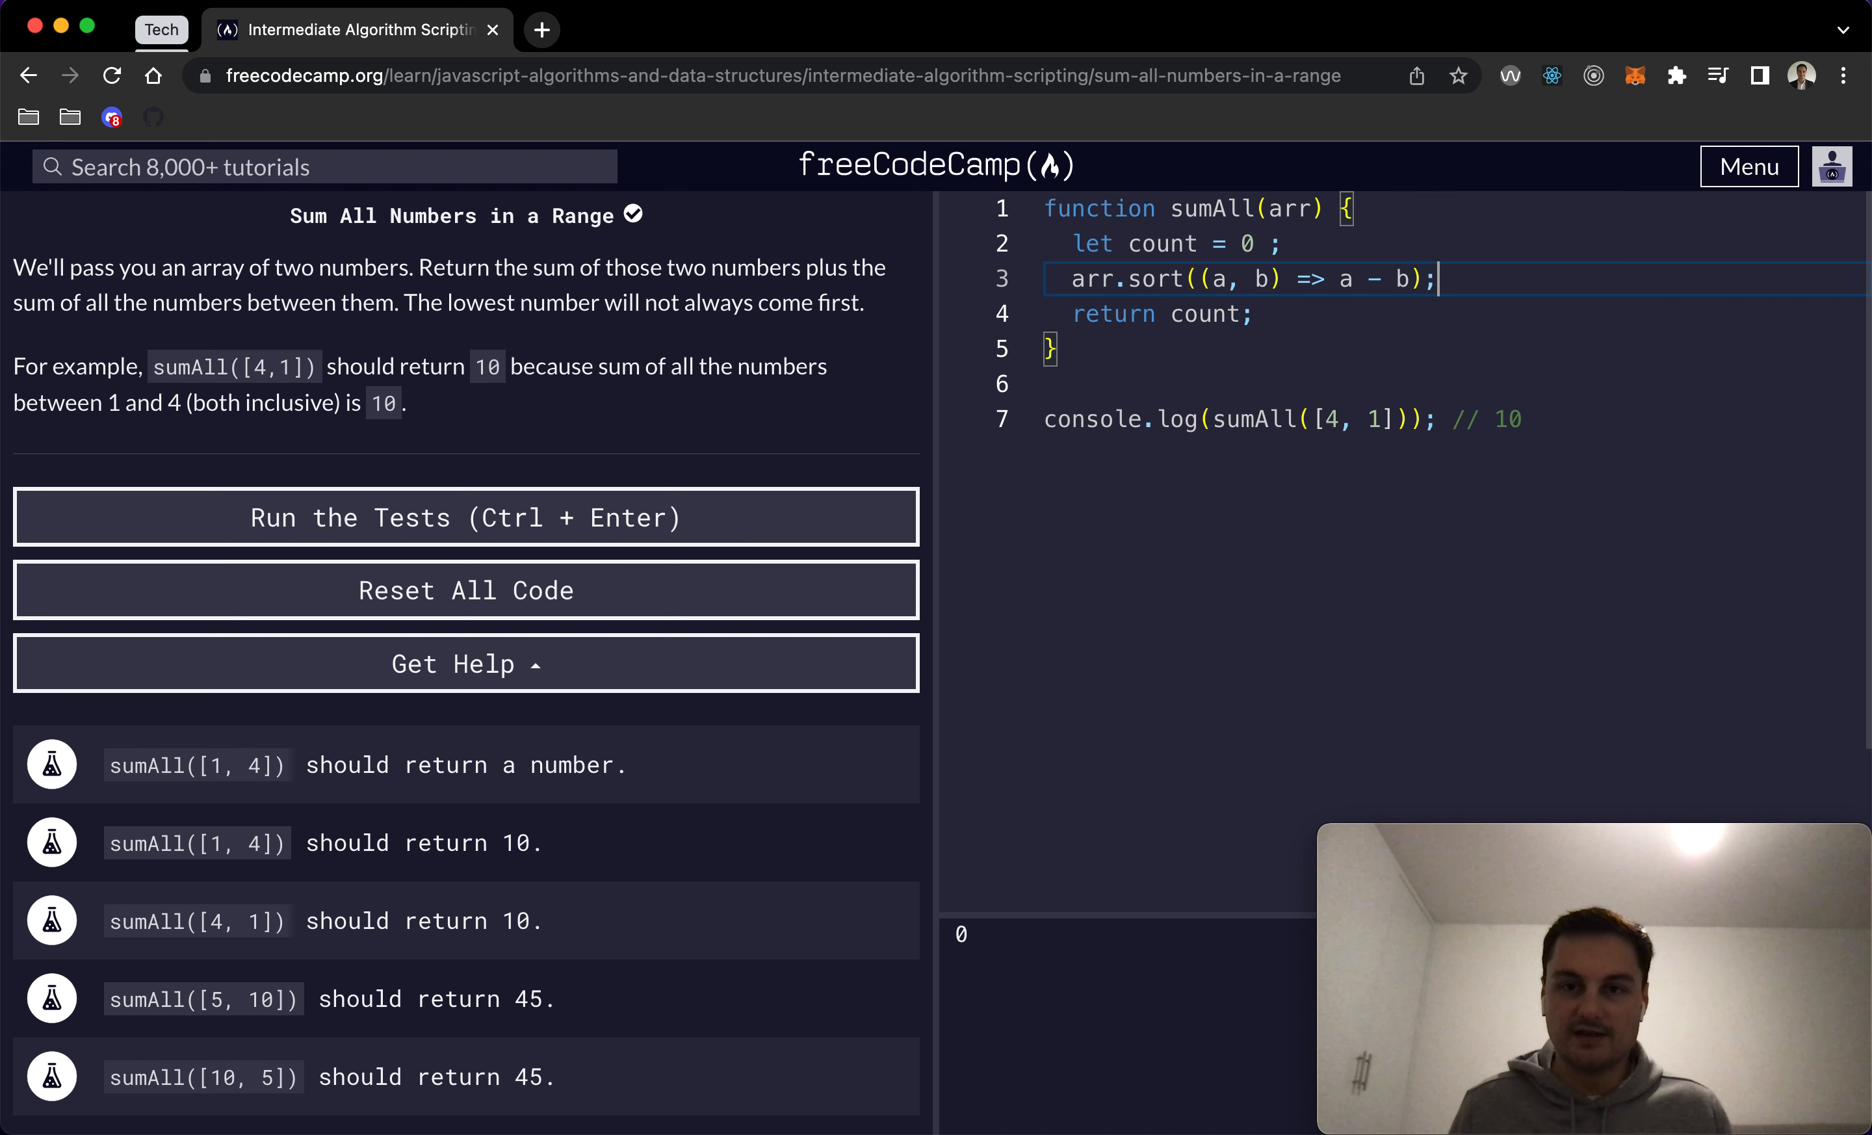
pyautogui.write('con')
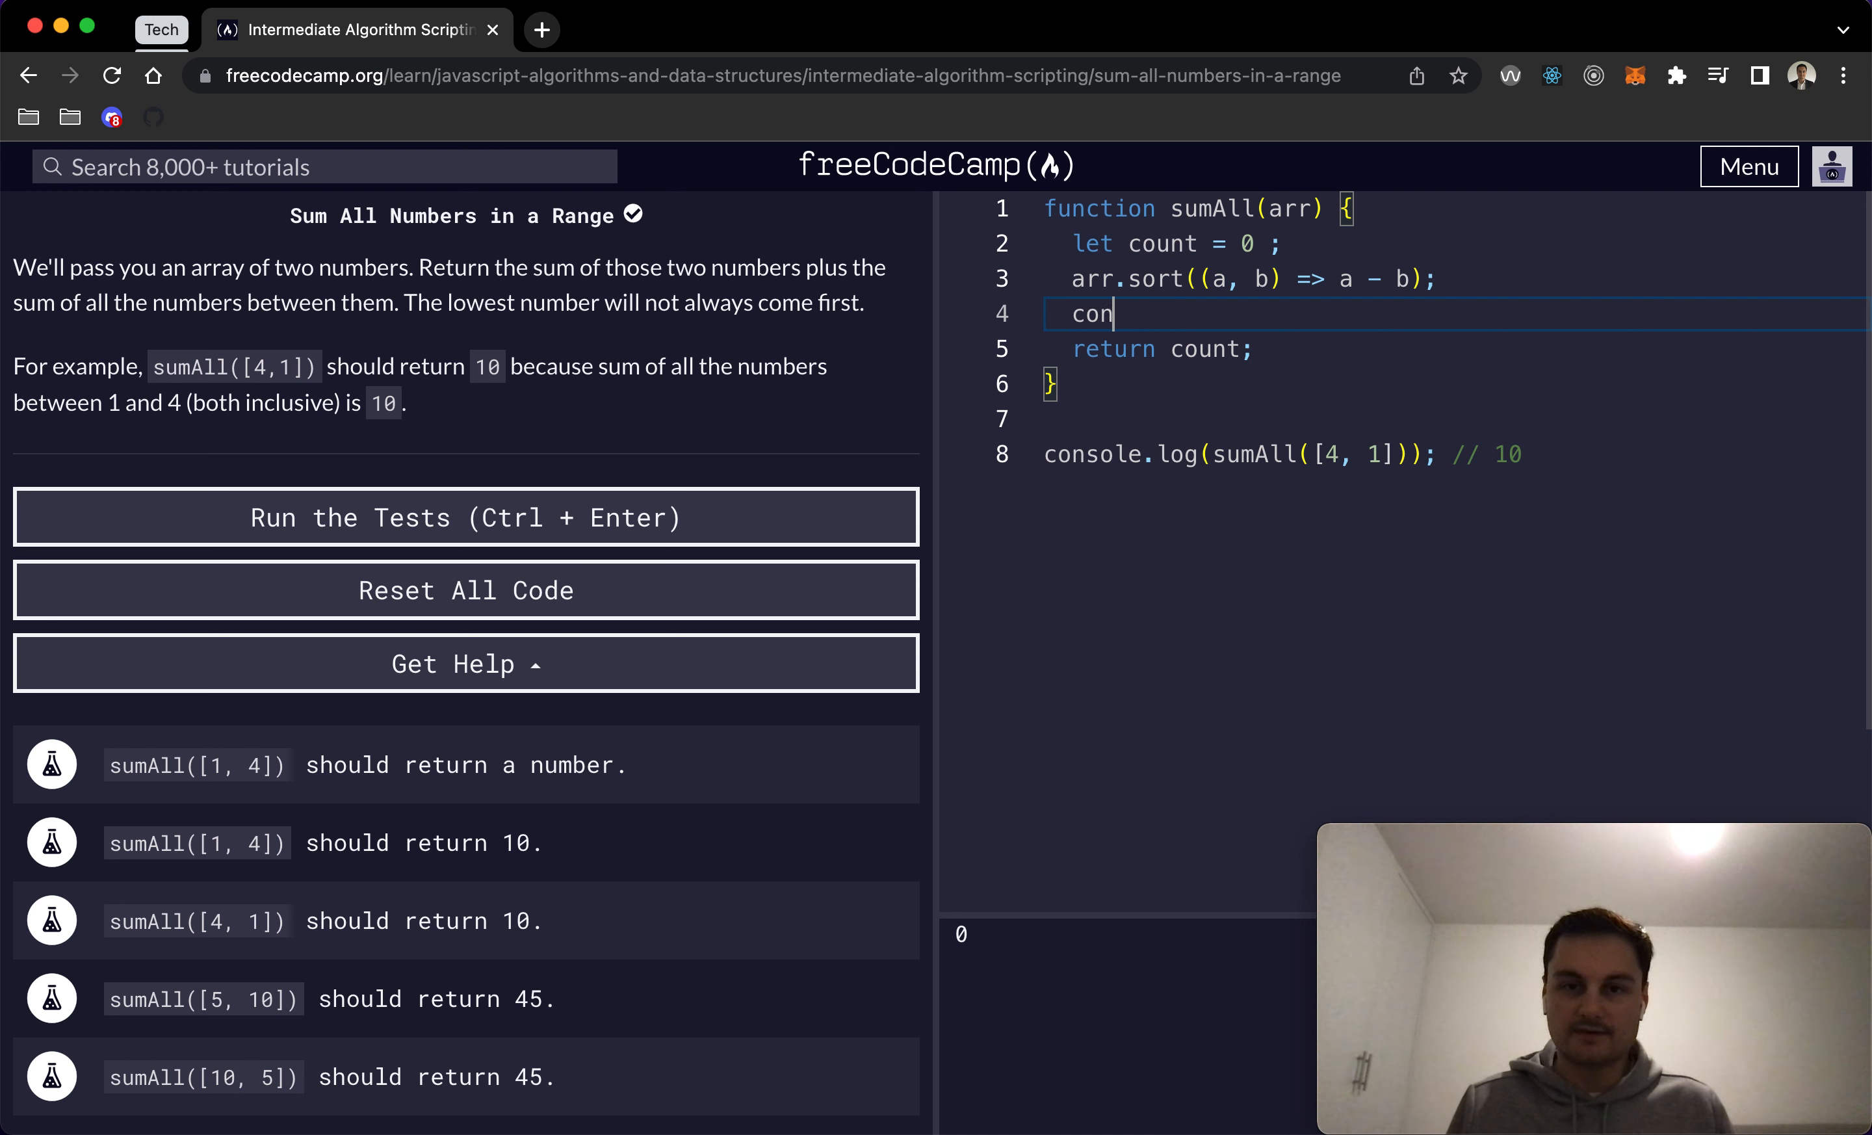
# Step: Log arr and store the sorted result in a new sortedArr variable
pyautogui.write('sole.lo')
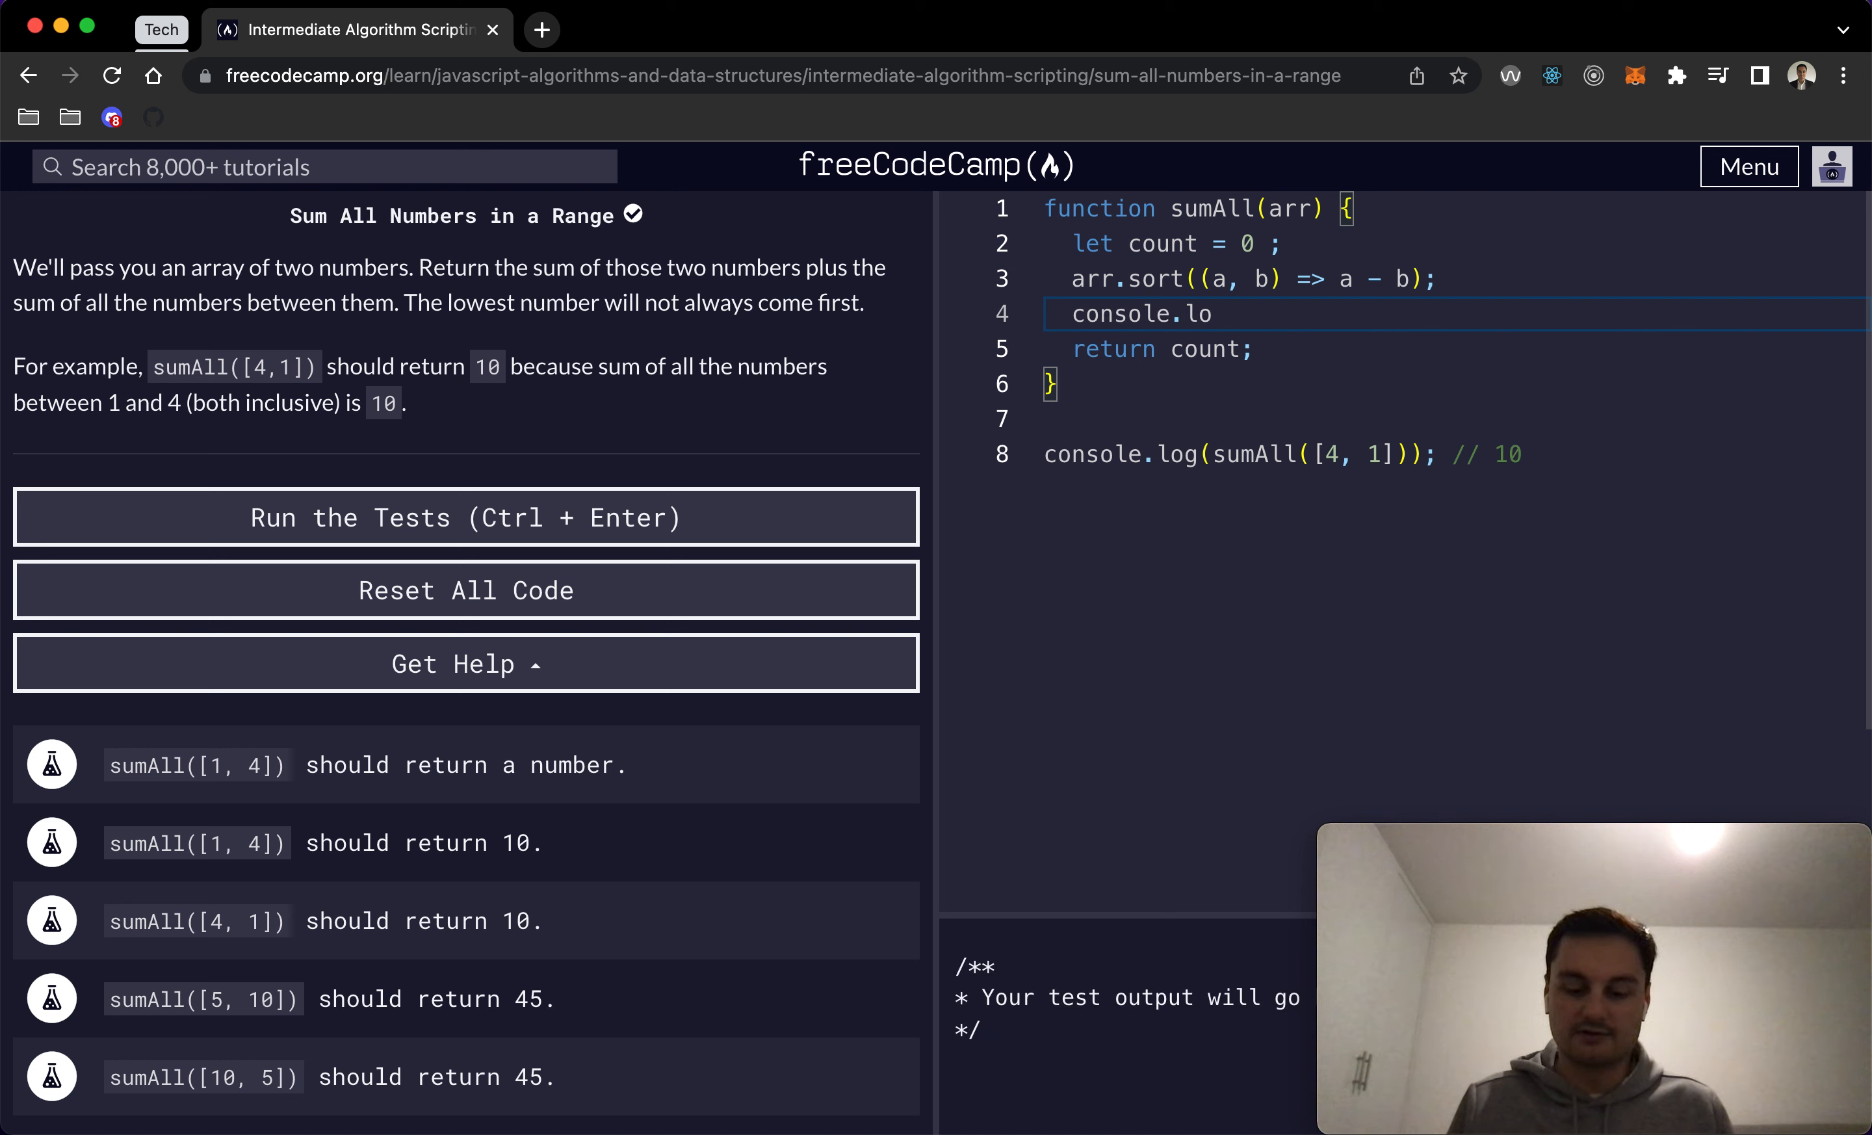
pyautogui.write('g(arr)')
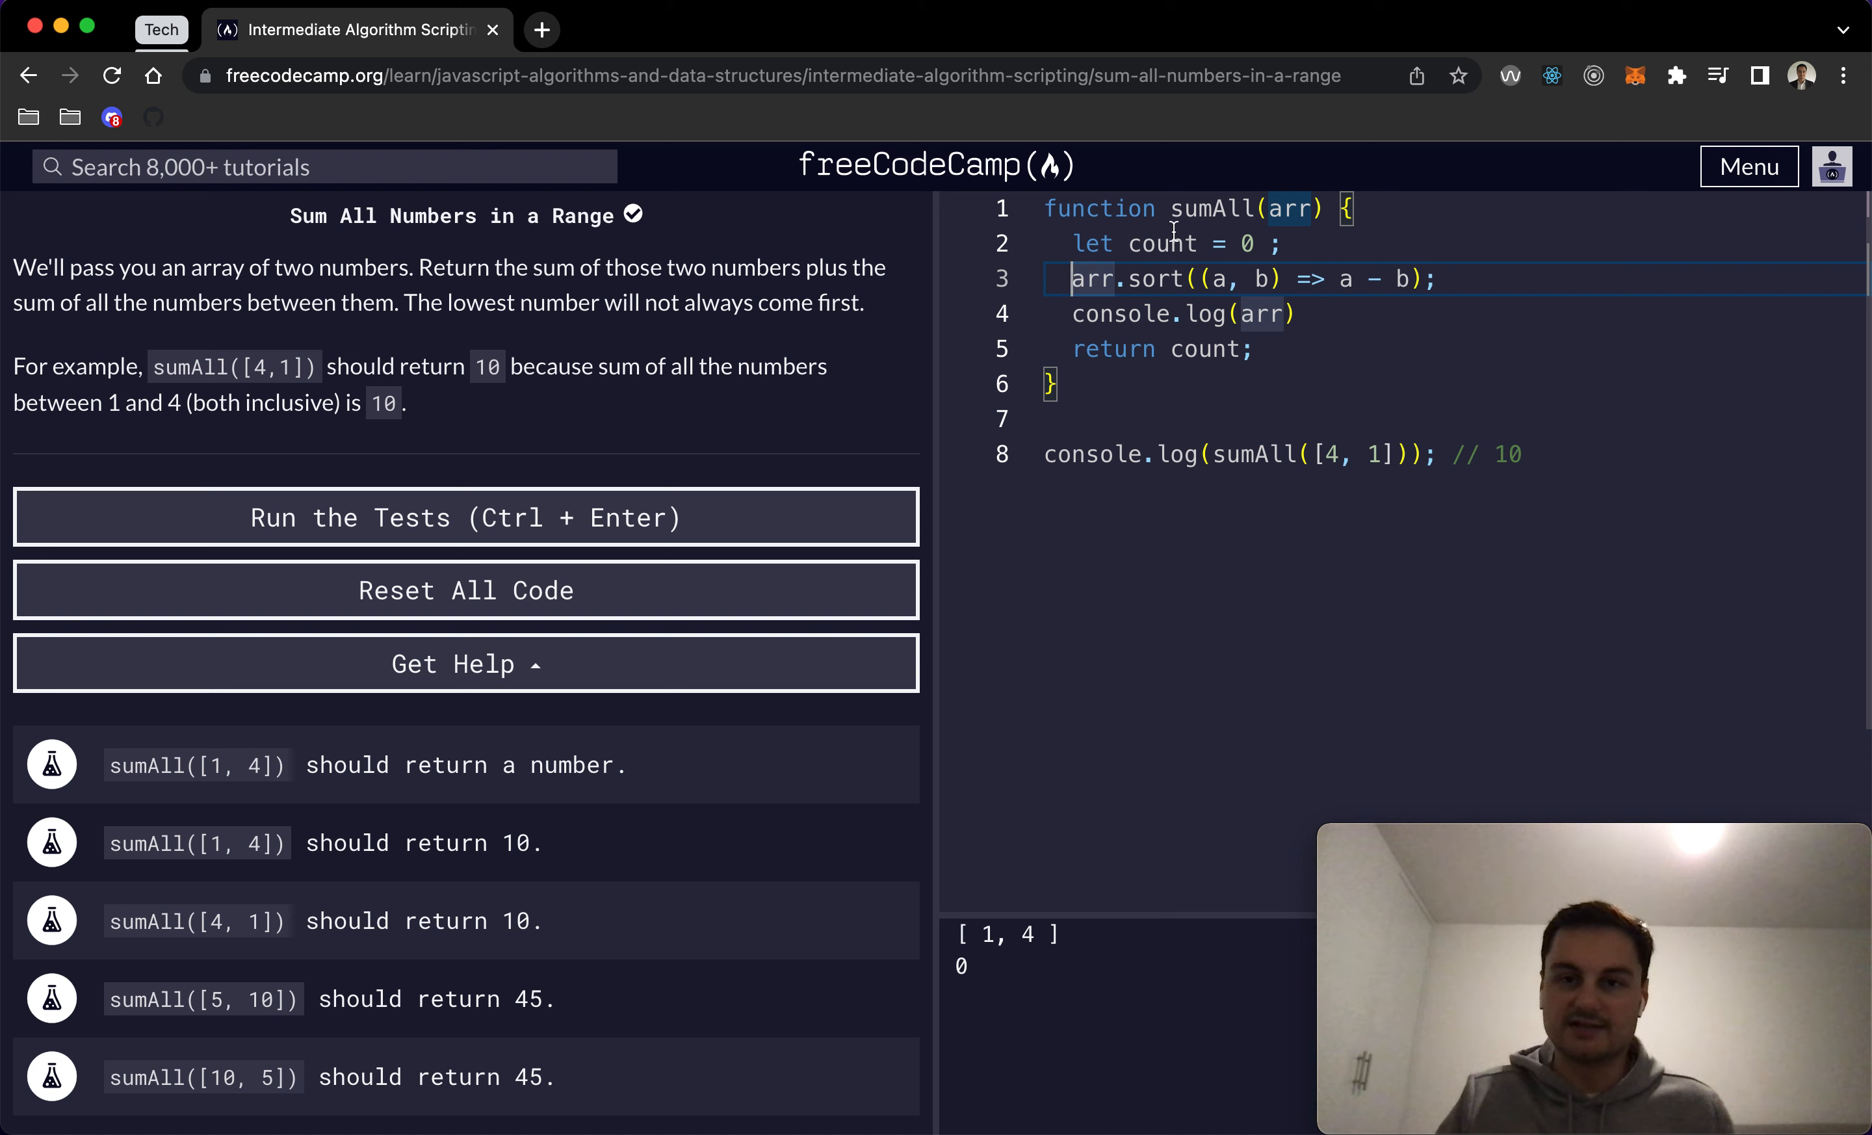
pyautogui.write('let')
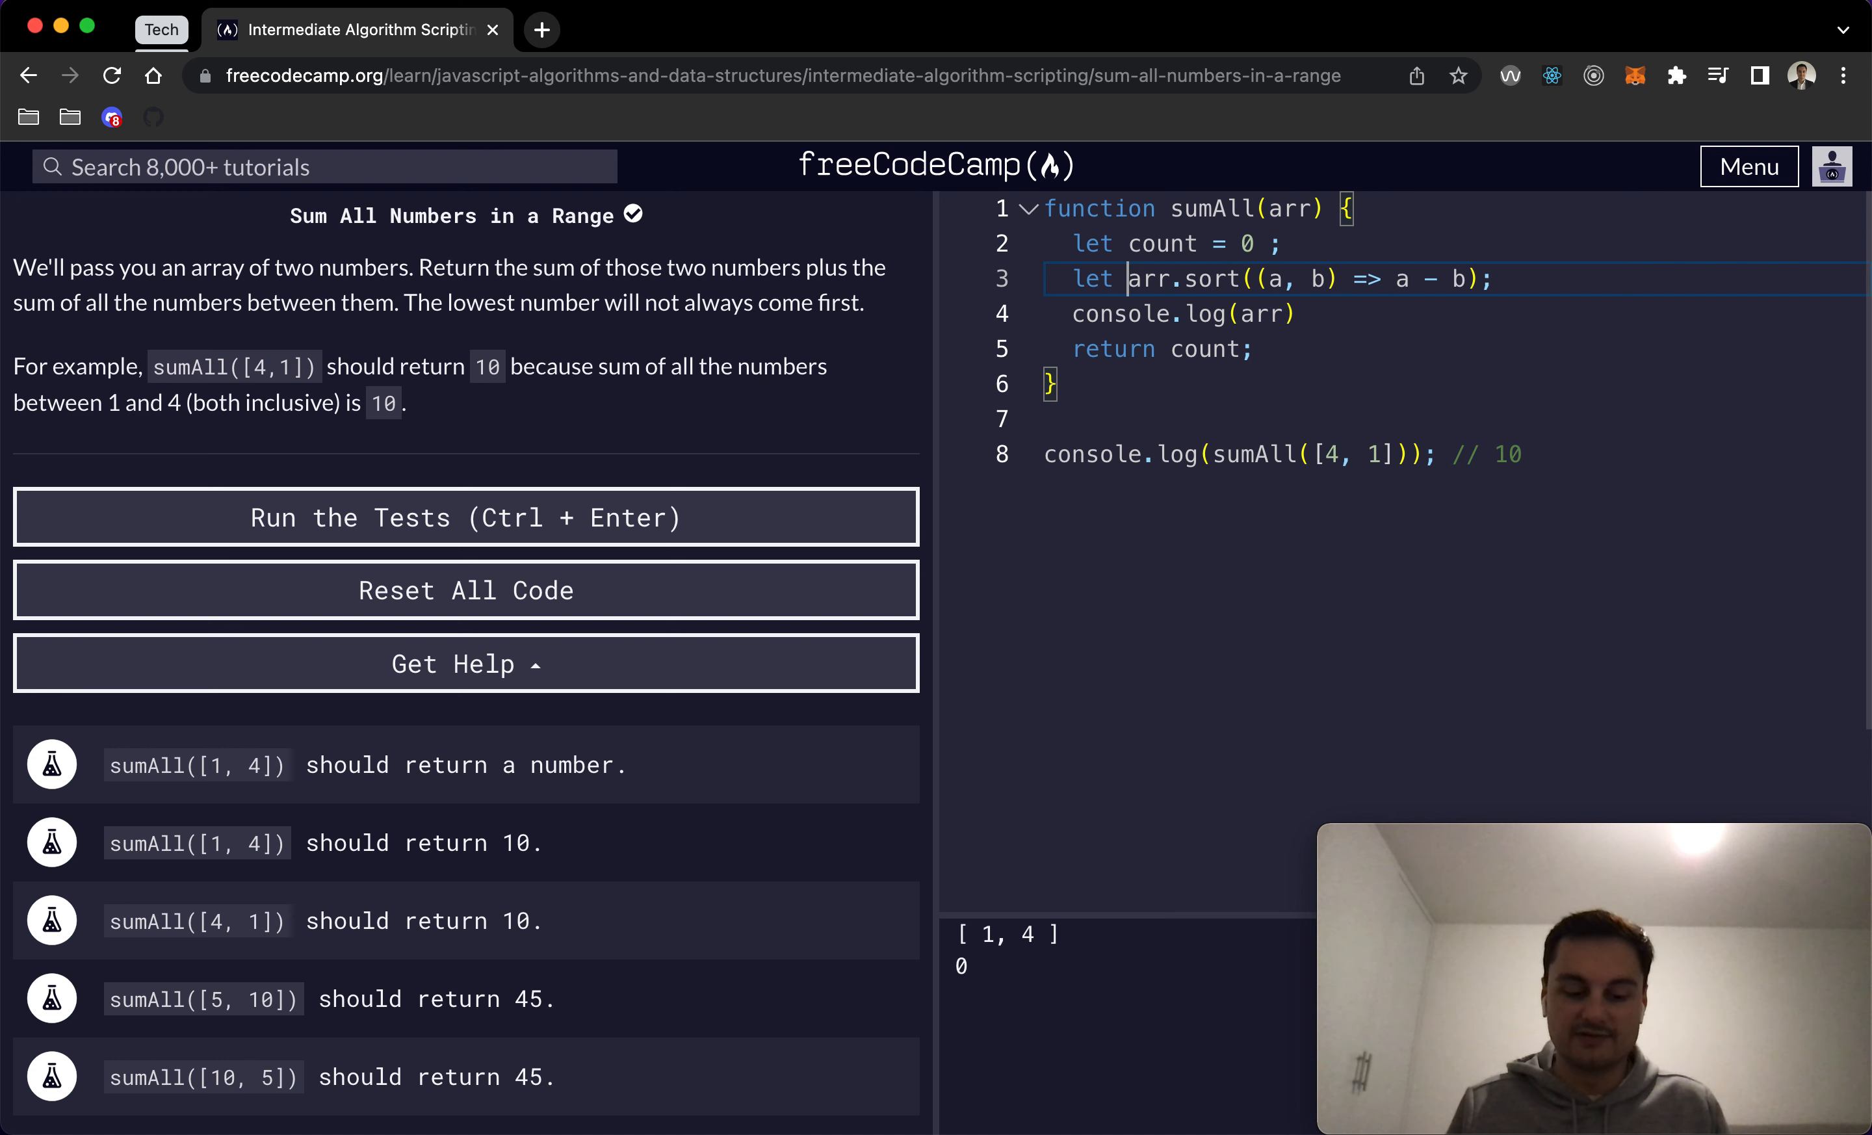
pyautogui.write('sortedArr =')
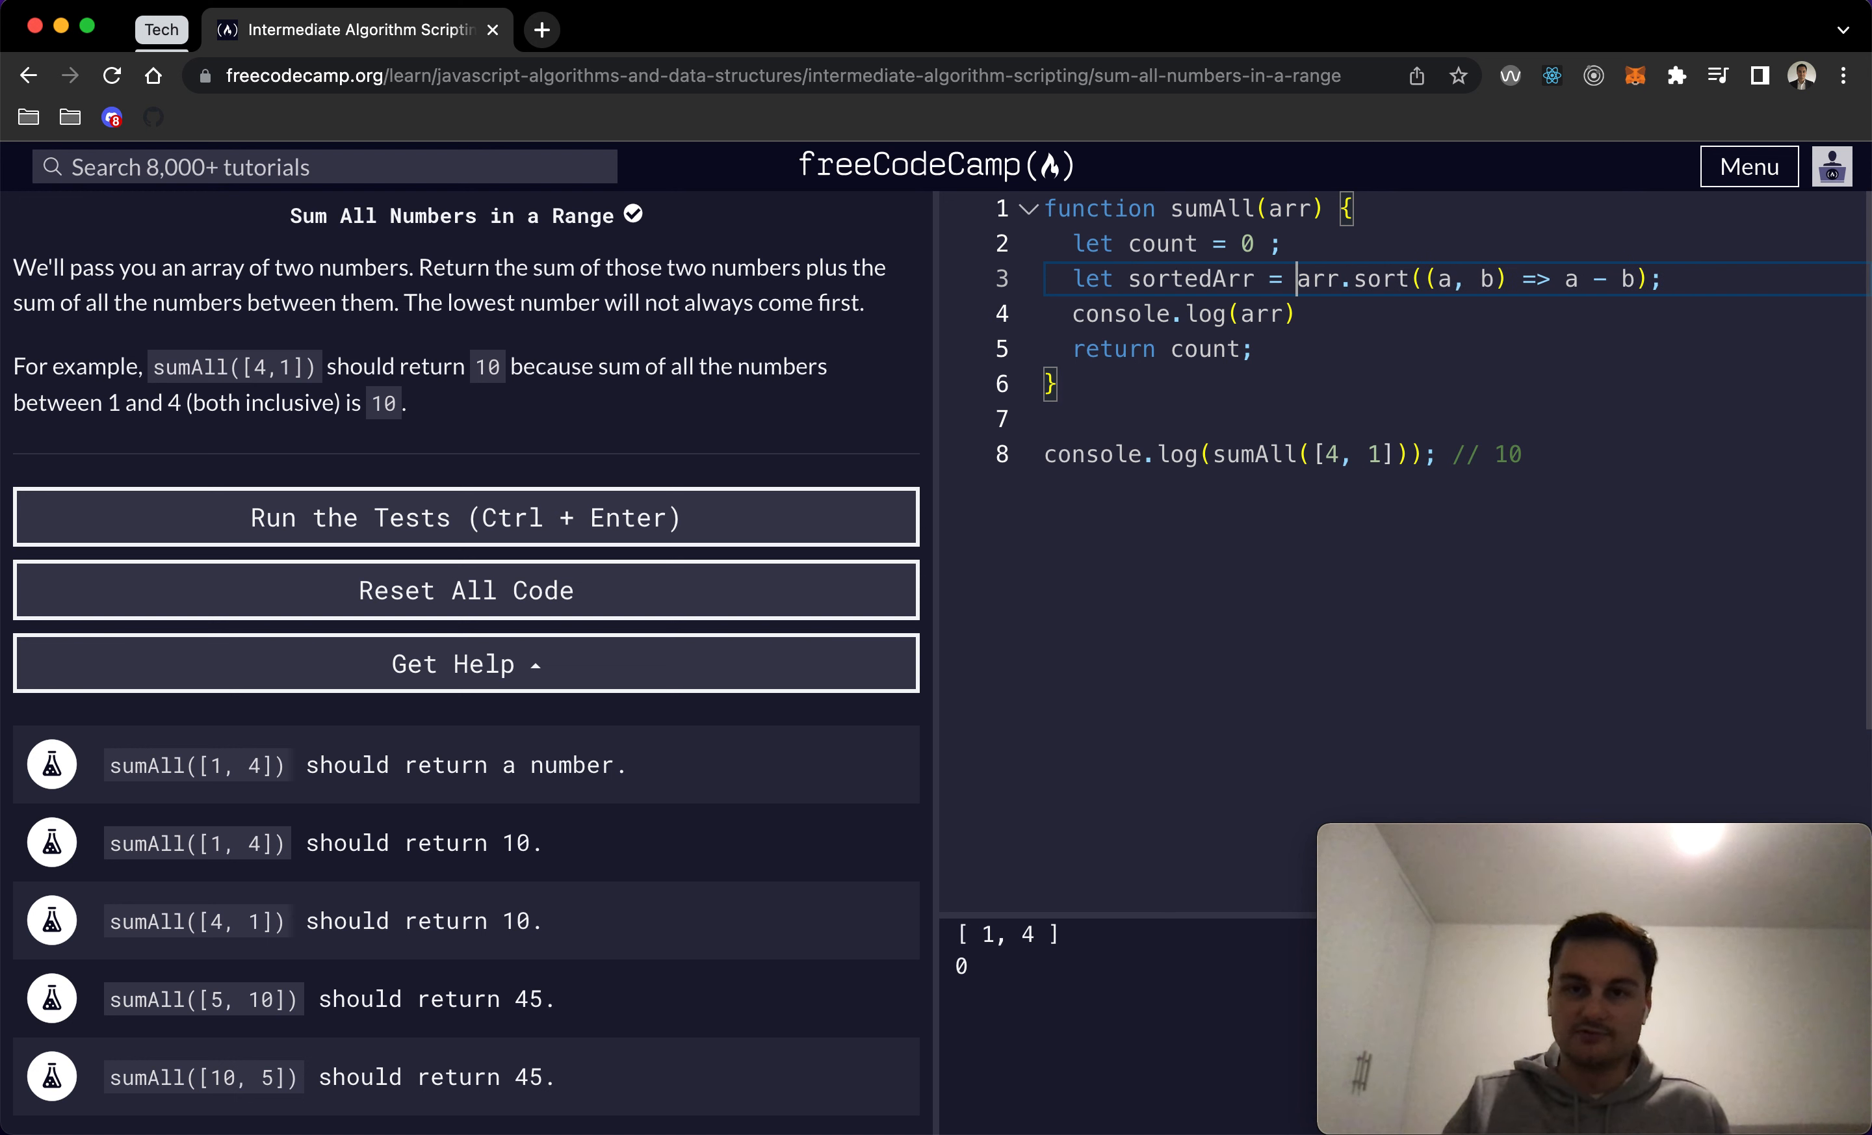
pyautogui.doubleClick(1186, 278)
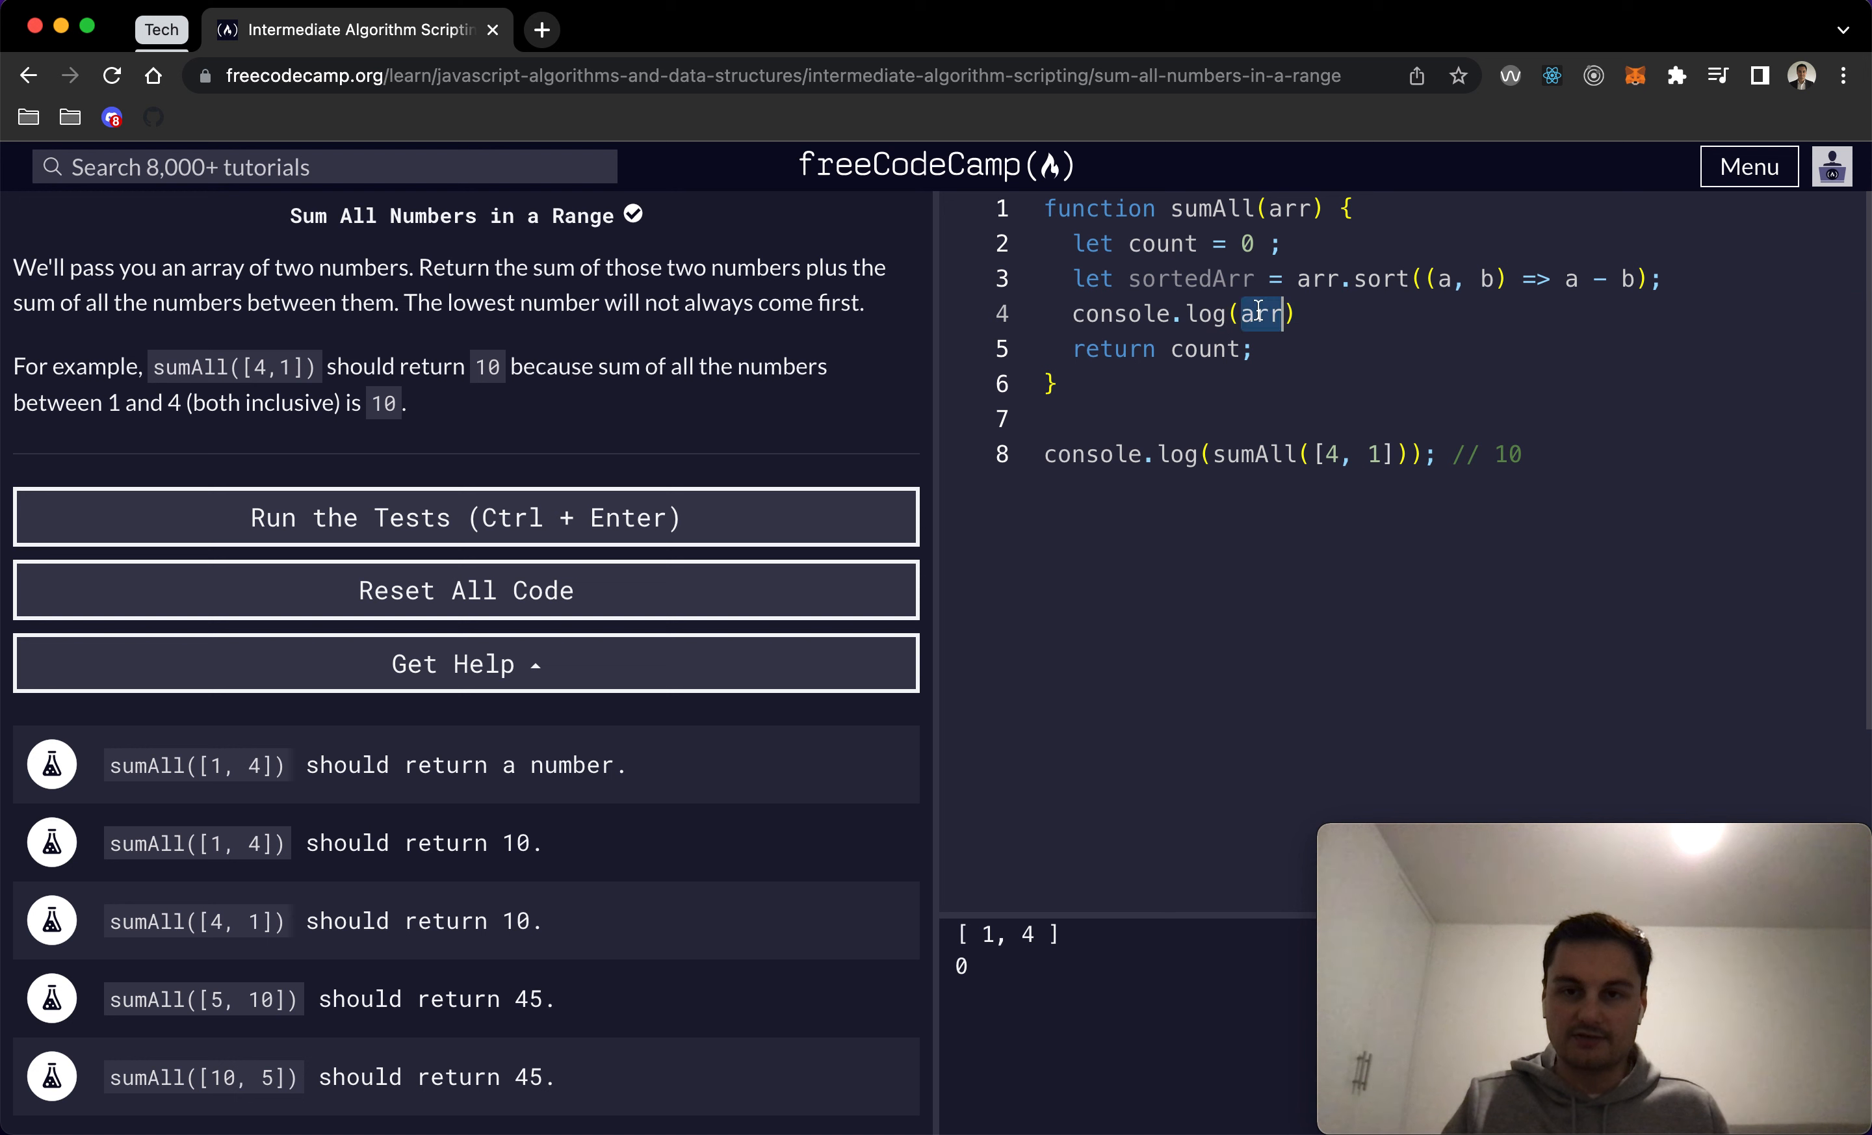
# Step: Log both arr and sortedArr to confirm the sorted array is [1, 4]
pyautogui.write('sortedArr')
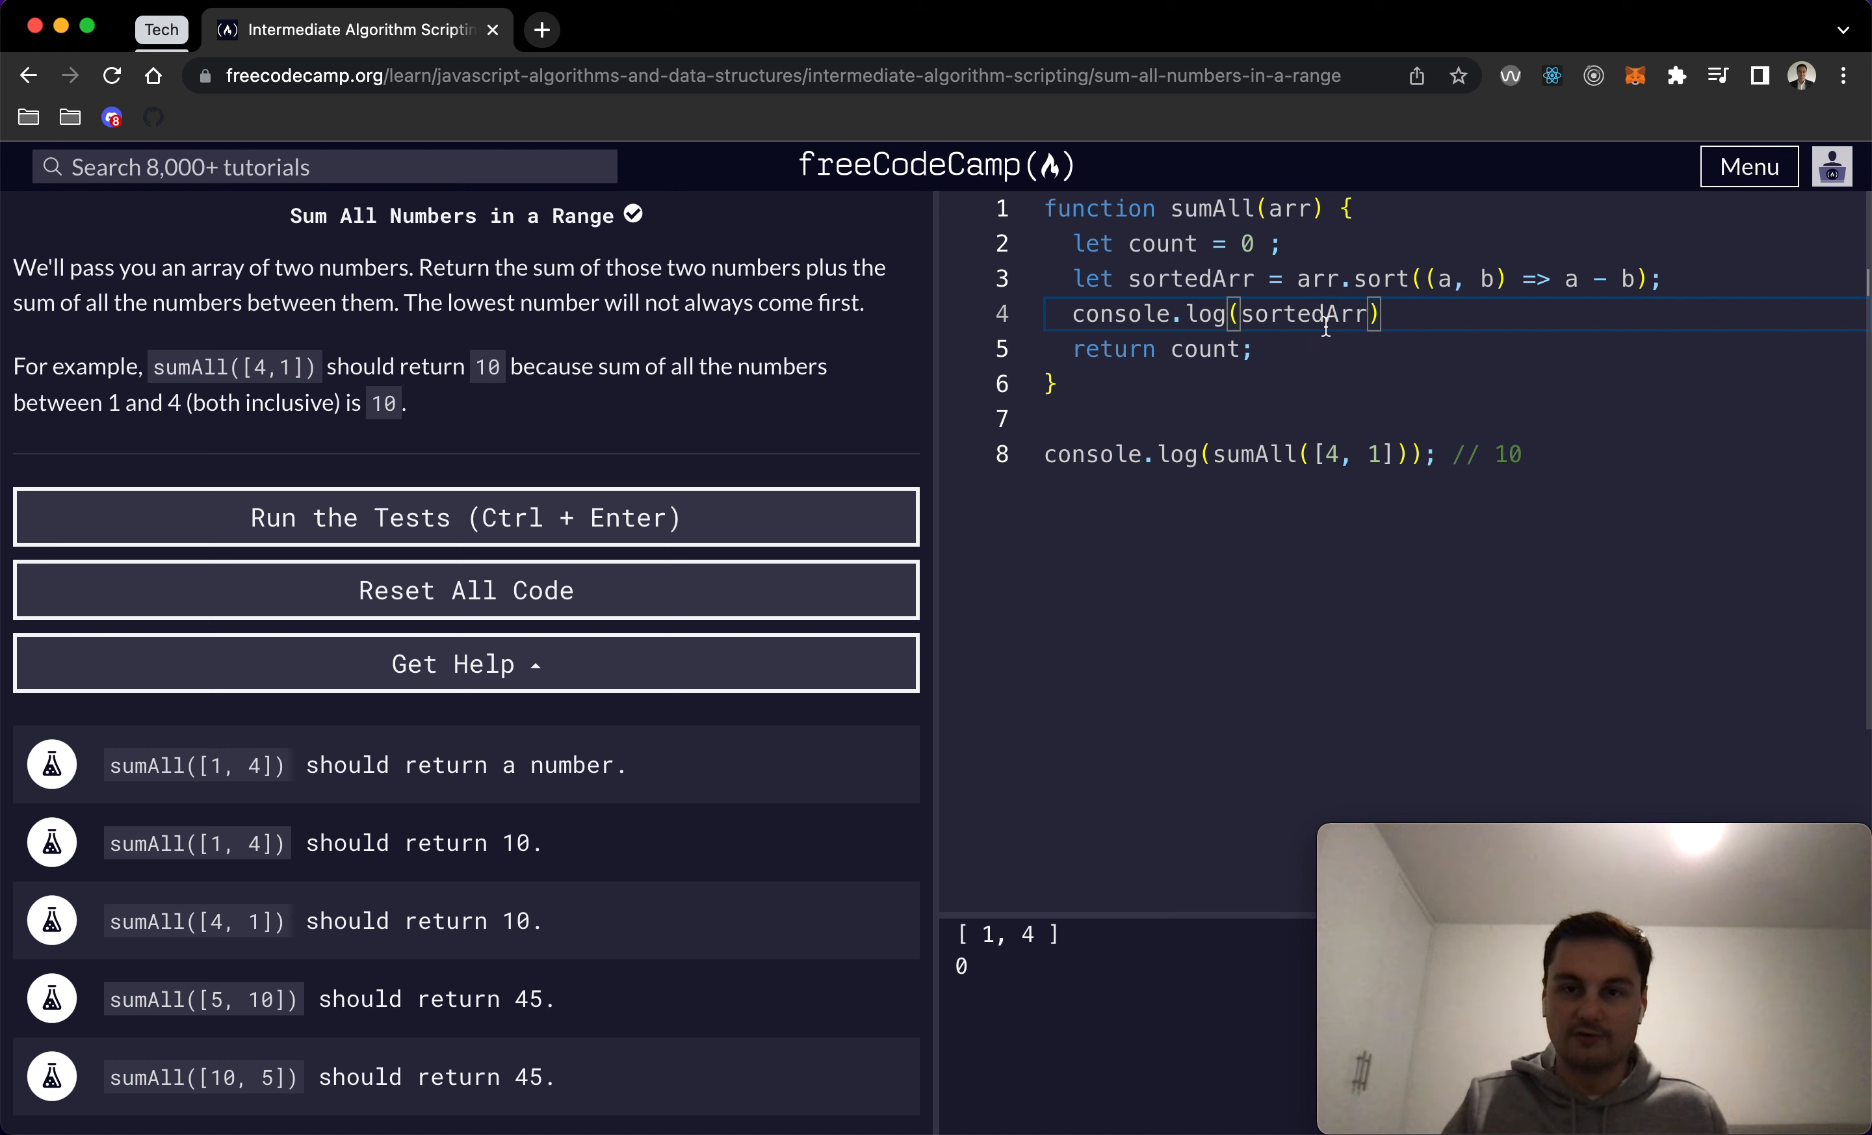
pyautogui.write('arr')
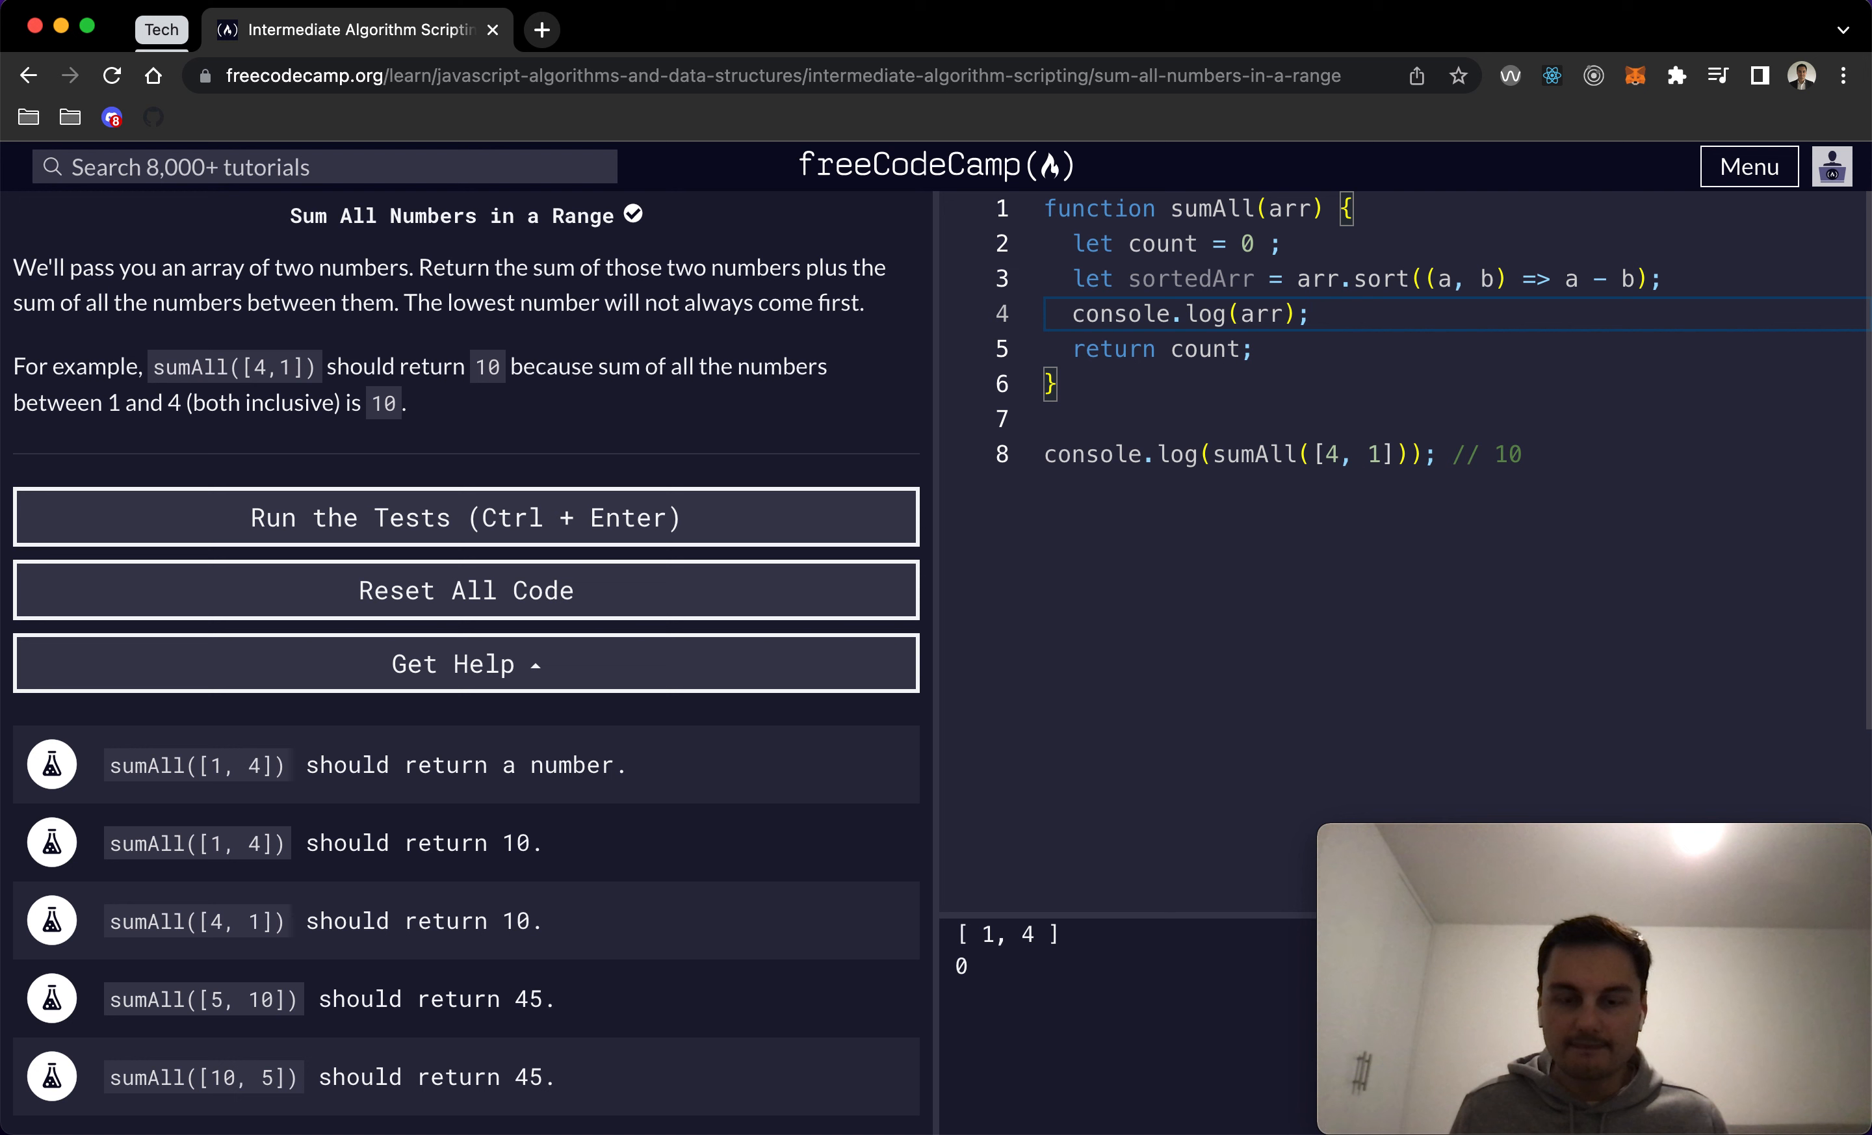
pyautogui.write(', sor')
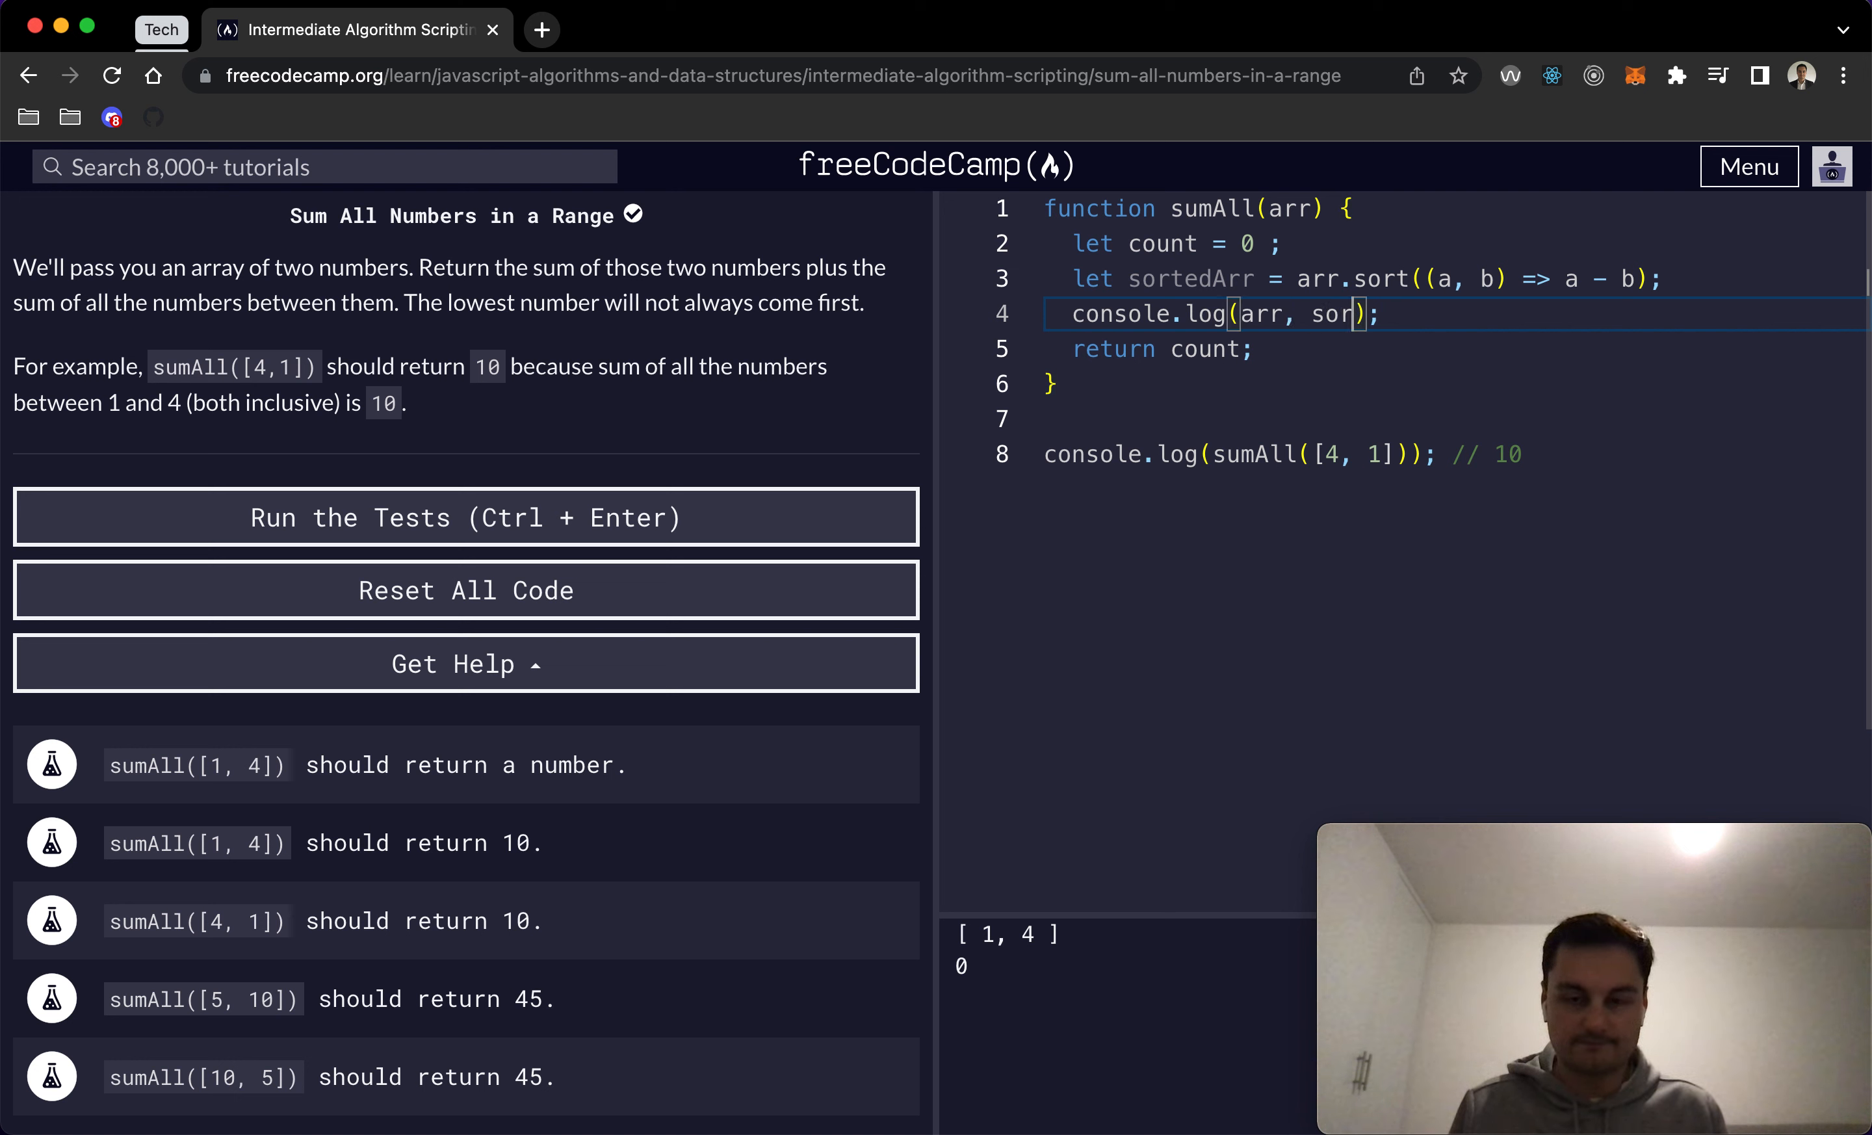
pyautogui.write('tedArr')
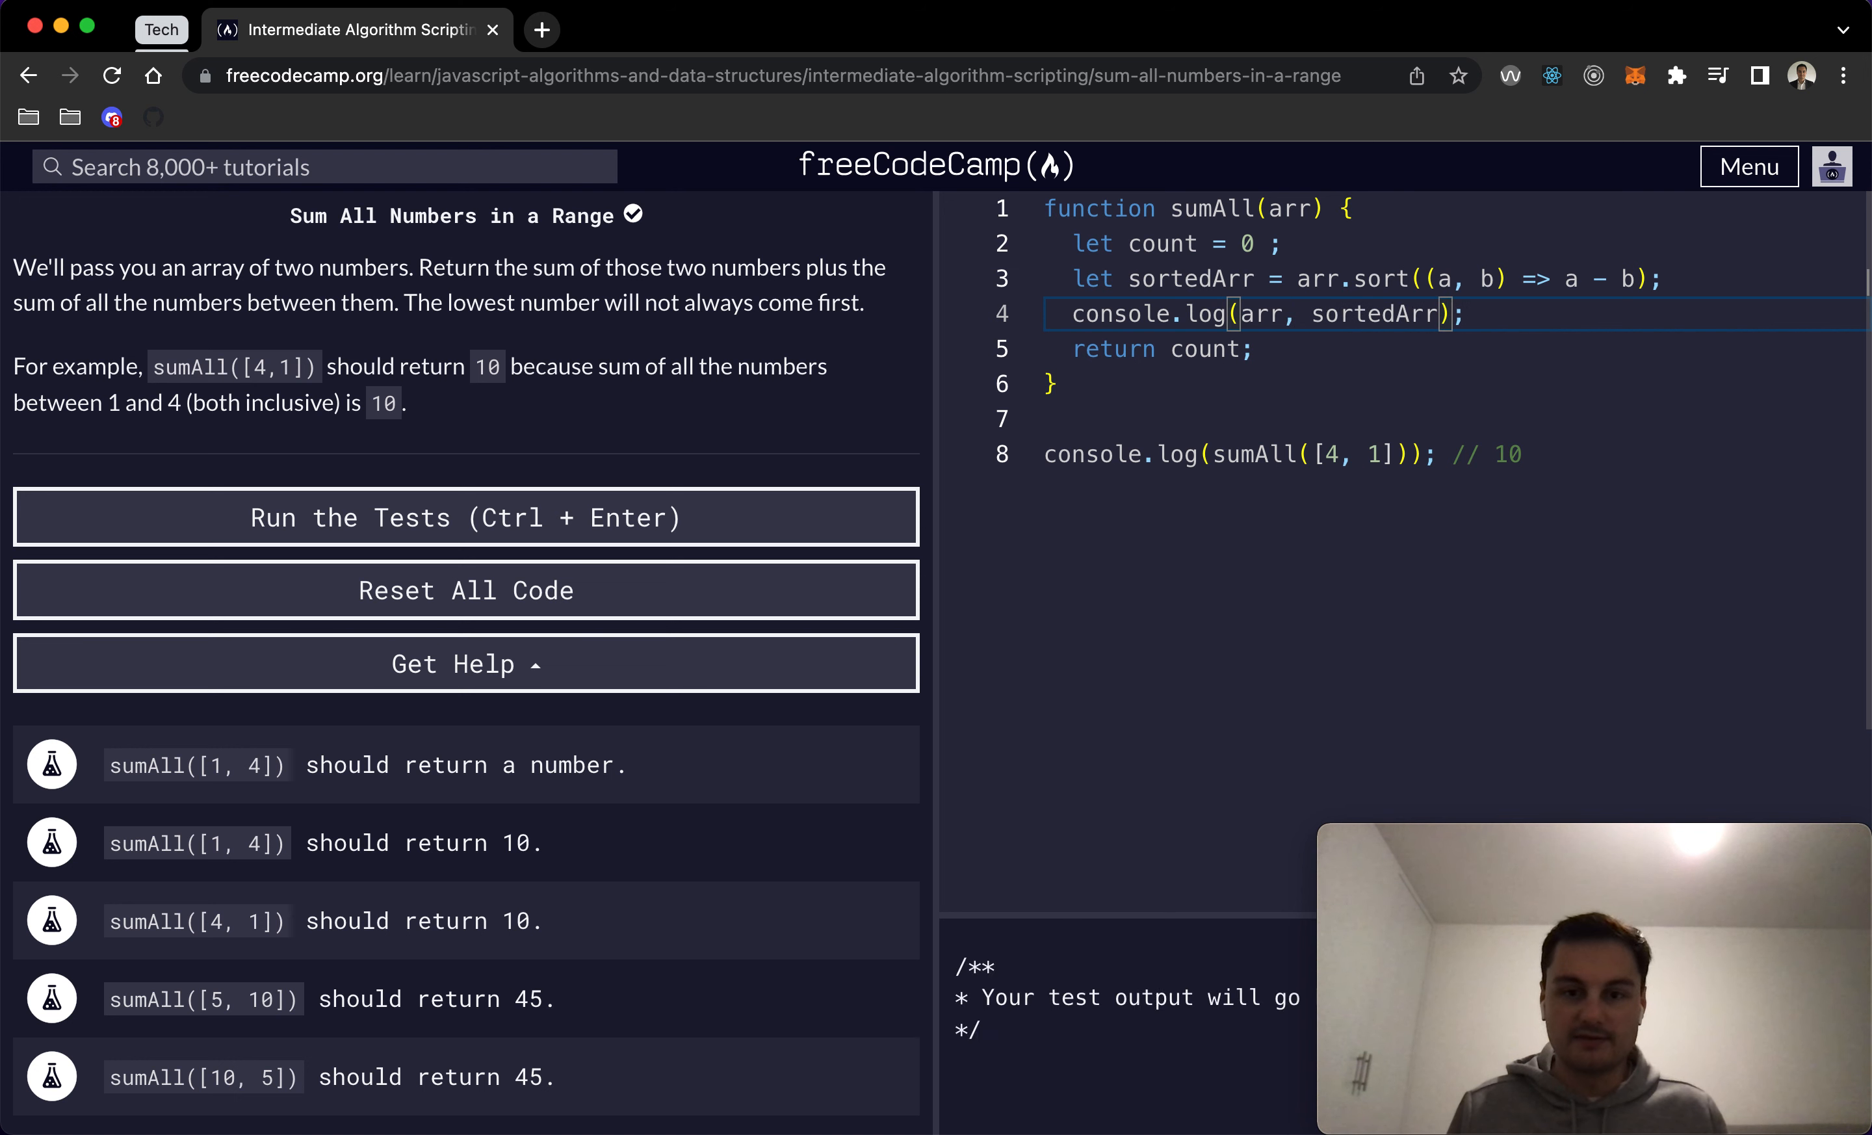
pyautogui.click(466, 516)
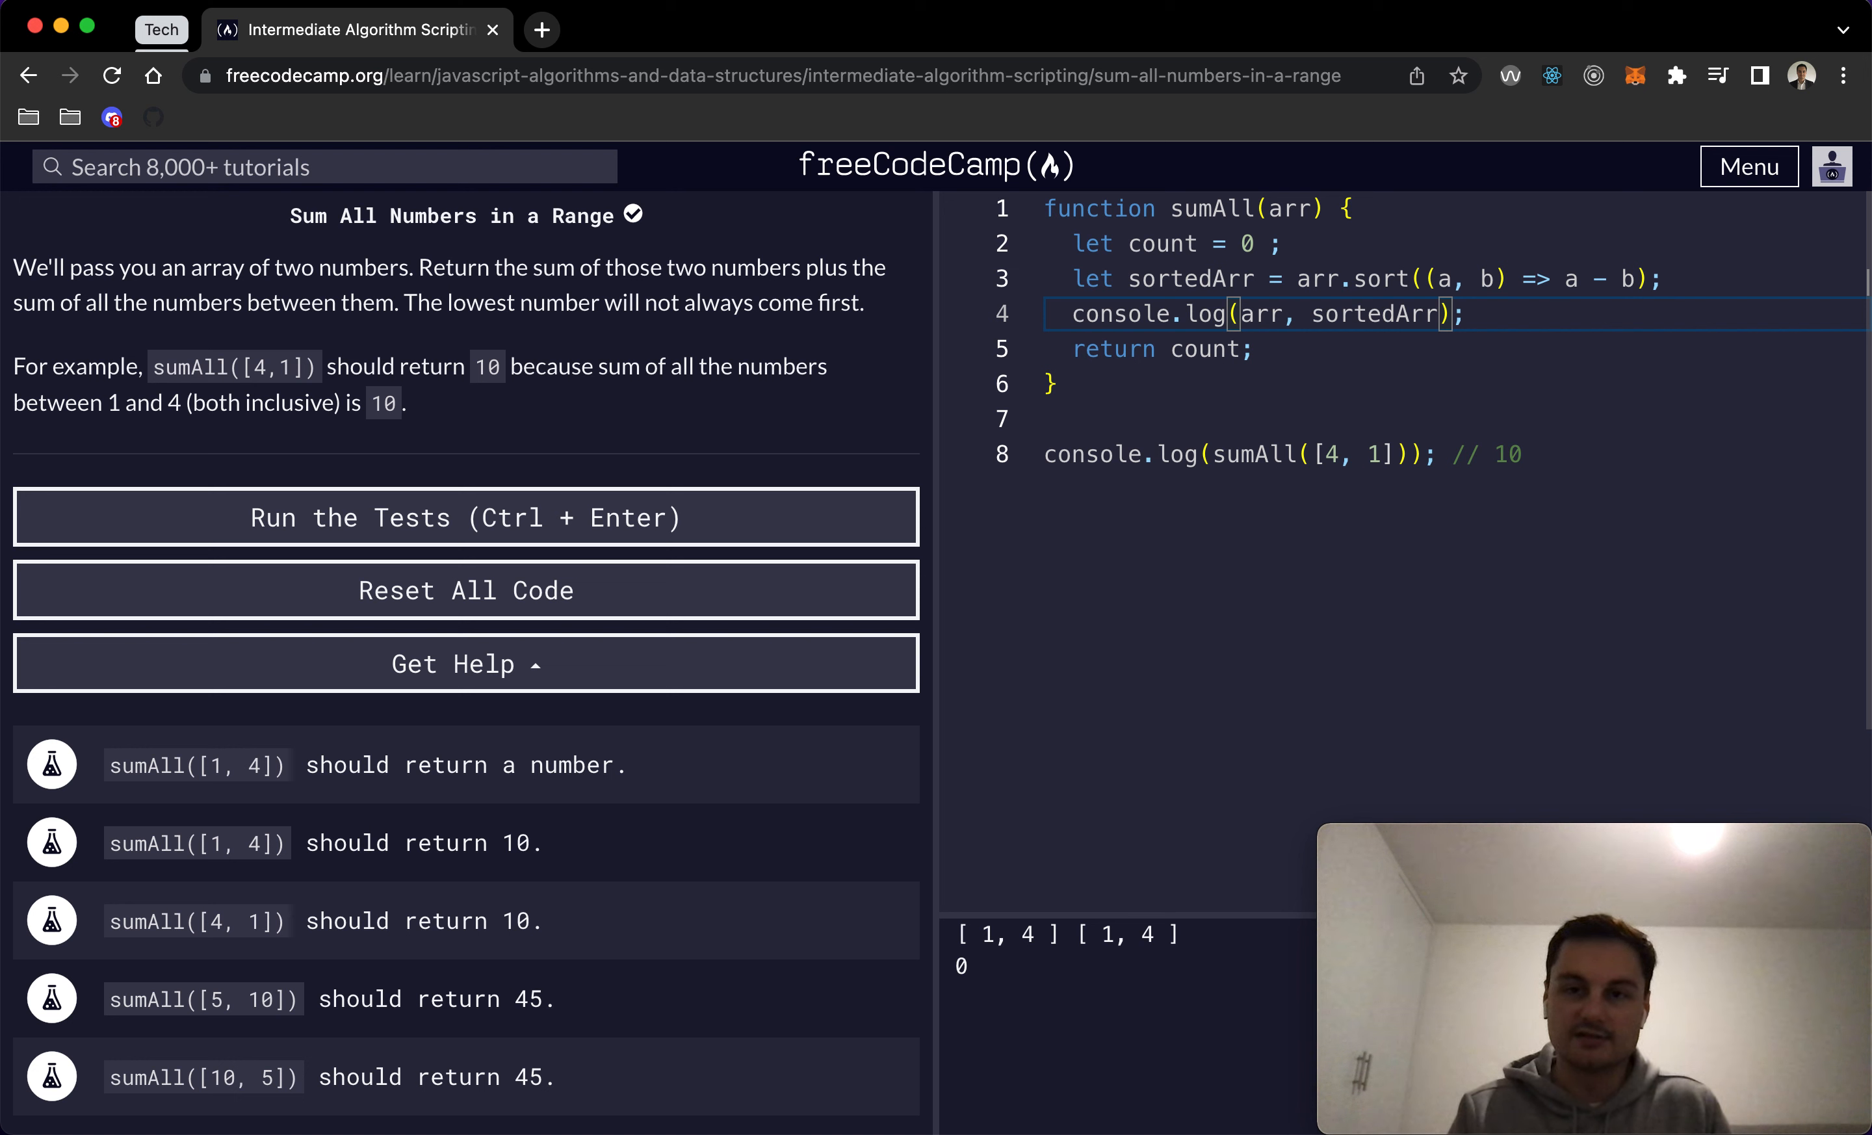
pyautogui.moveTo(1259, 286)
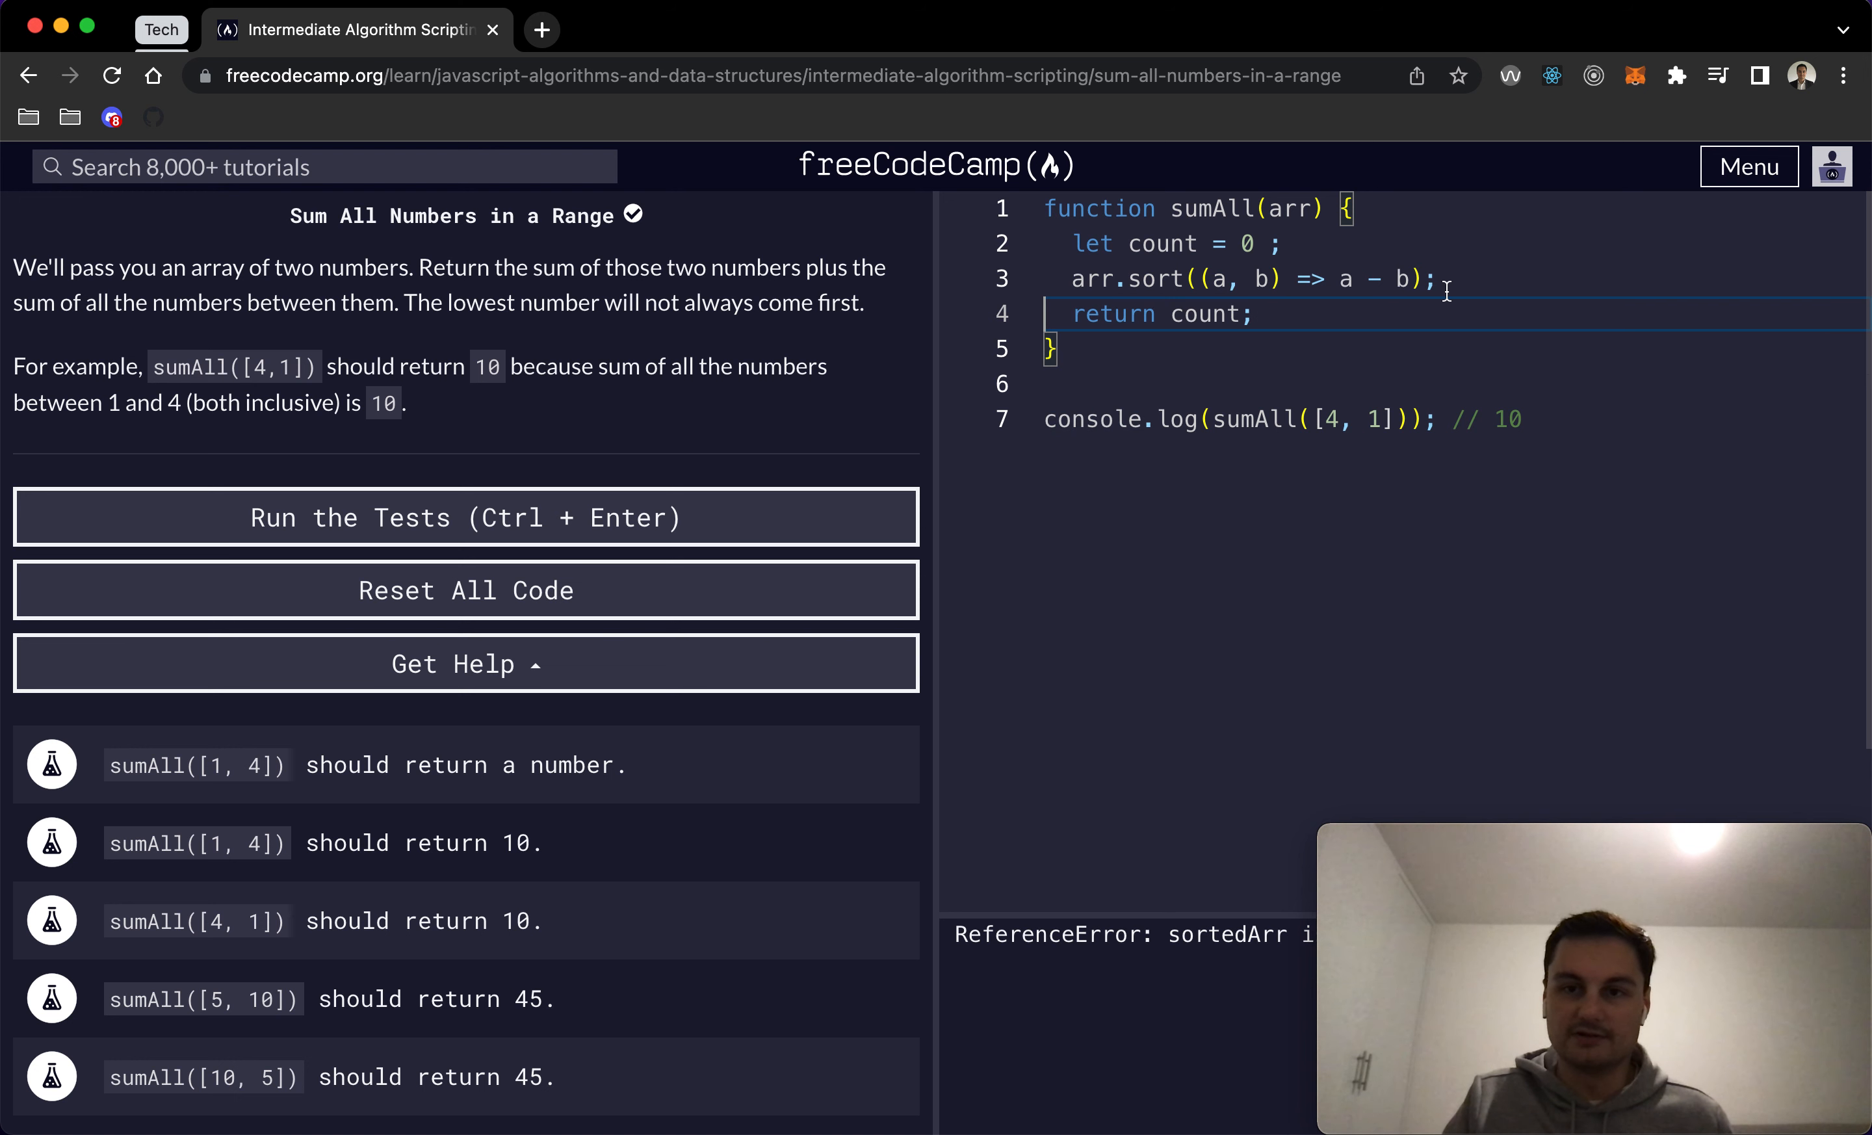
# Step: Write for (let i = arr[0]; i <= arr[1]; i++) and begin count + inside it
pyautogui.press('Enter')
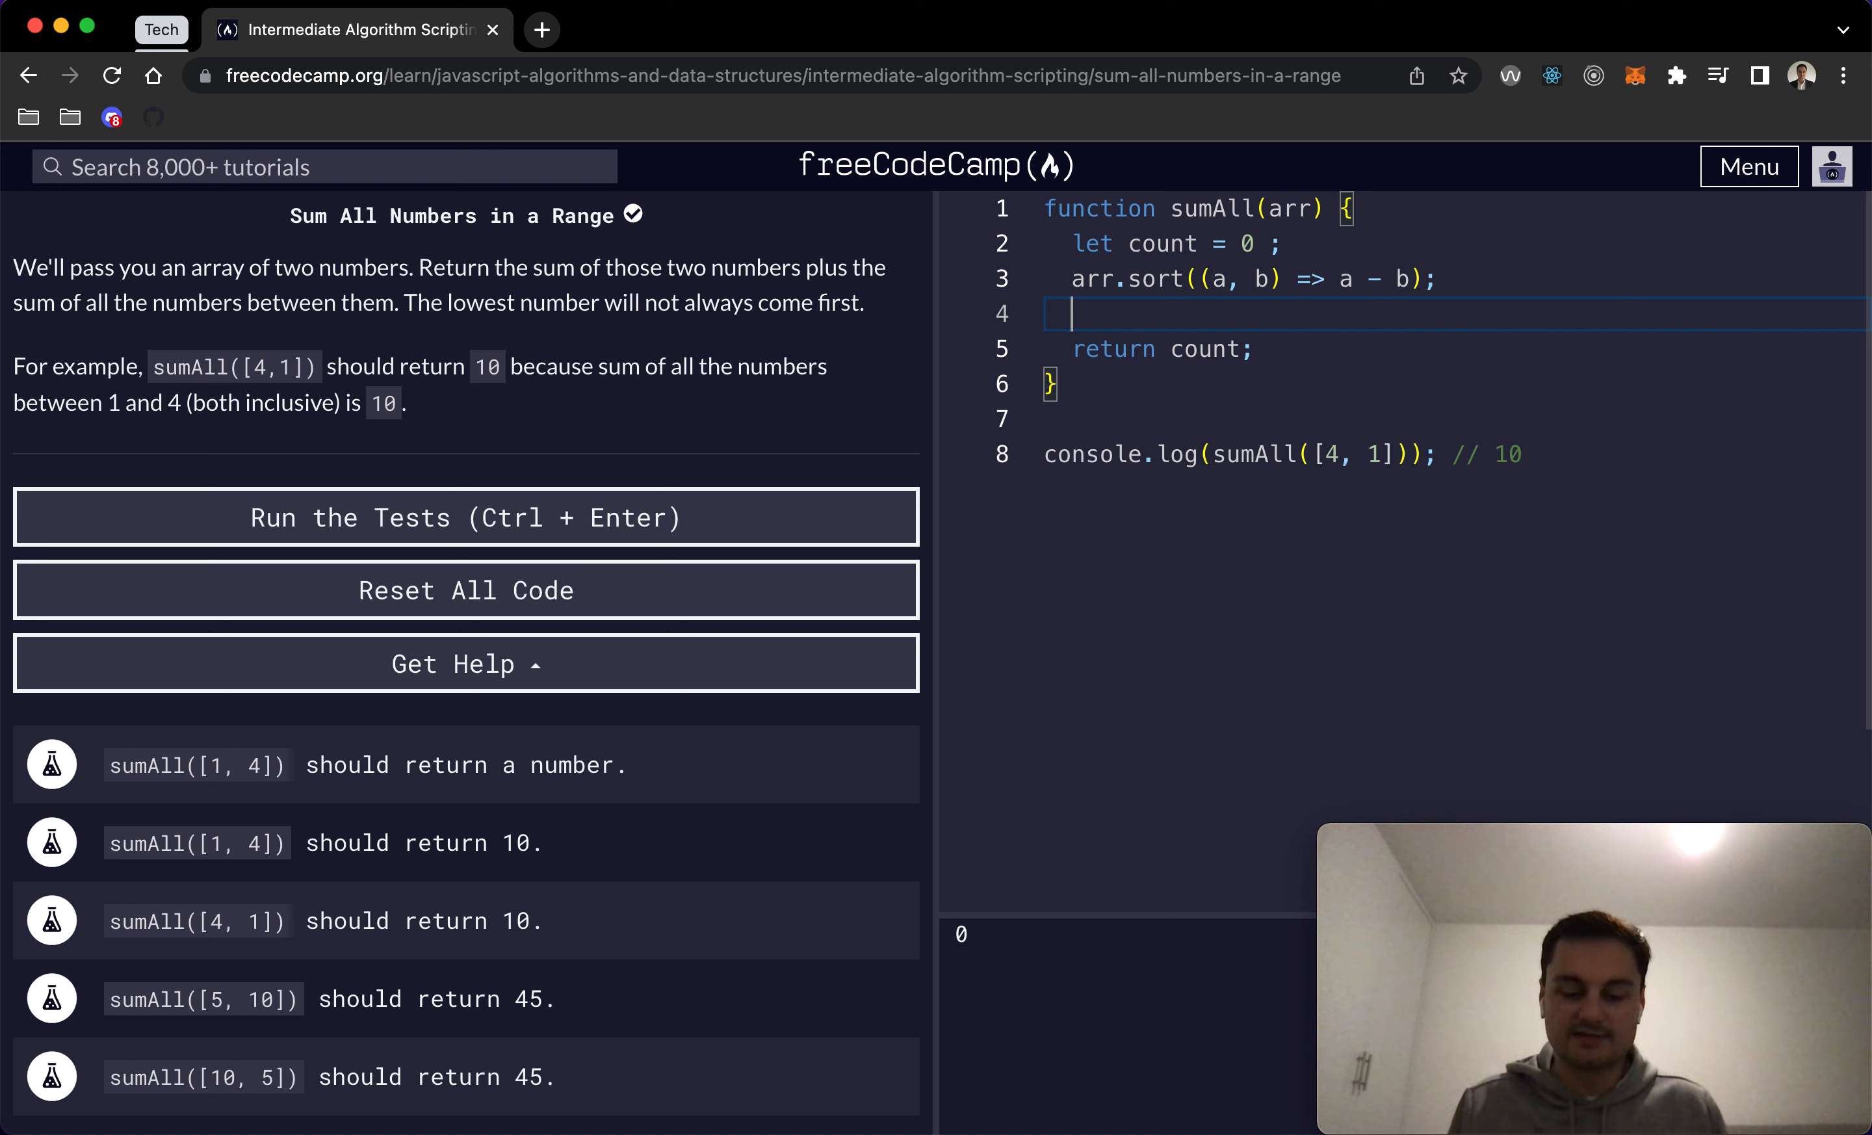
pyautogui.write('for (')
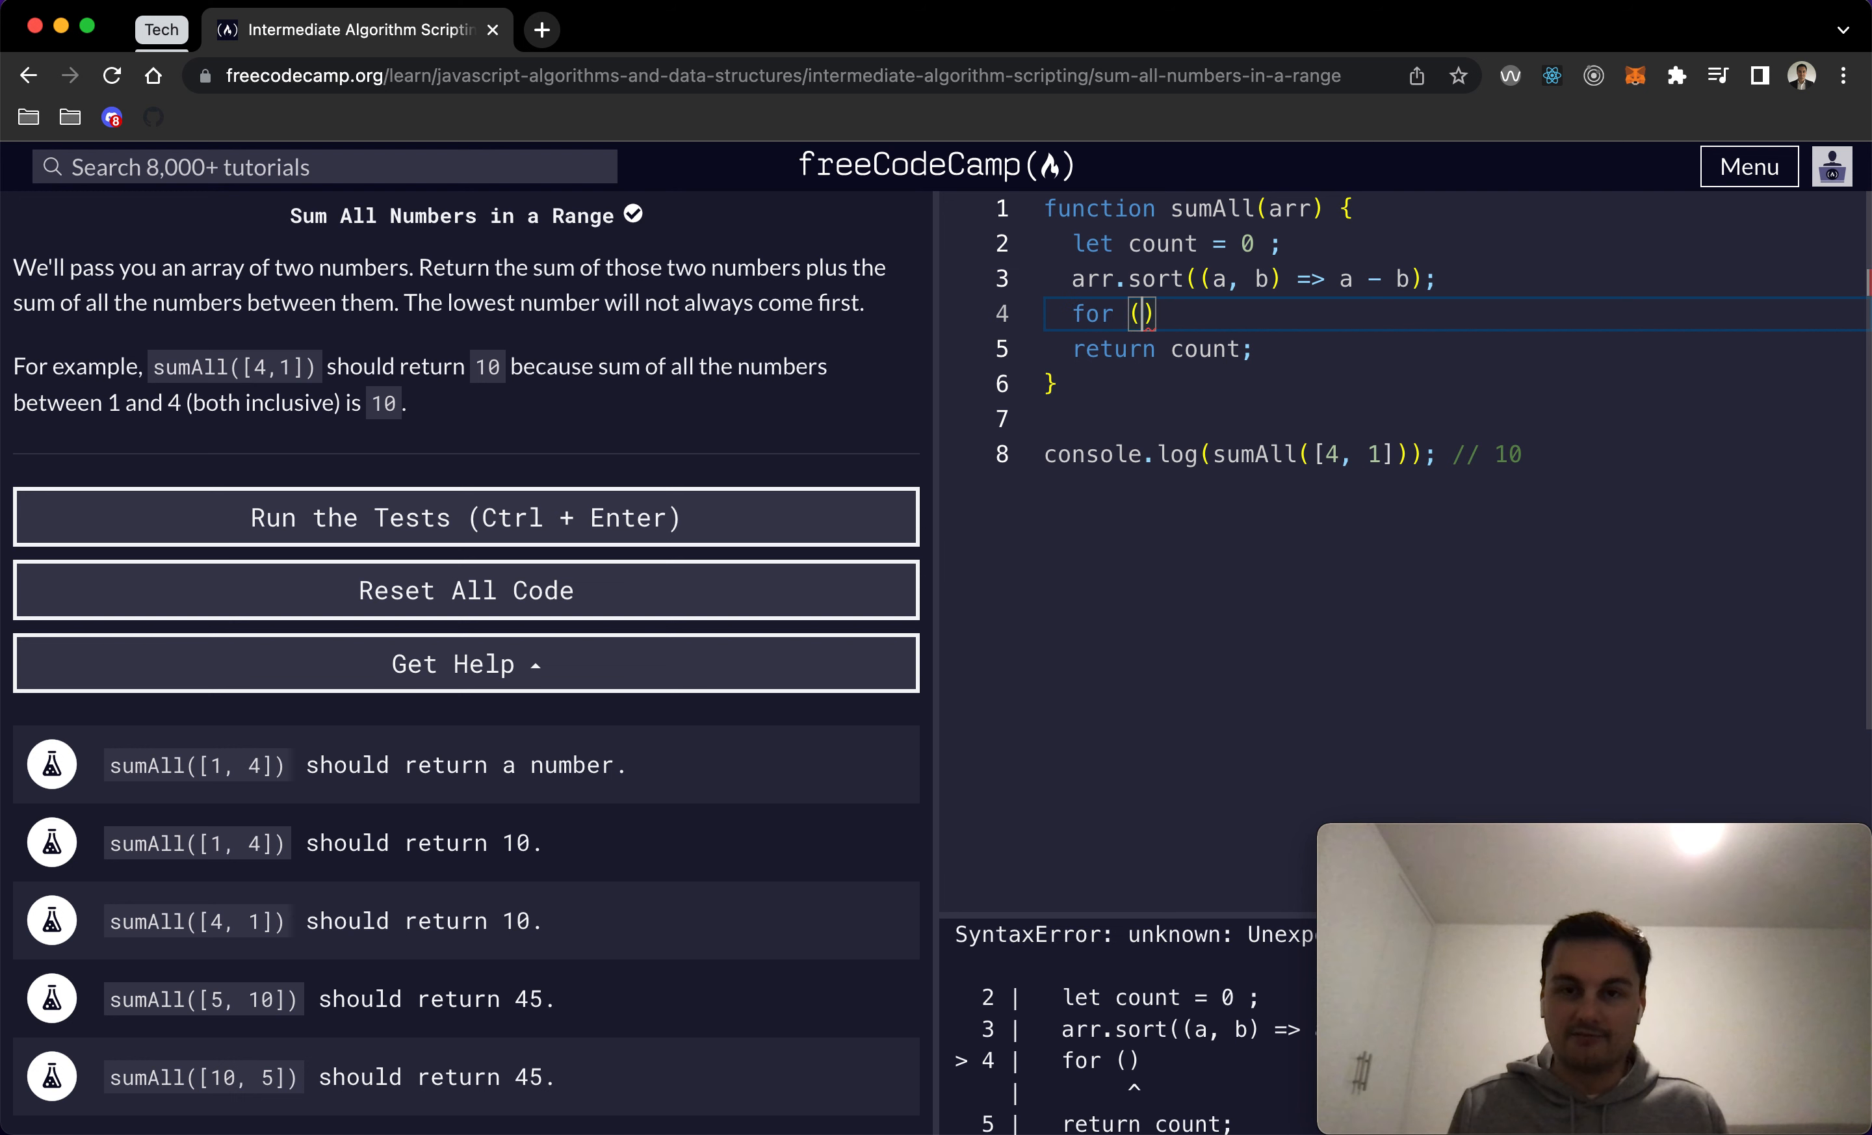
pyautogui.write('le')
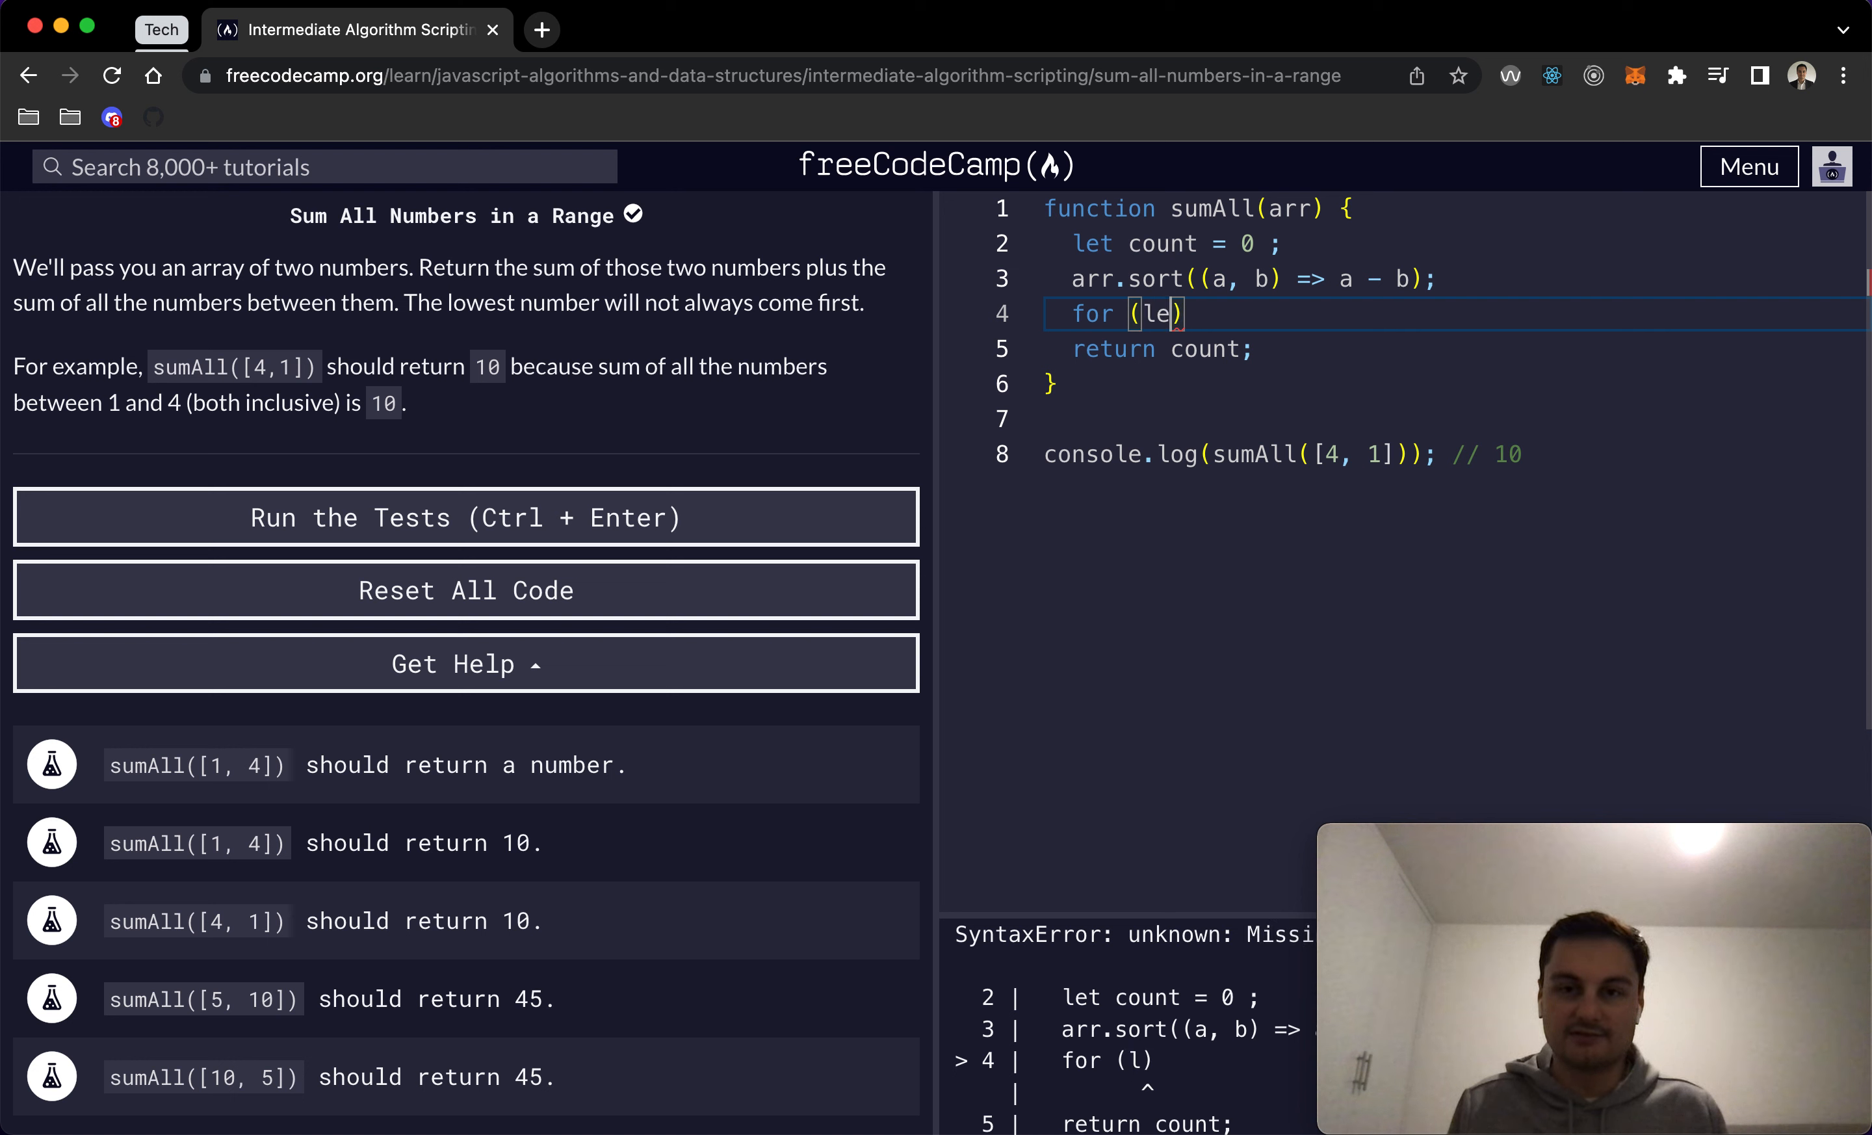
pyautogui.write('t i =')
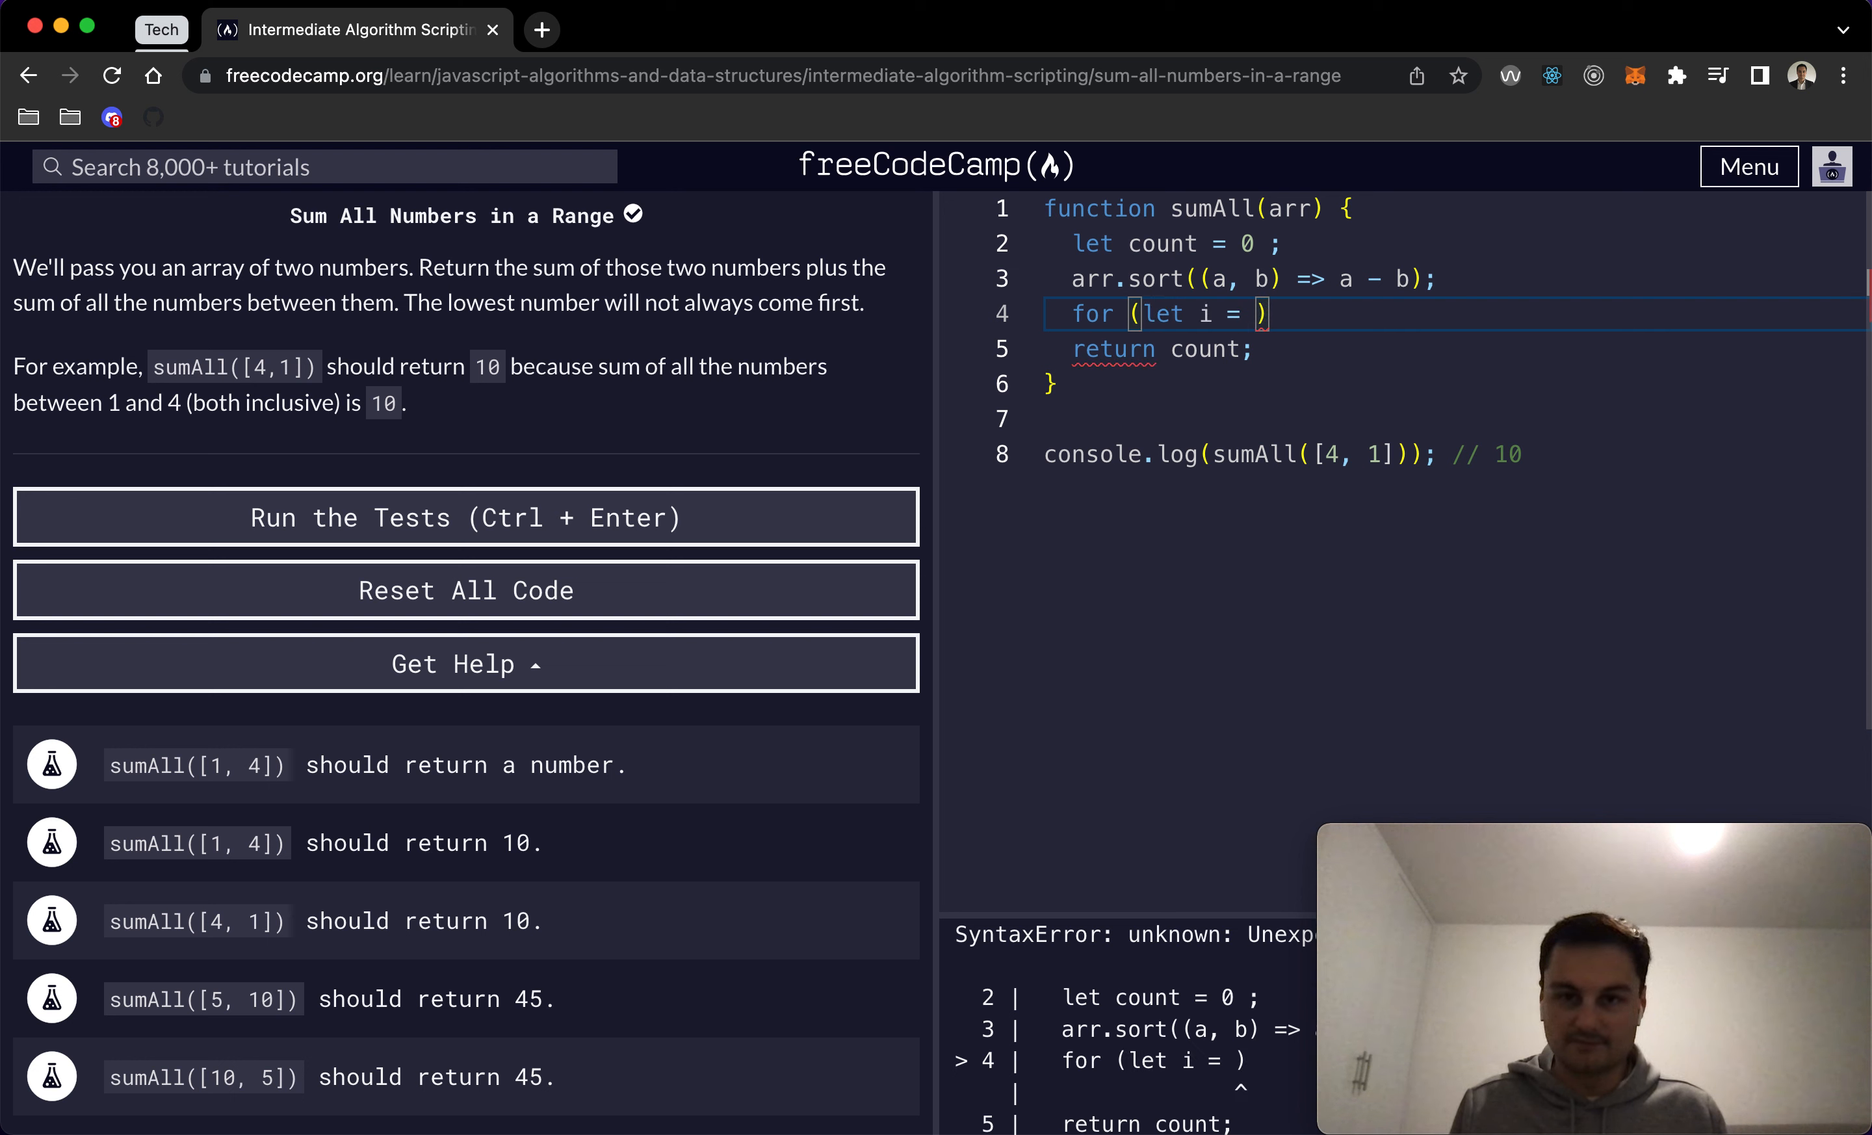
pyautogui.write('arr[]')
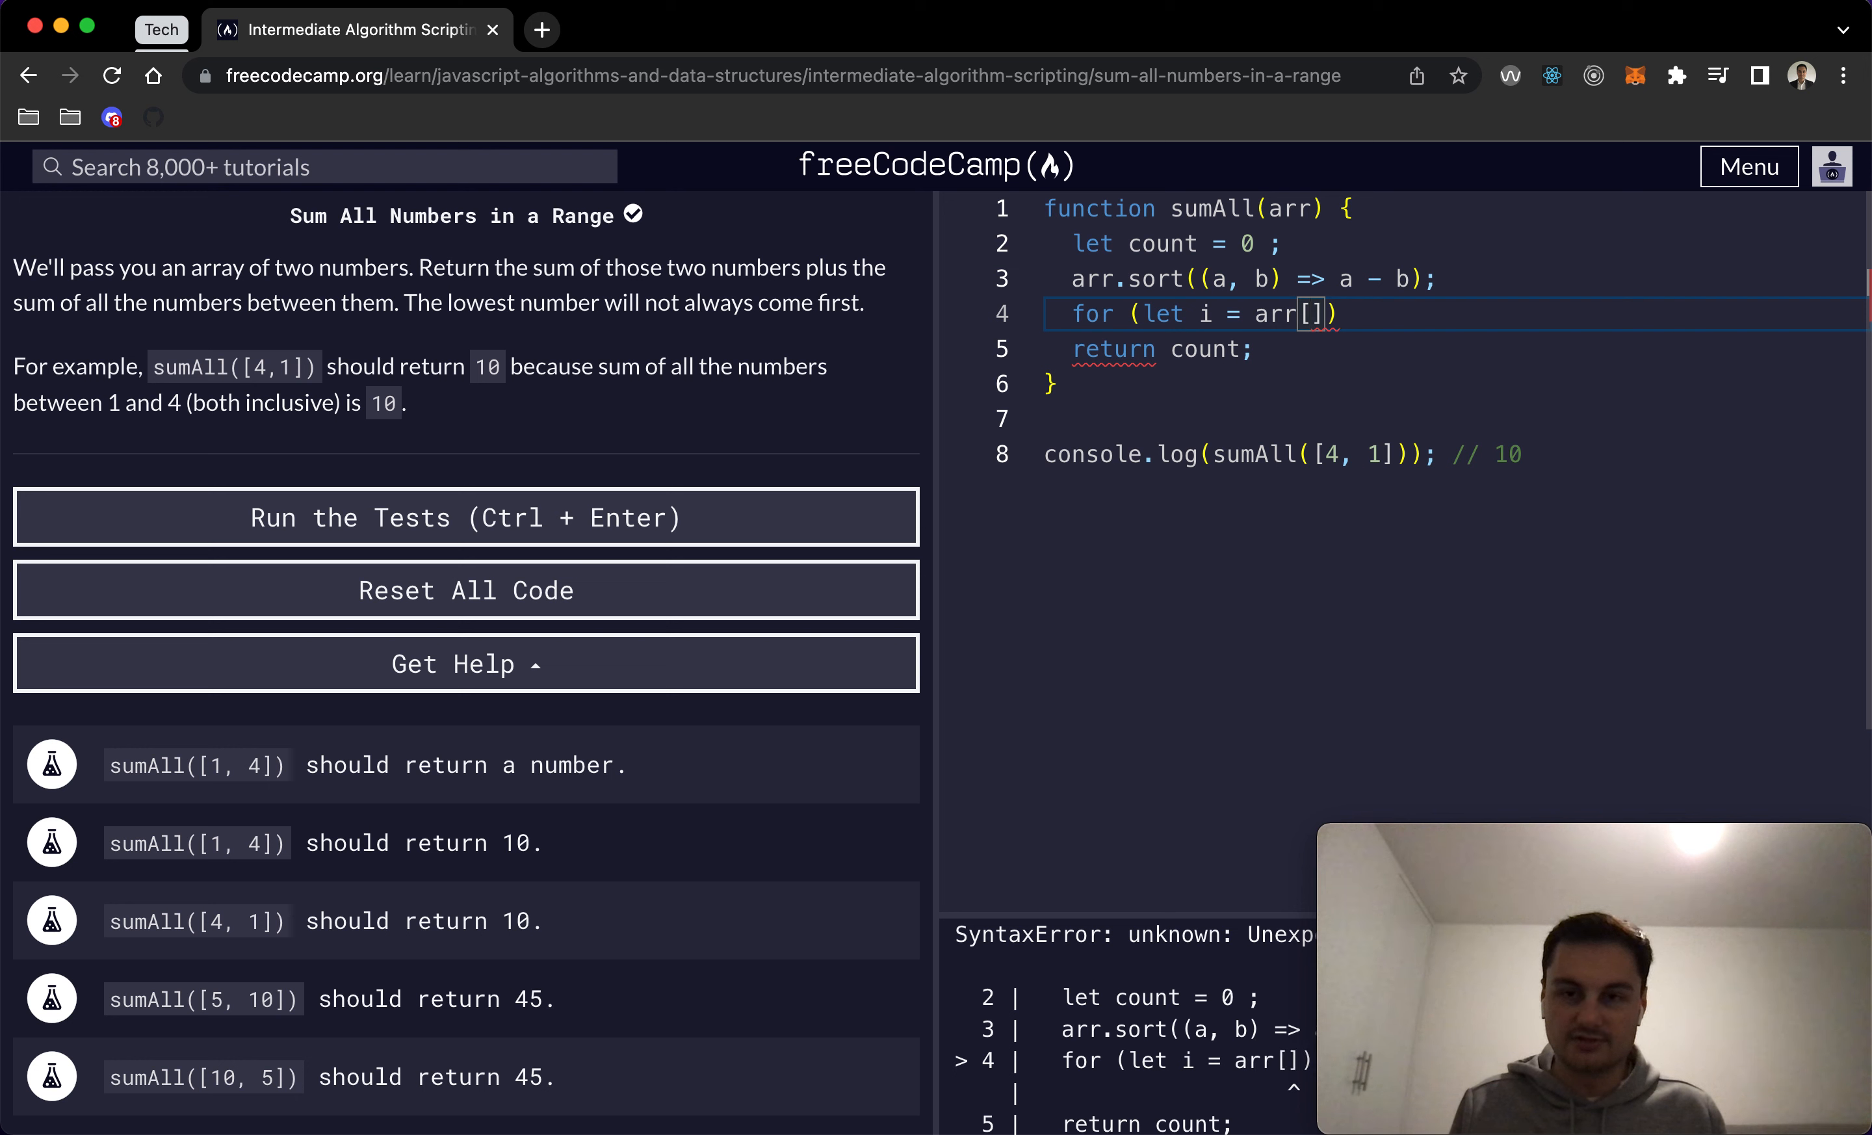
pyautogui.write('0')
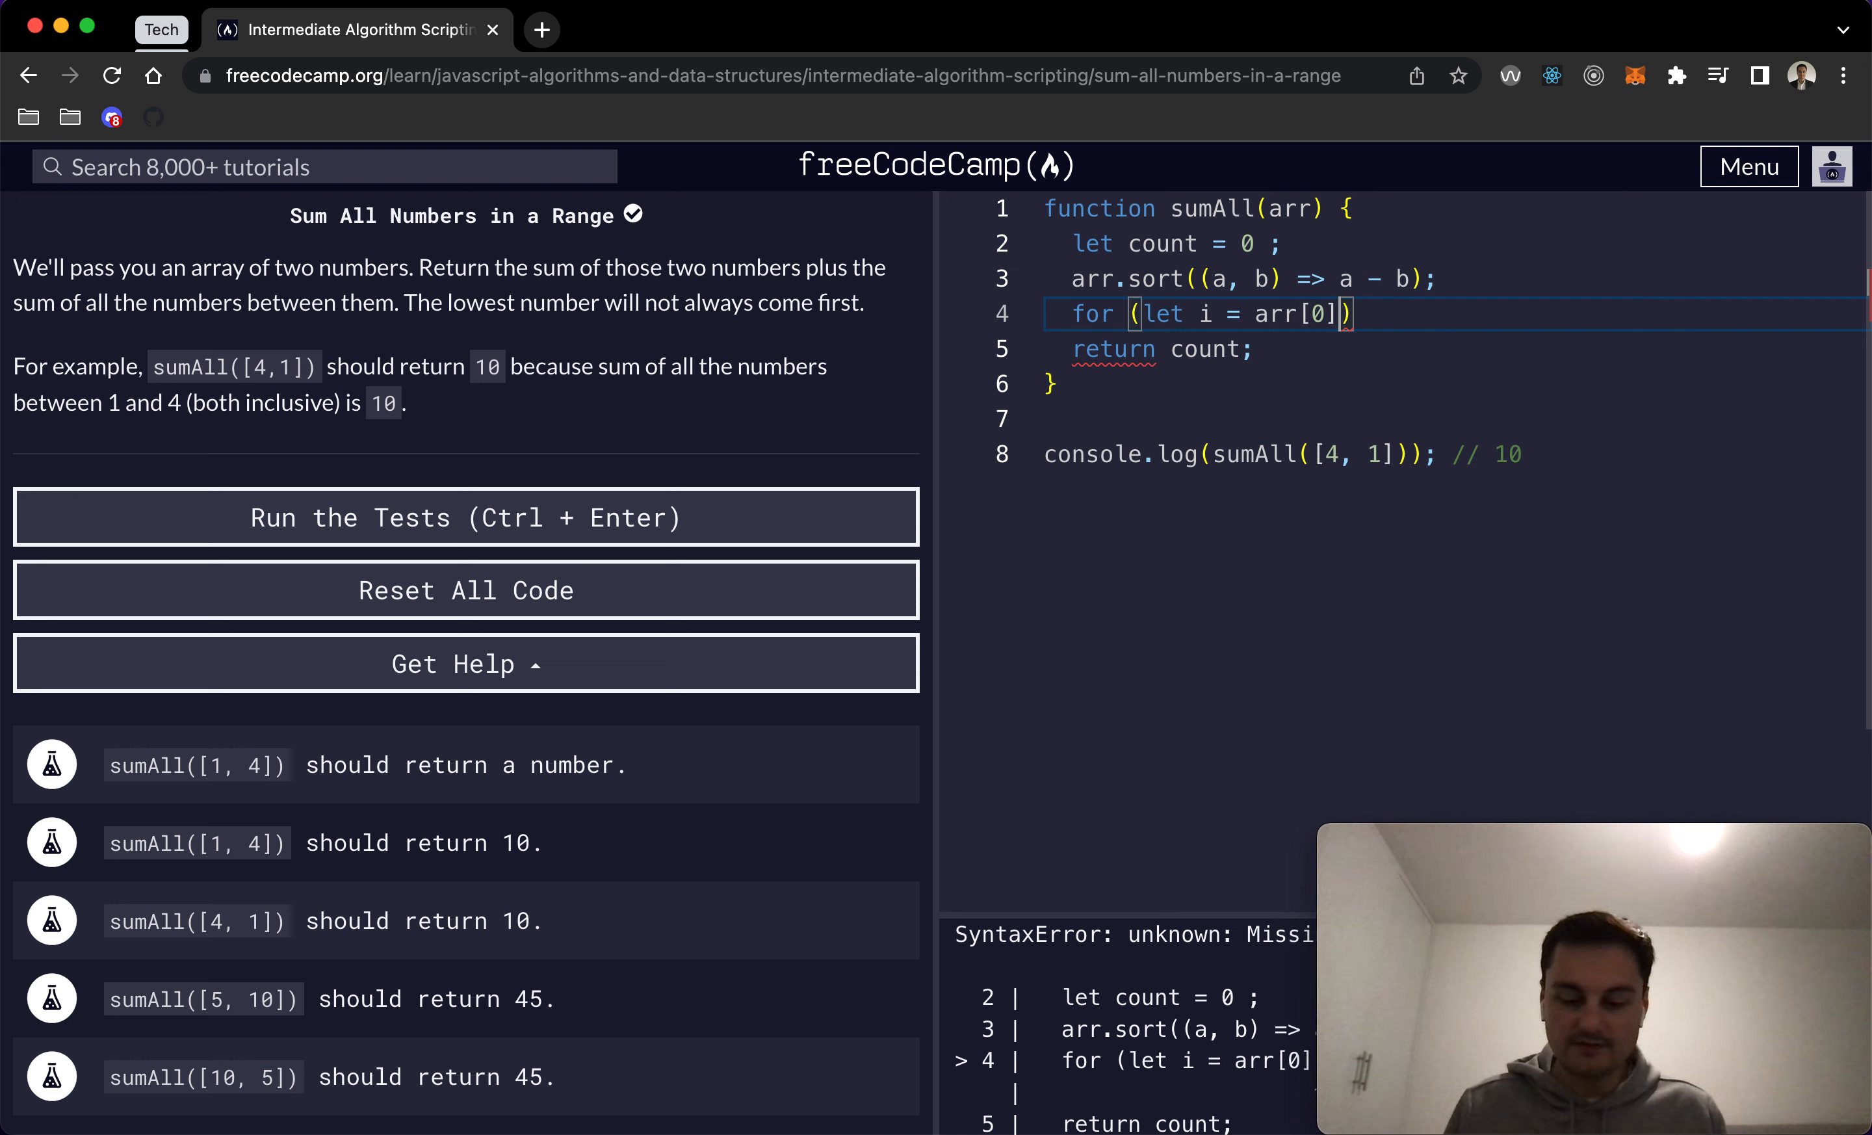
pyautogui.write('; i <=')
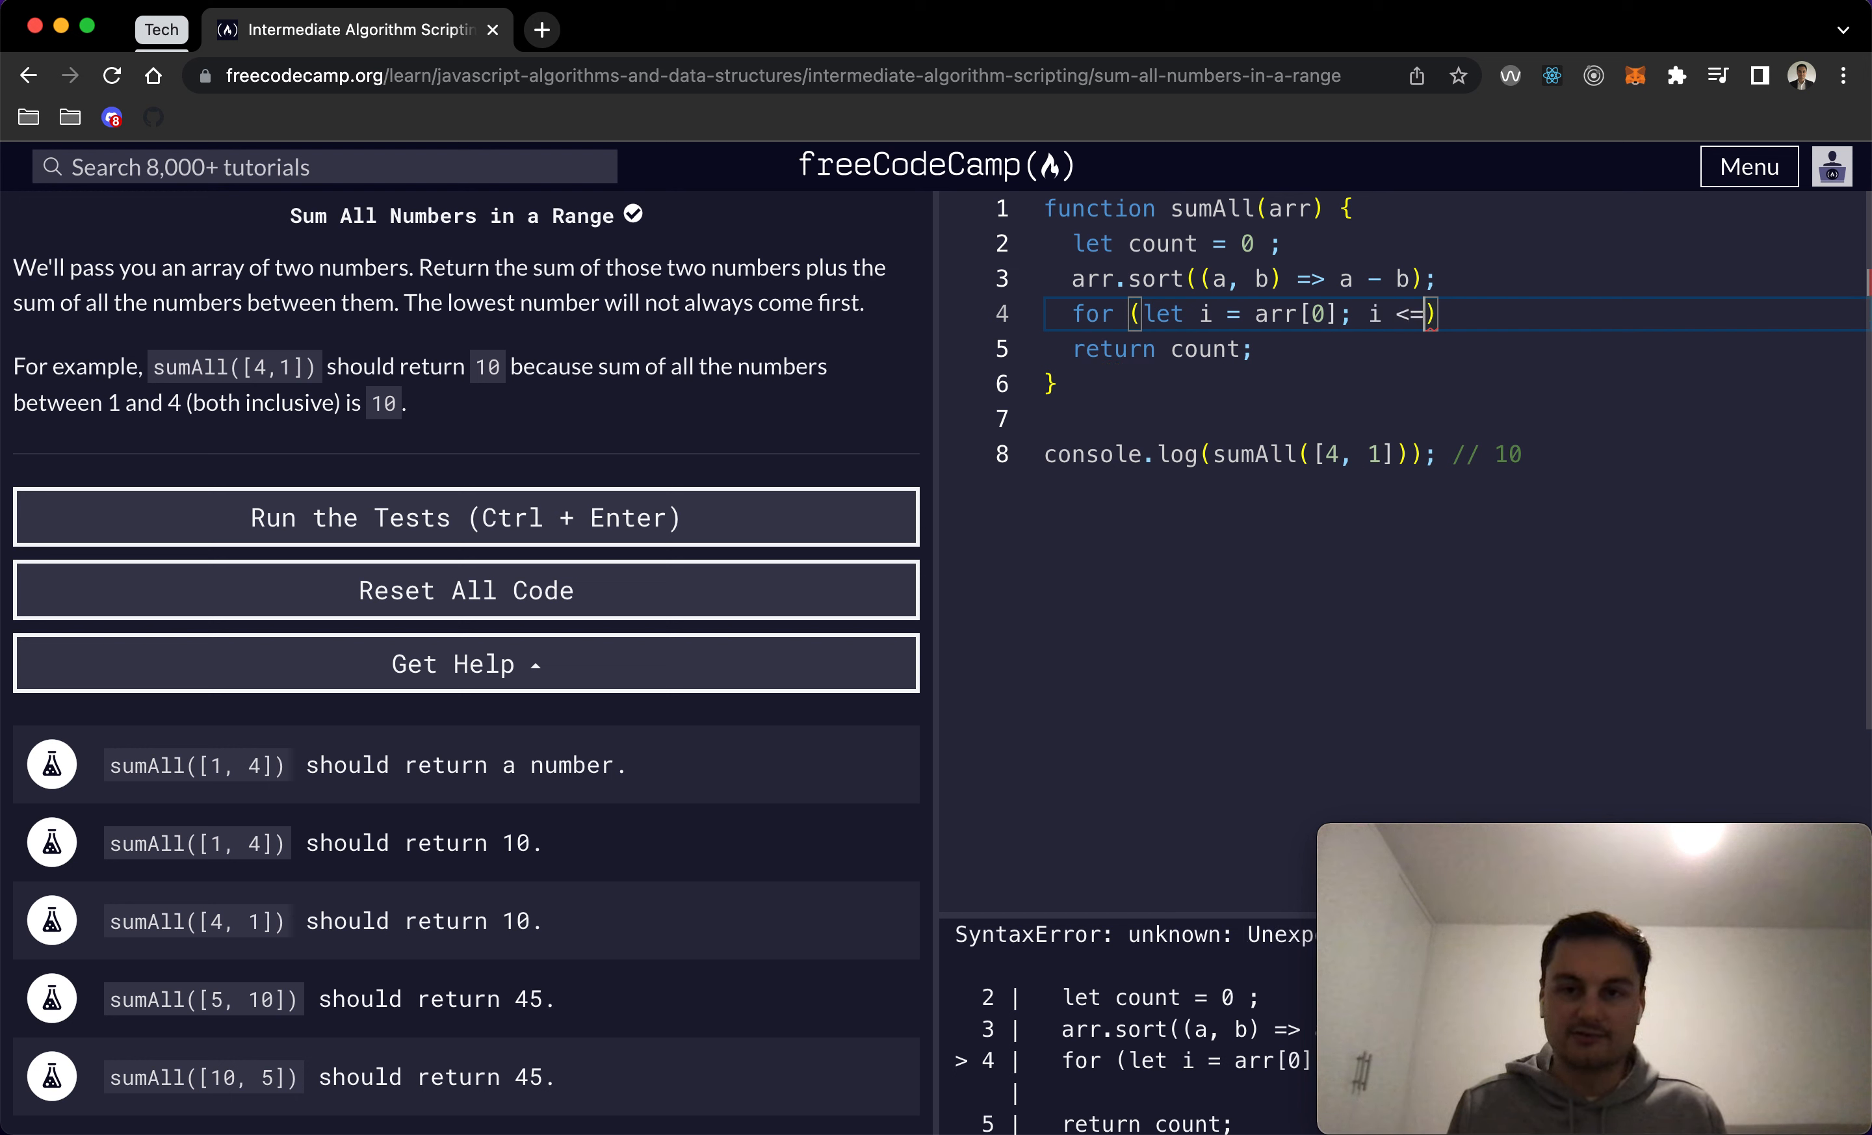
pyautogui.write('arr[1]l')
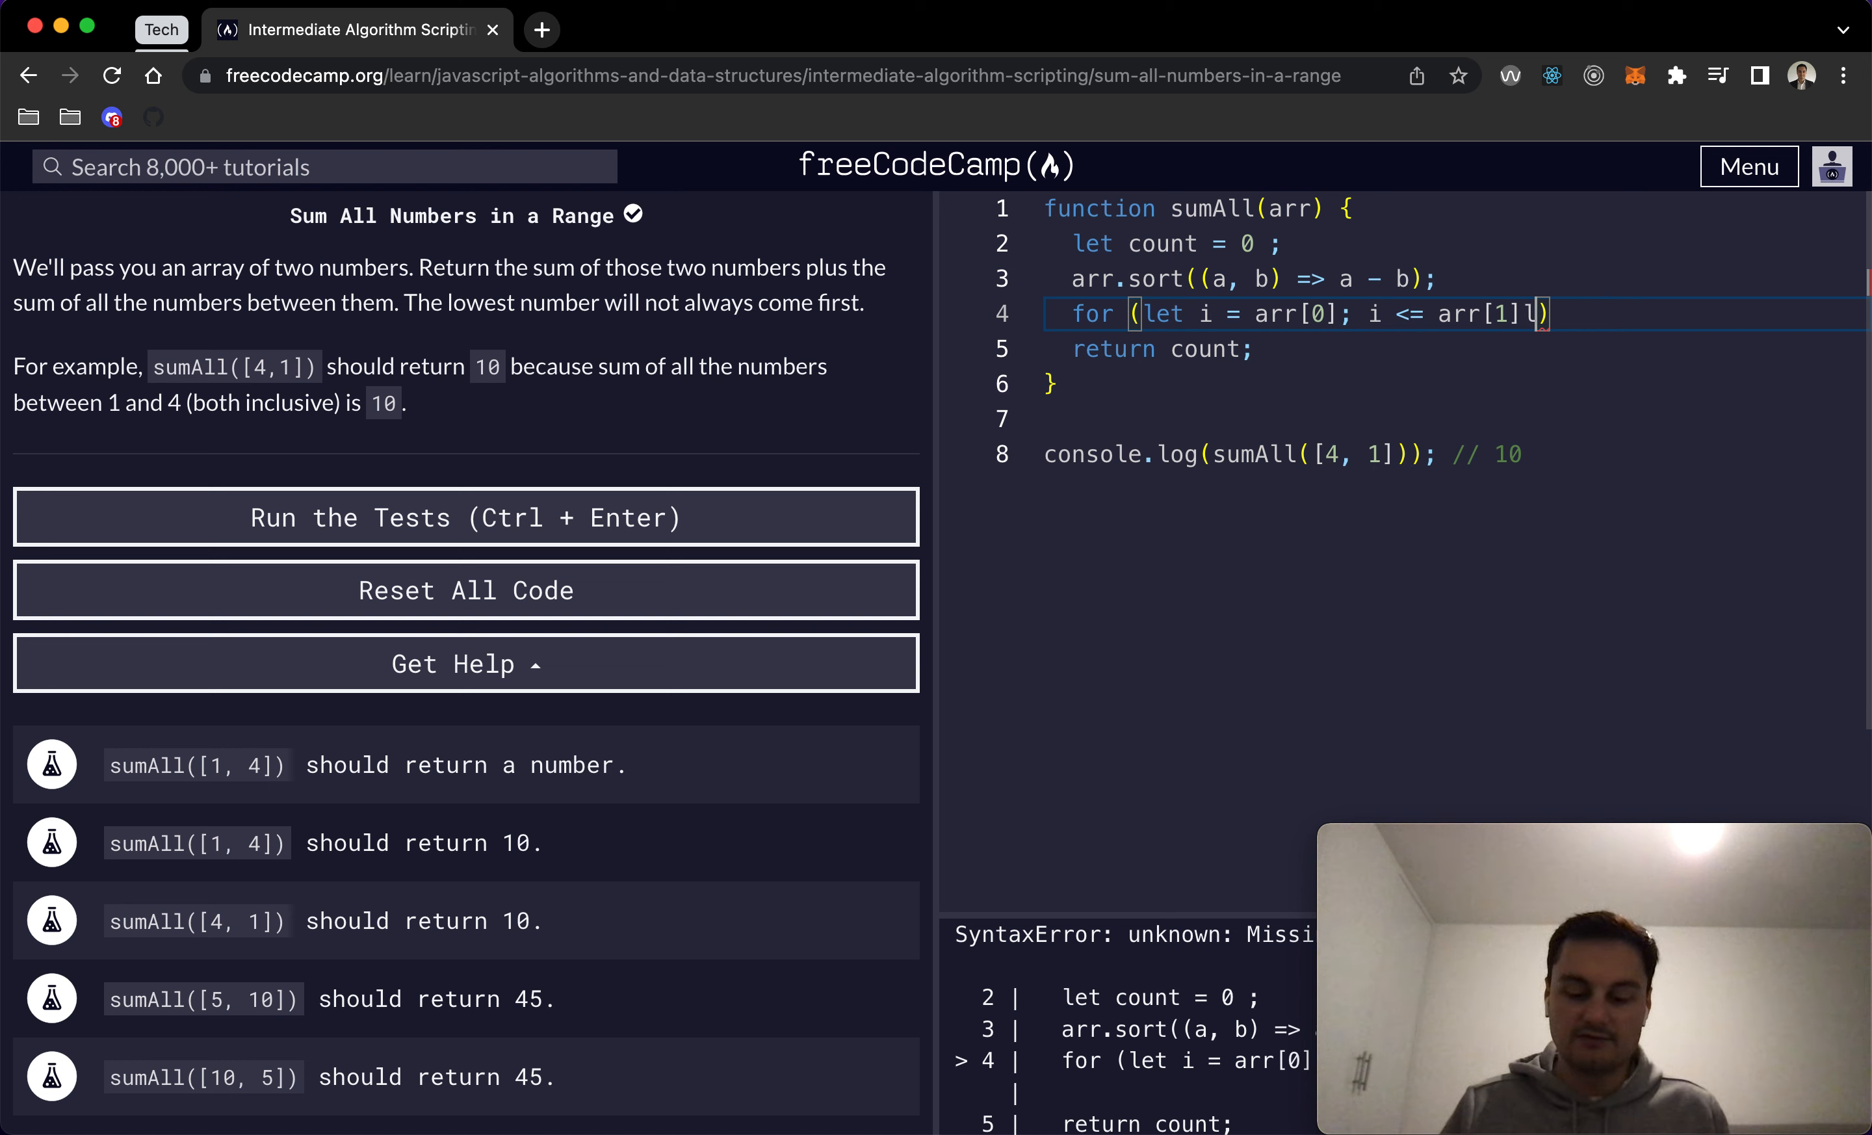
pyautogui.write('; i++')
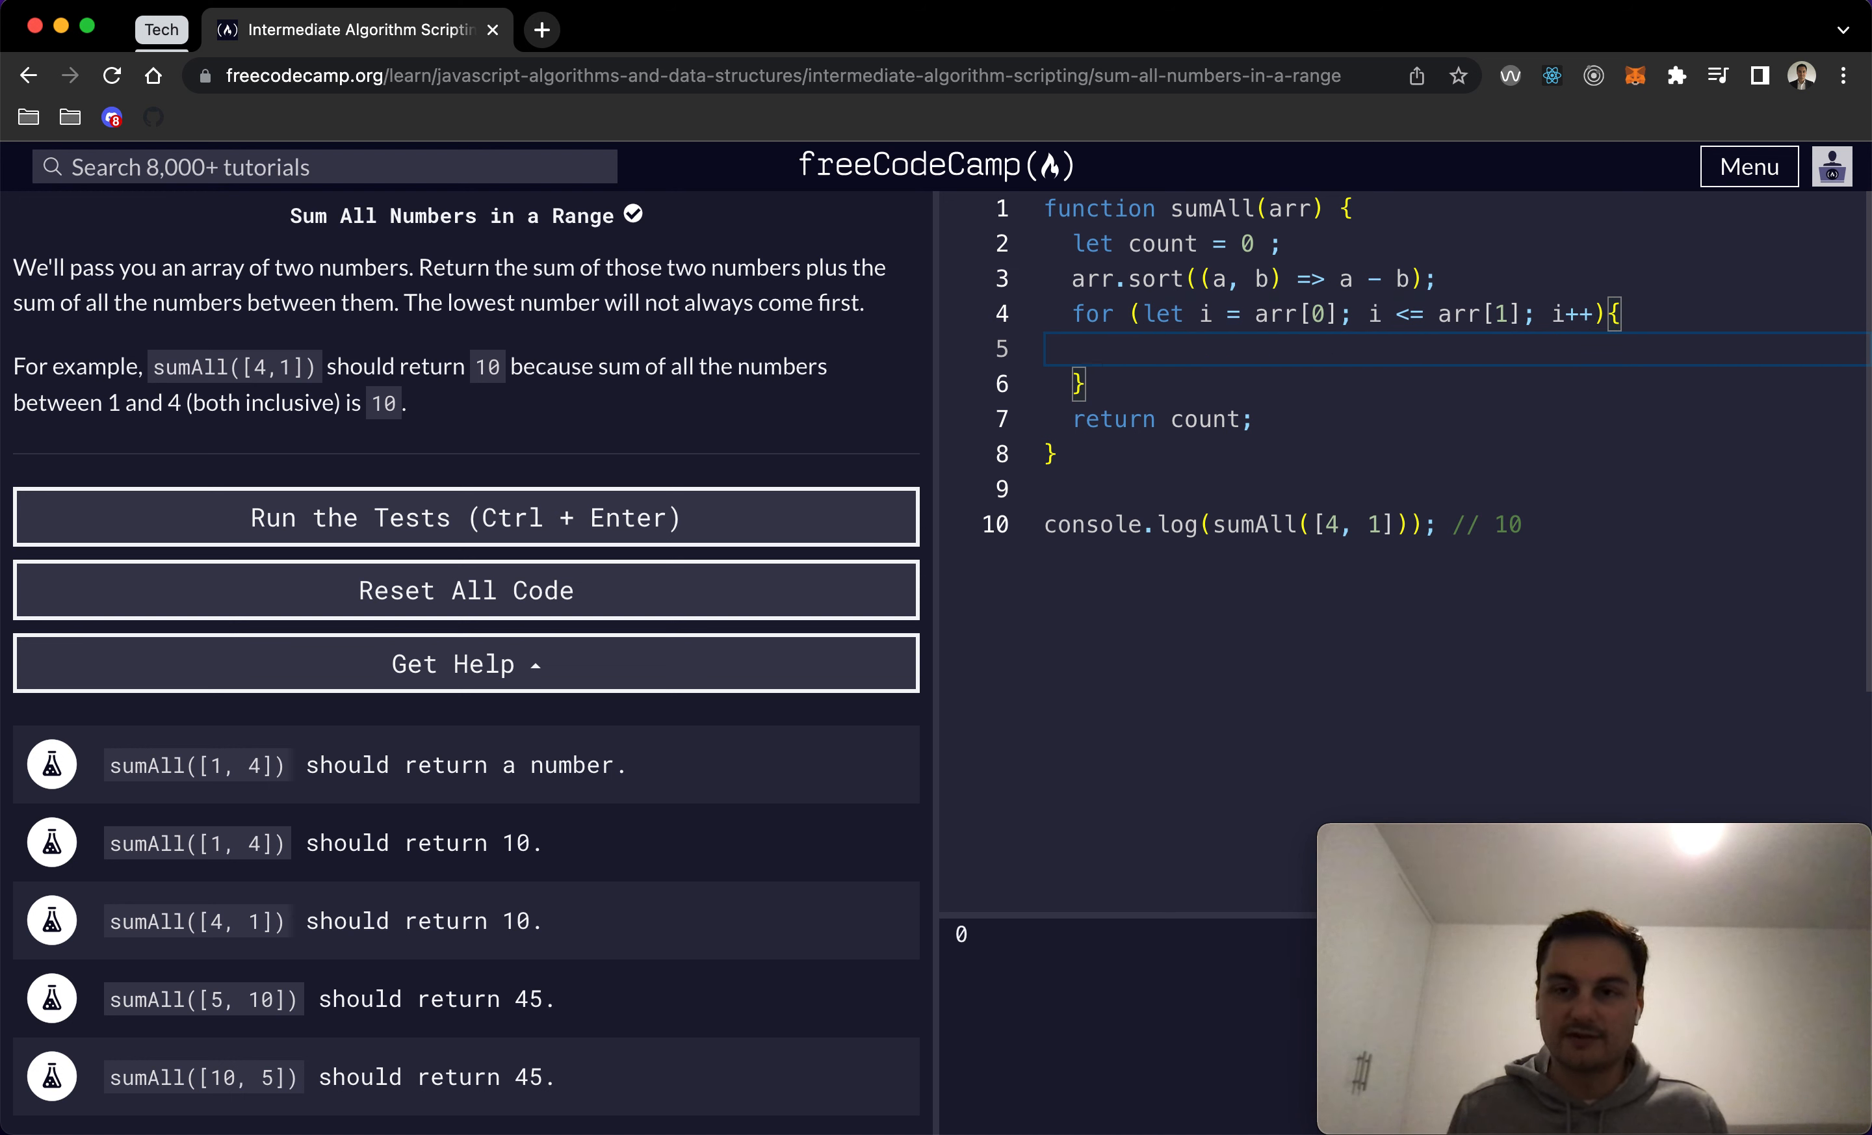
pyautogui.write('count +')
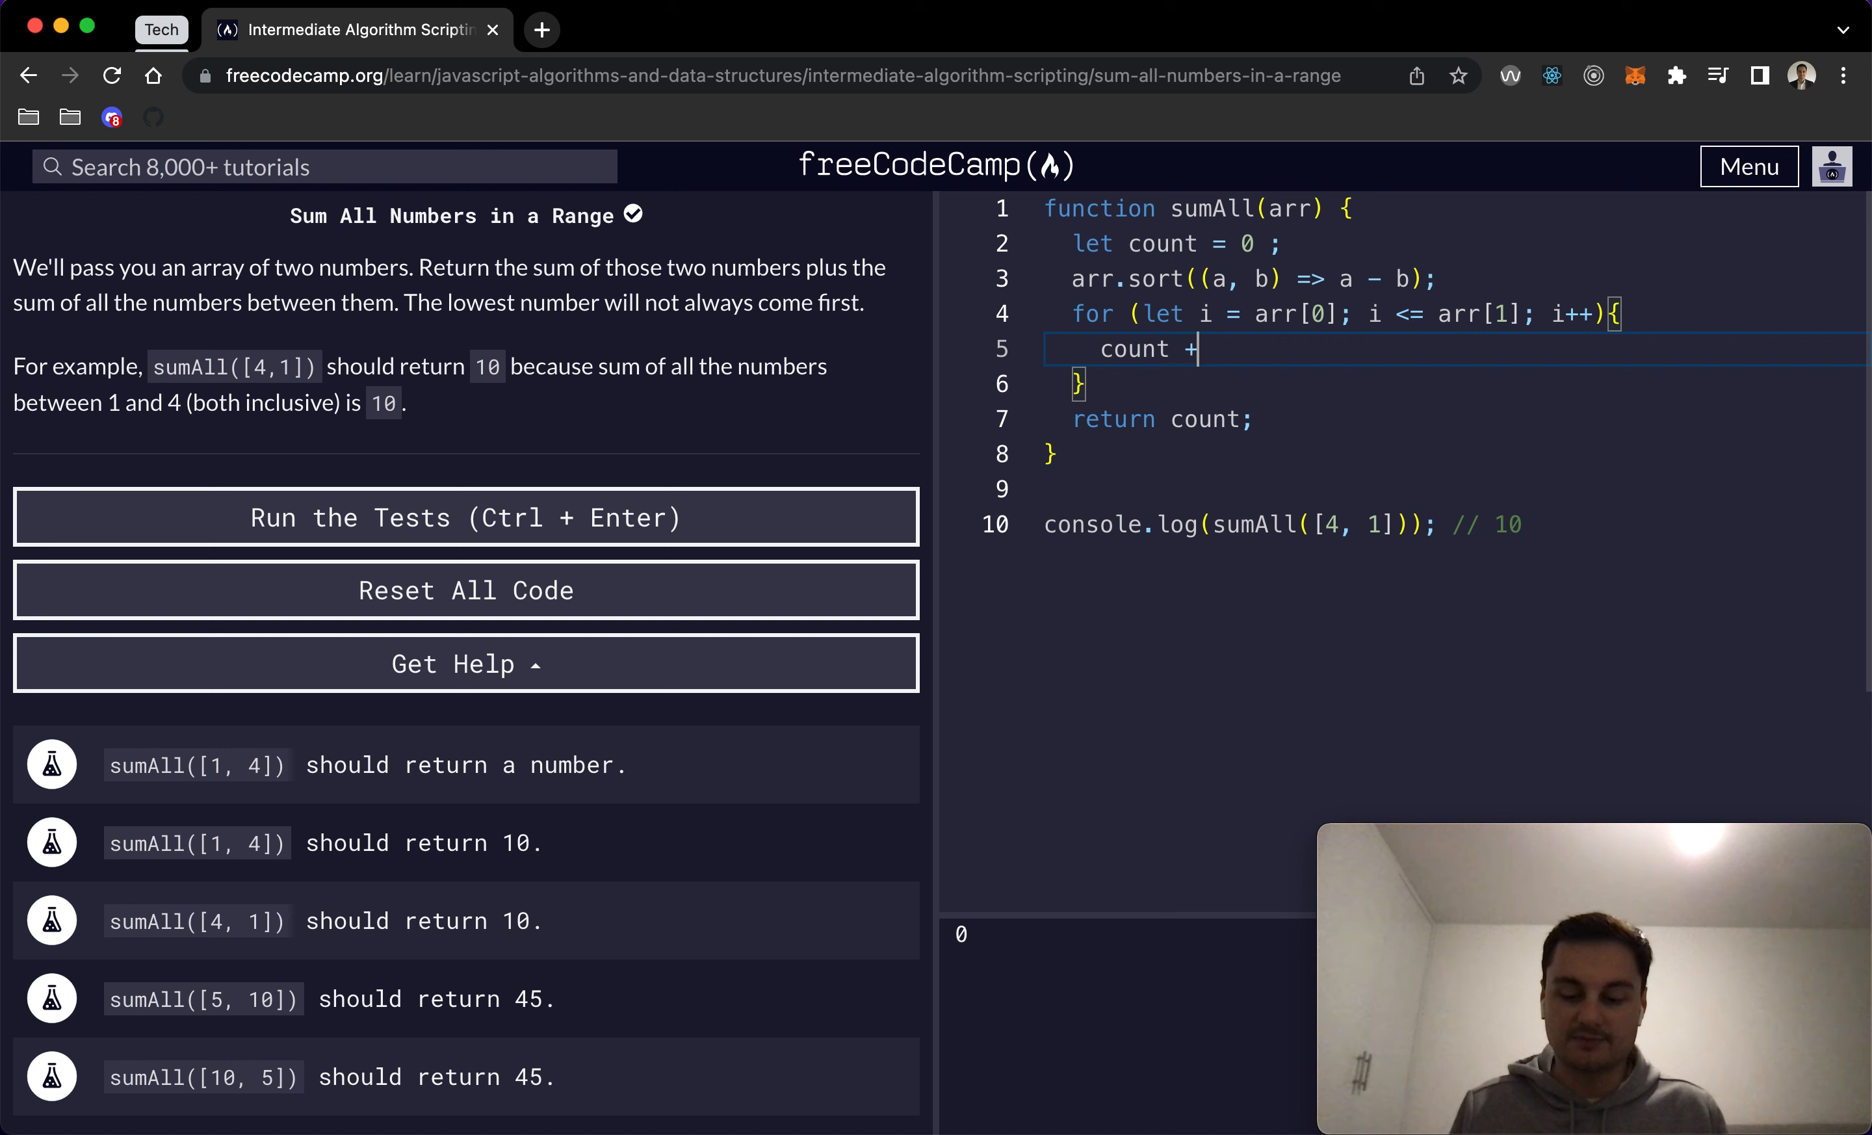
# Step: Finish count += i;, run the tests to pass all five, and dismiss the completion dialog
pyautogui.write('= i;')
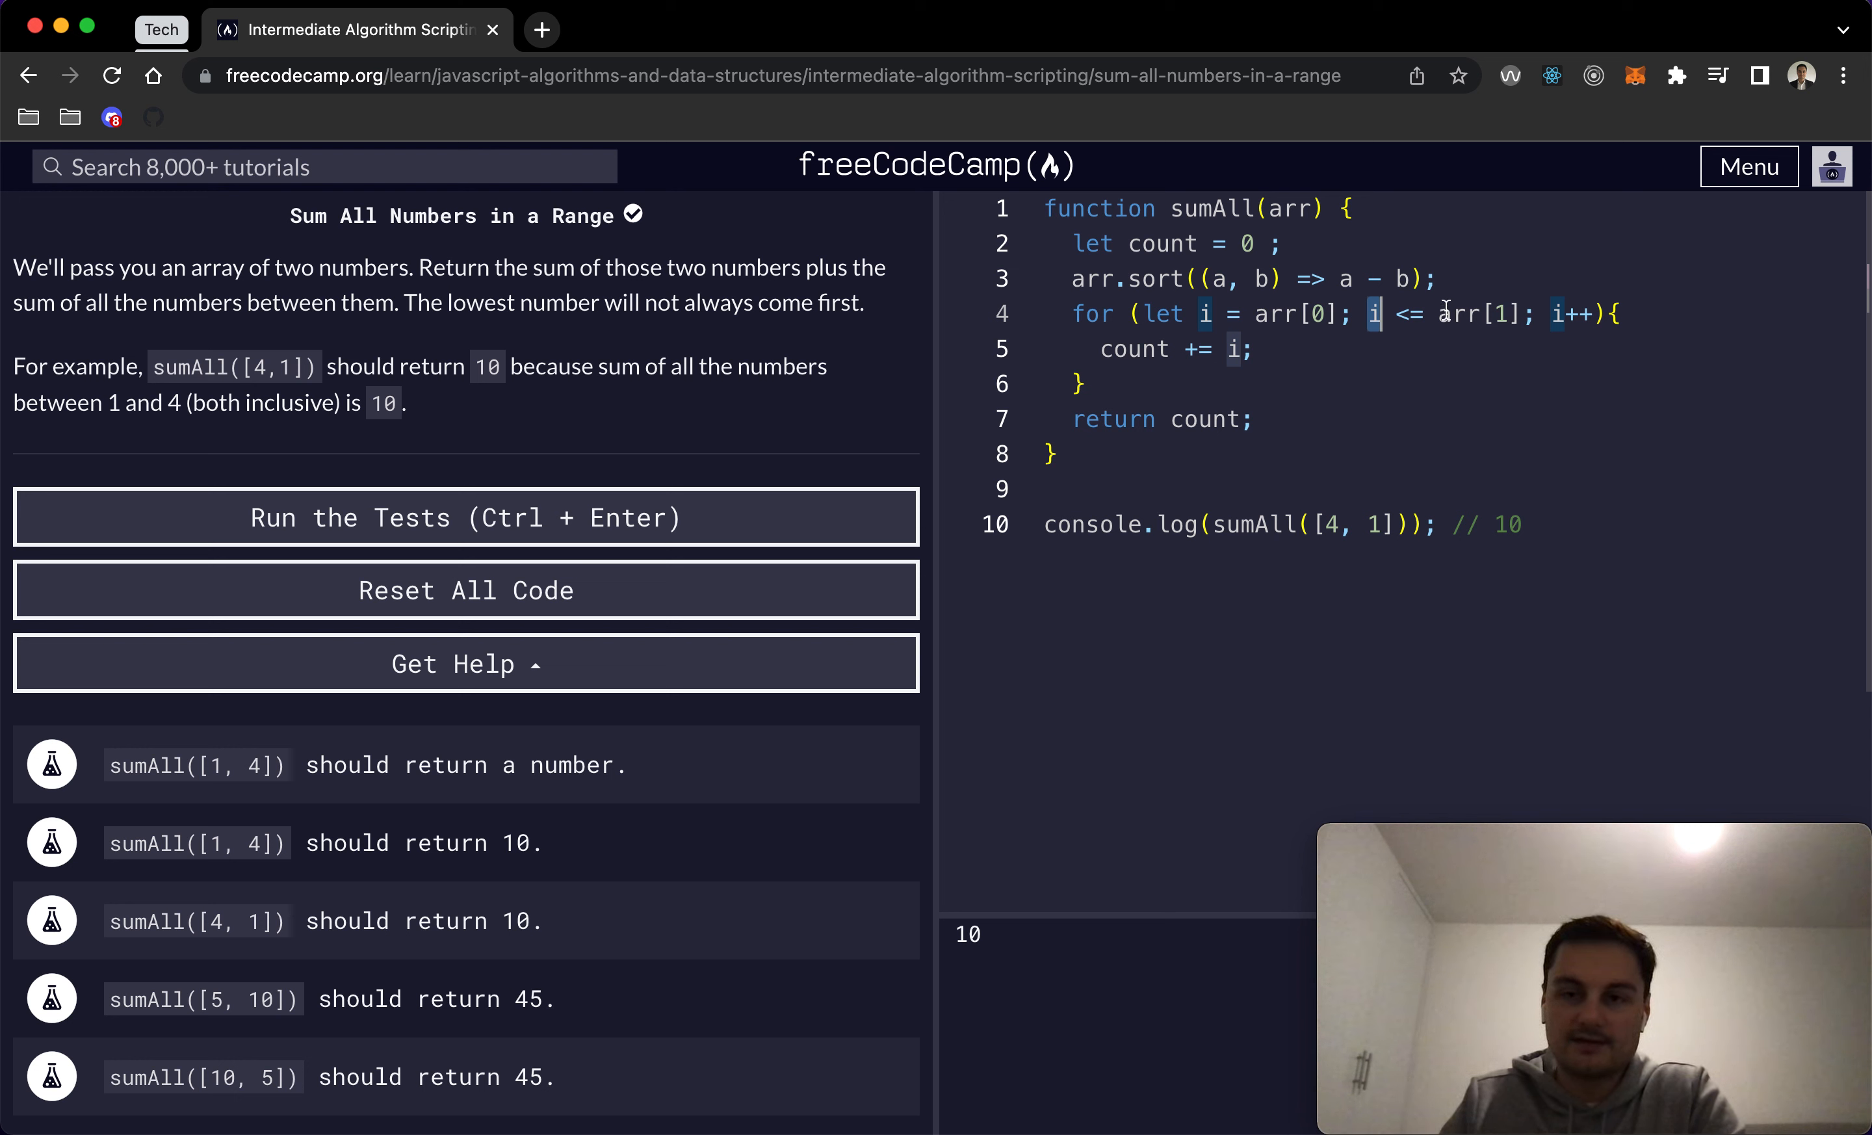
pyautogui.click(1087, 384)
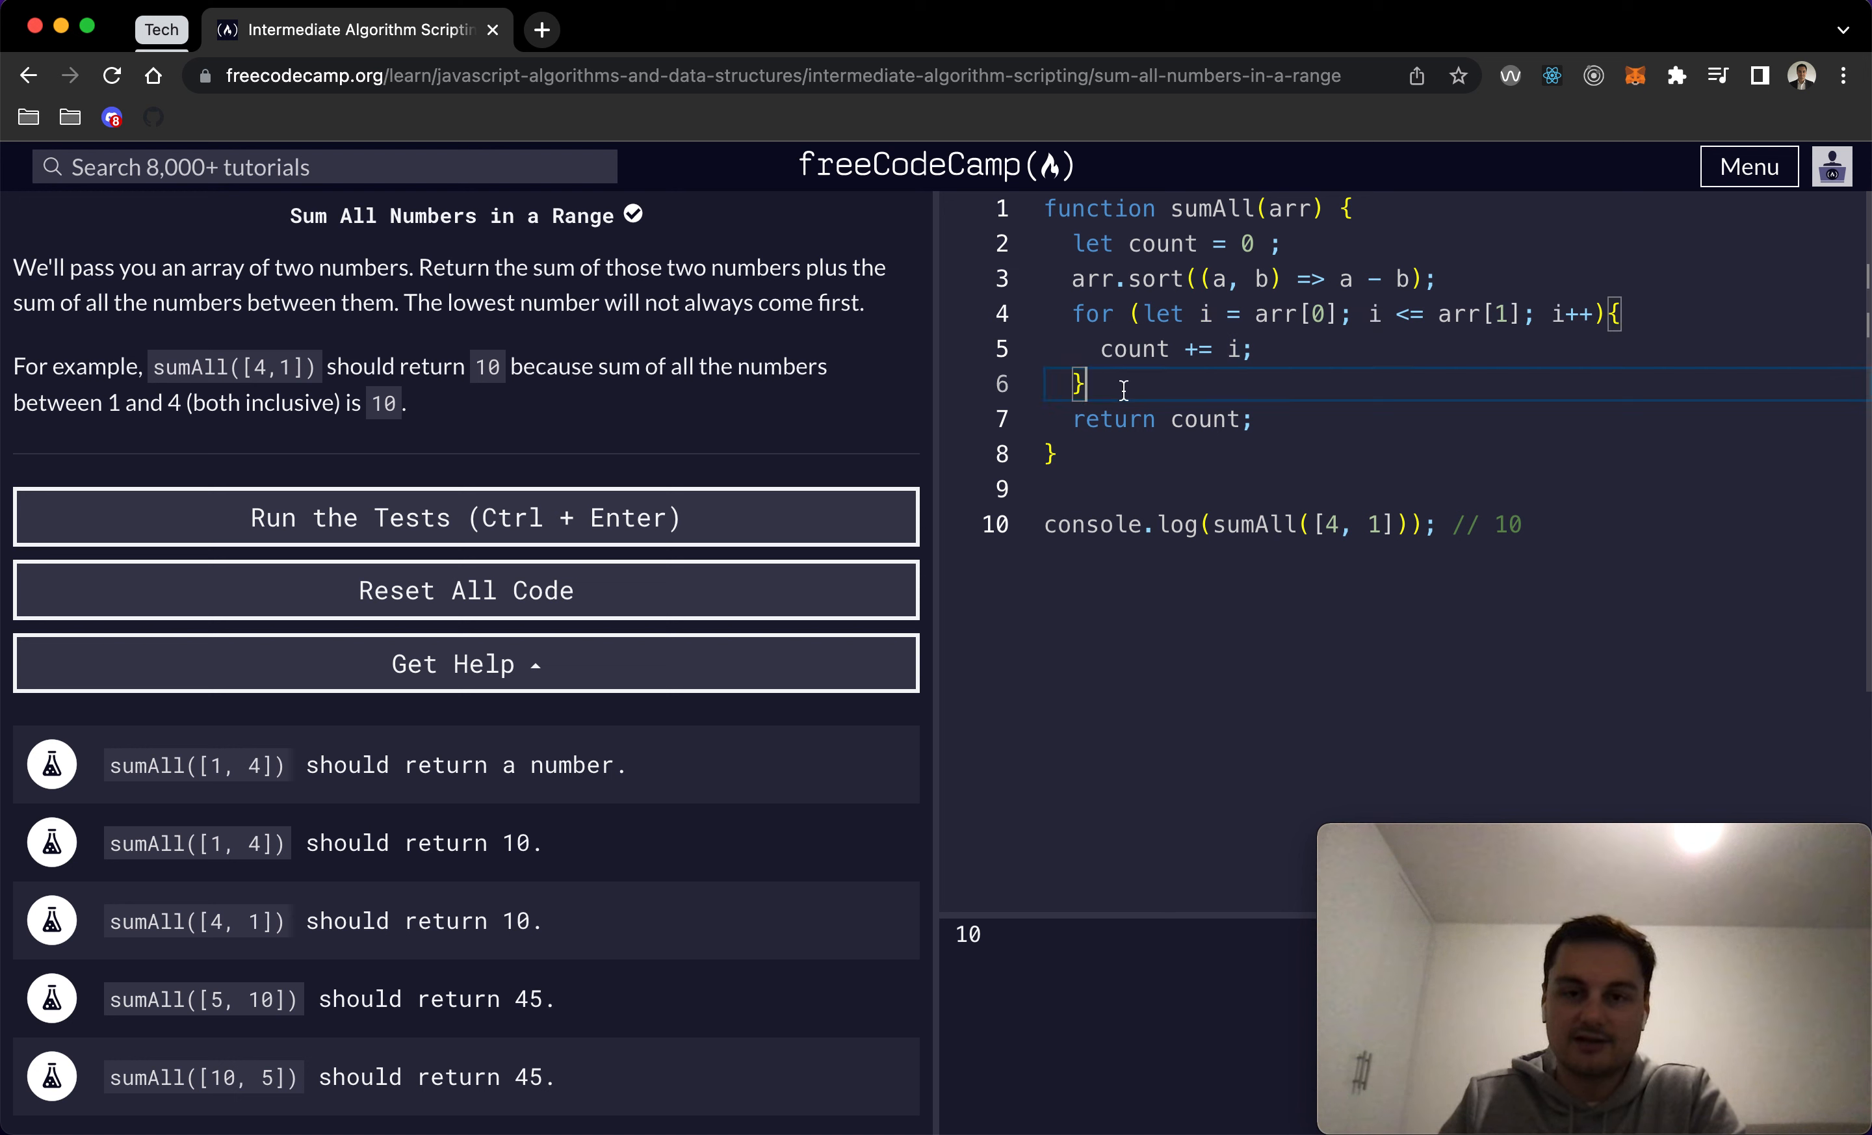
pyautogui.click(1283, 419)
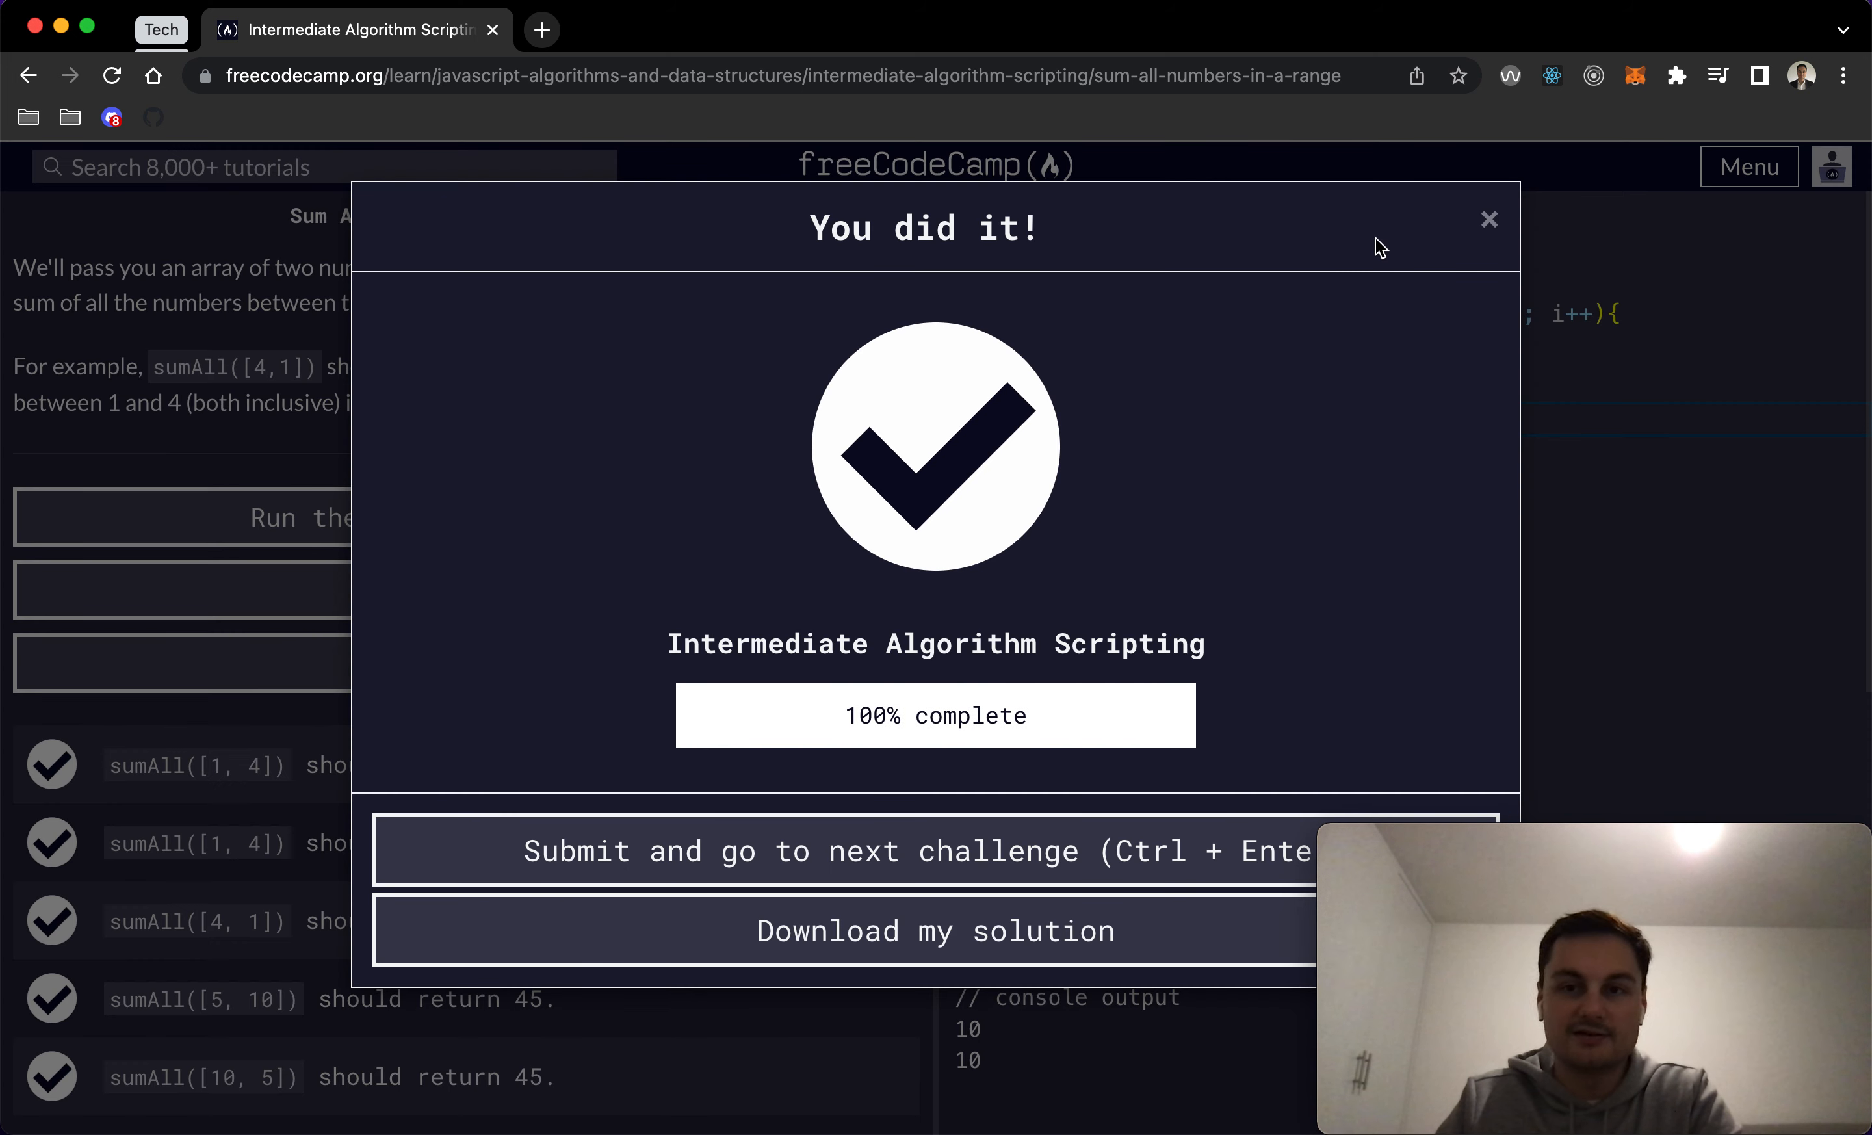
pyautogui.click(1489, 219)
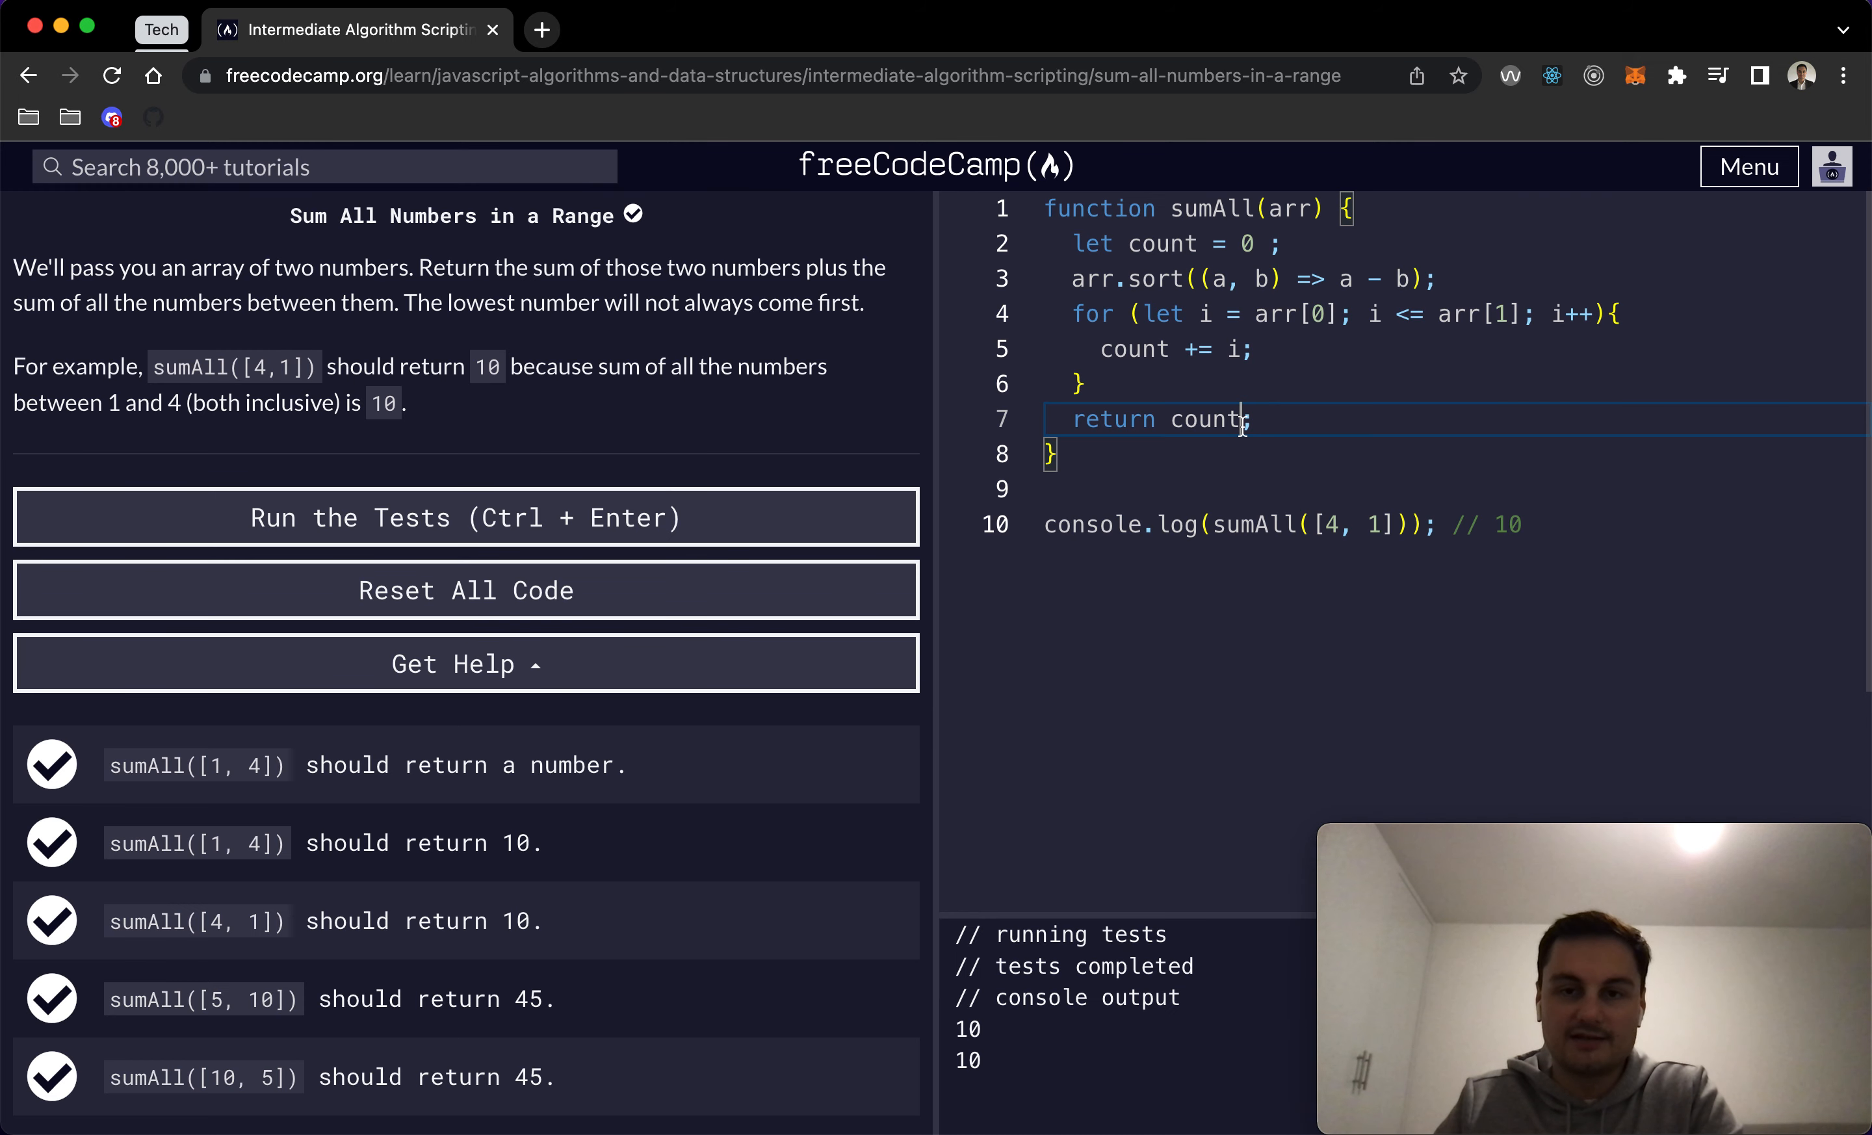